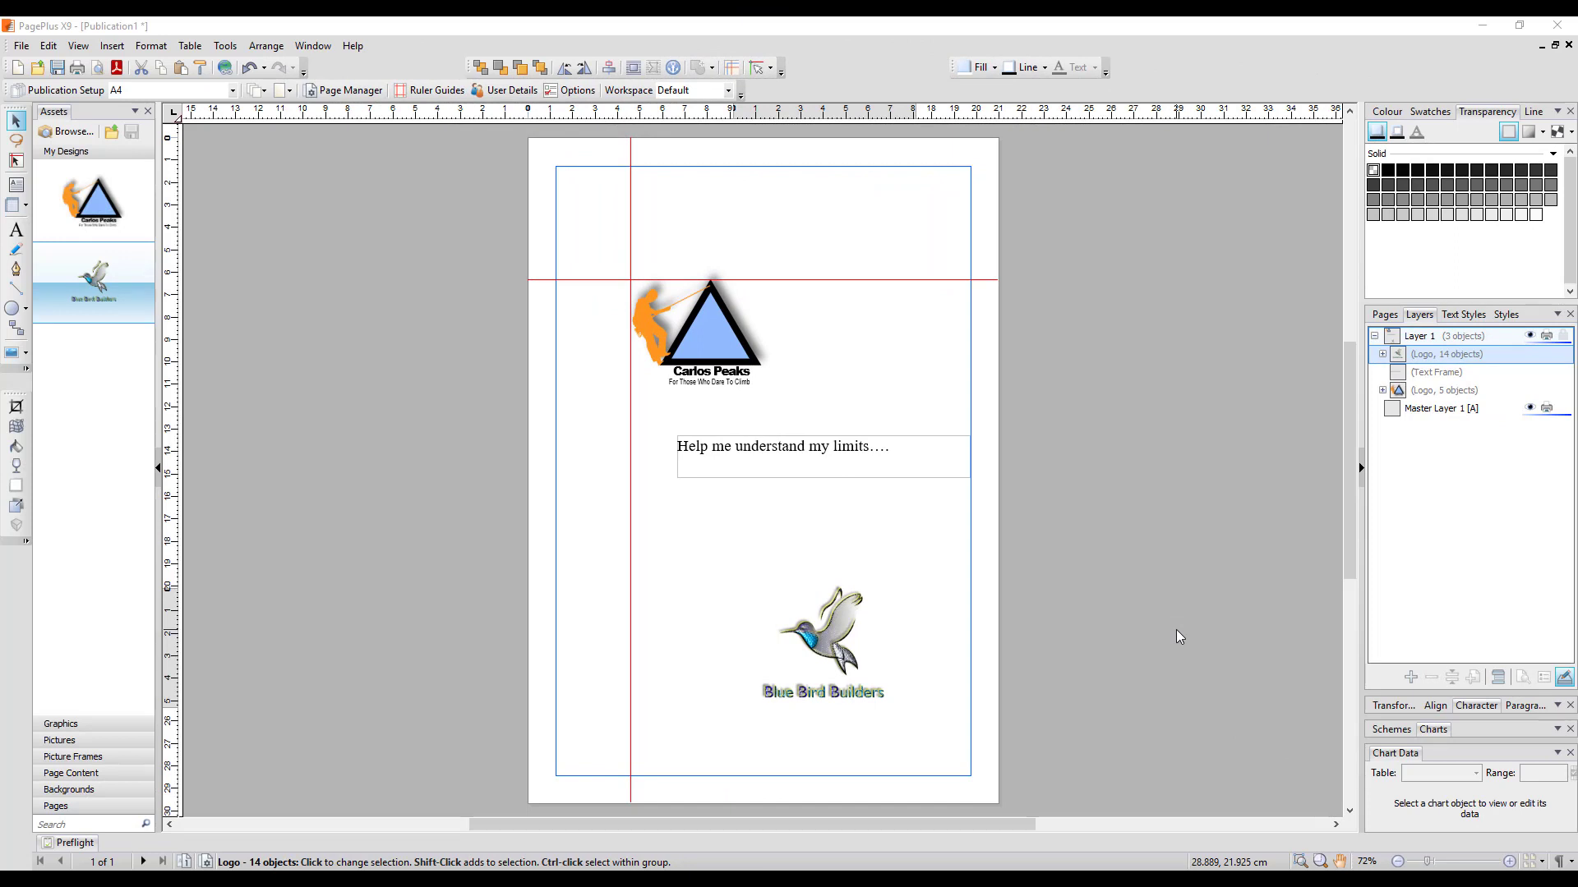
pyautogui.moveTo(1144, 477)
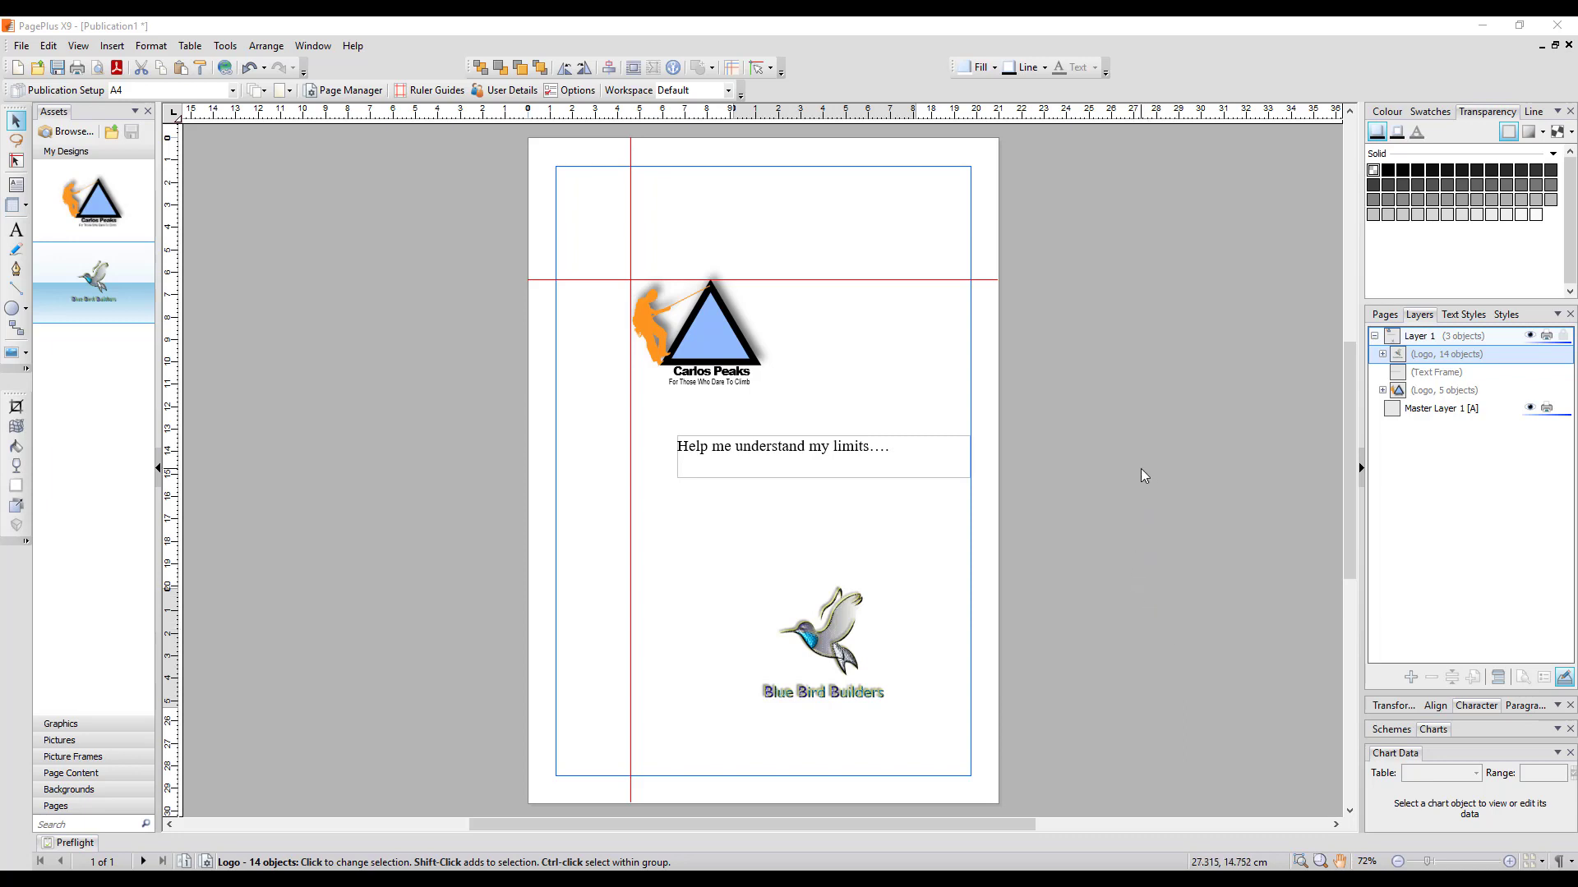
pyautogui.moveTo(1144, 460)
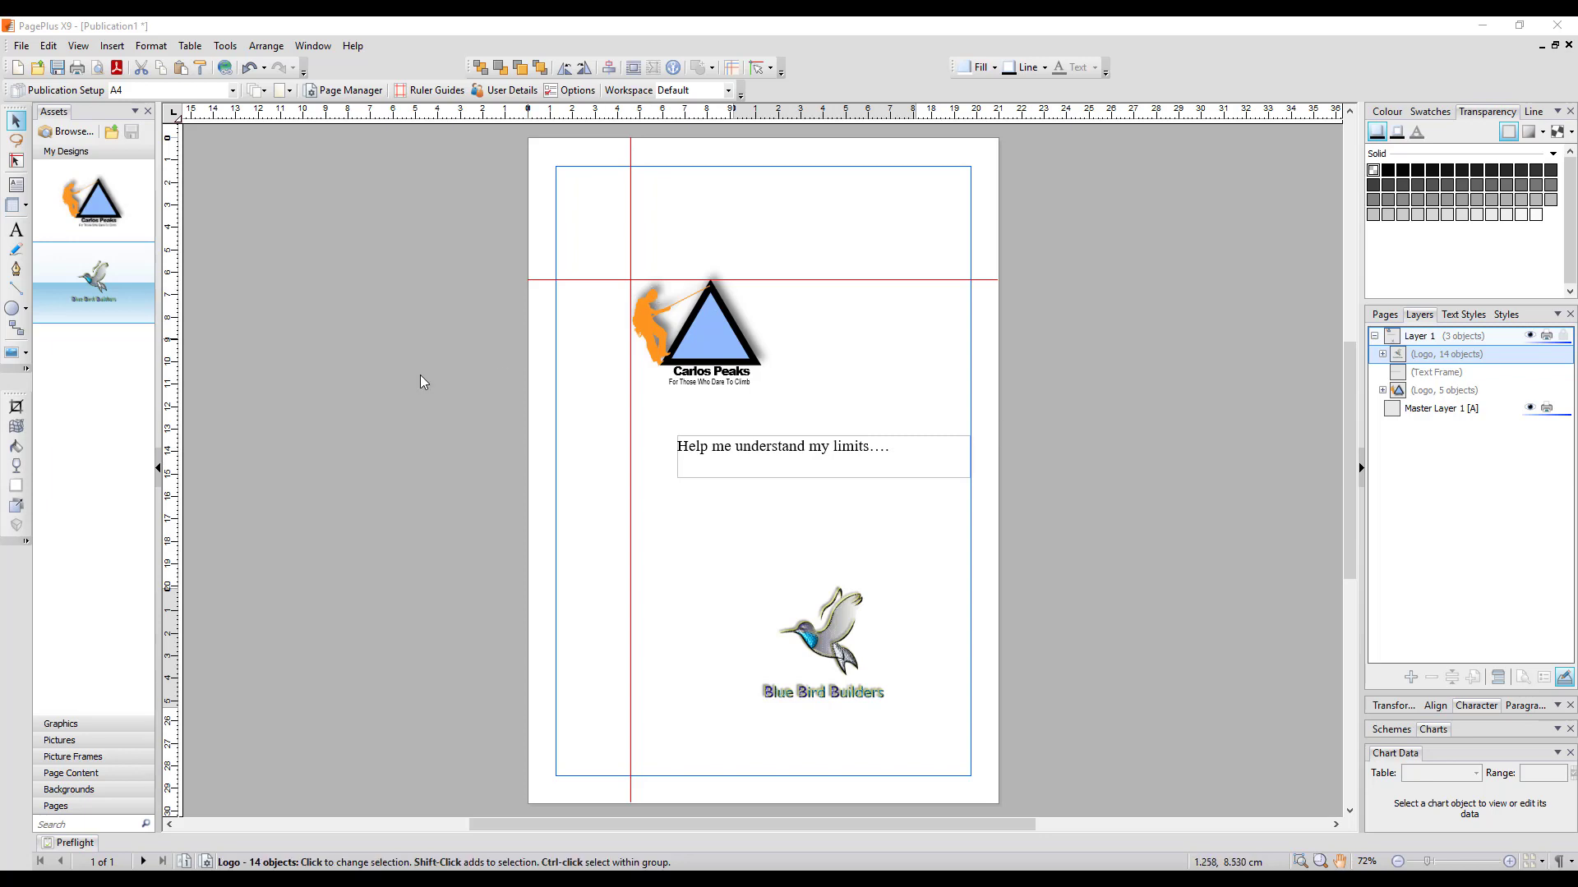
pyautogui.moveTo(311, 408)
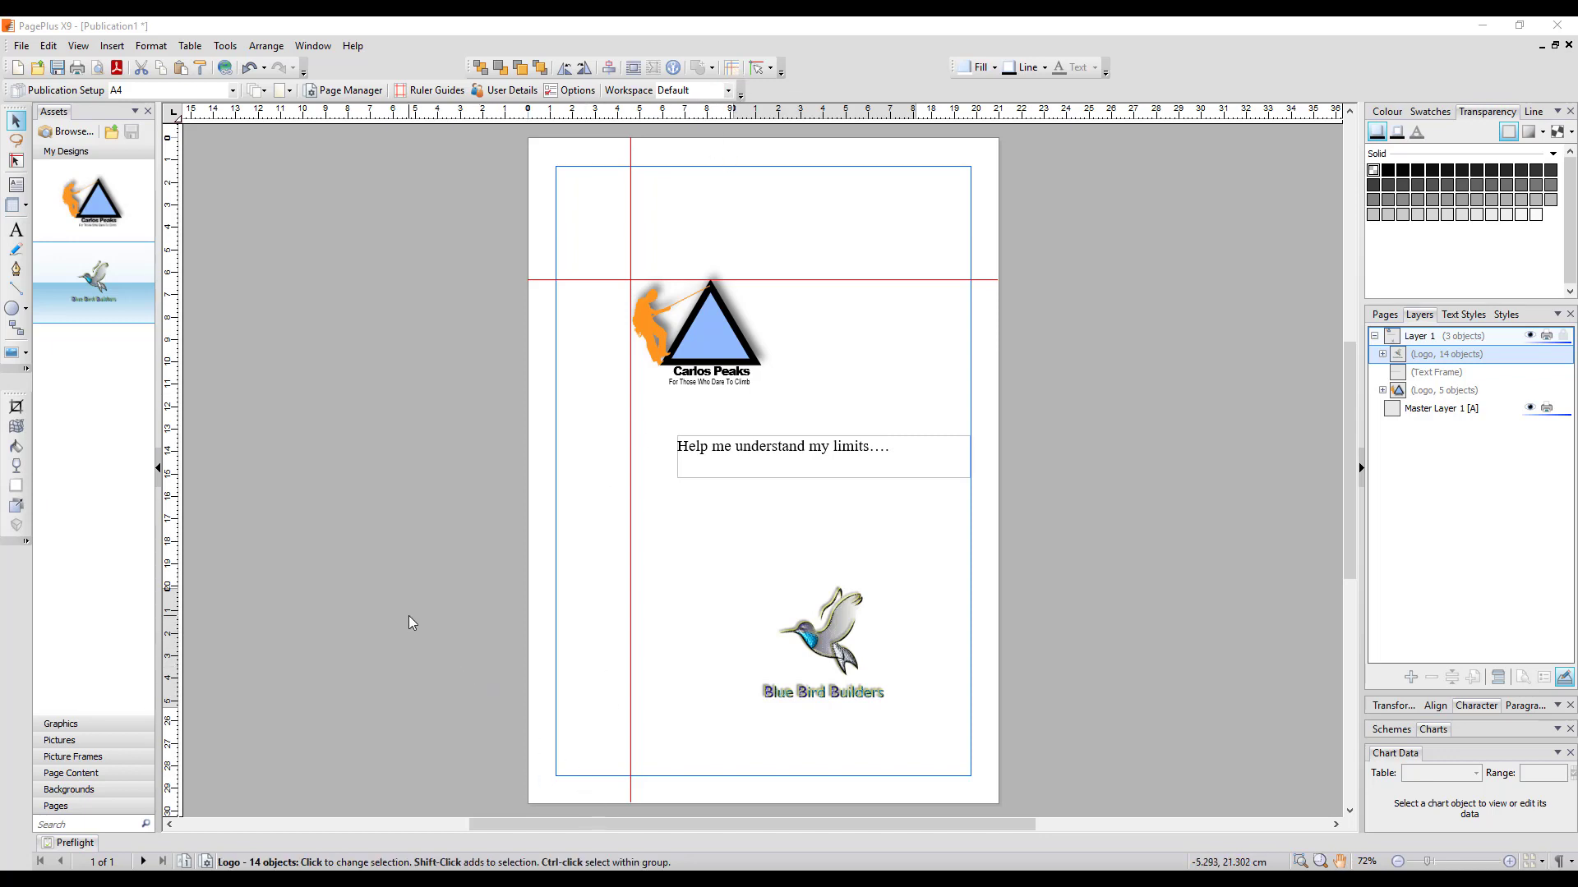
pyautogui.moveTo(498, 384)
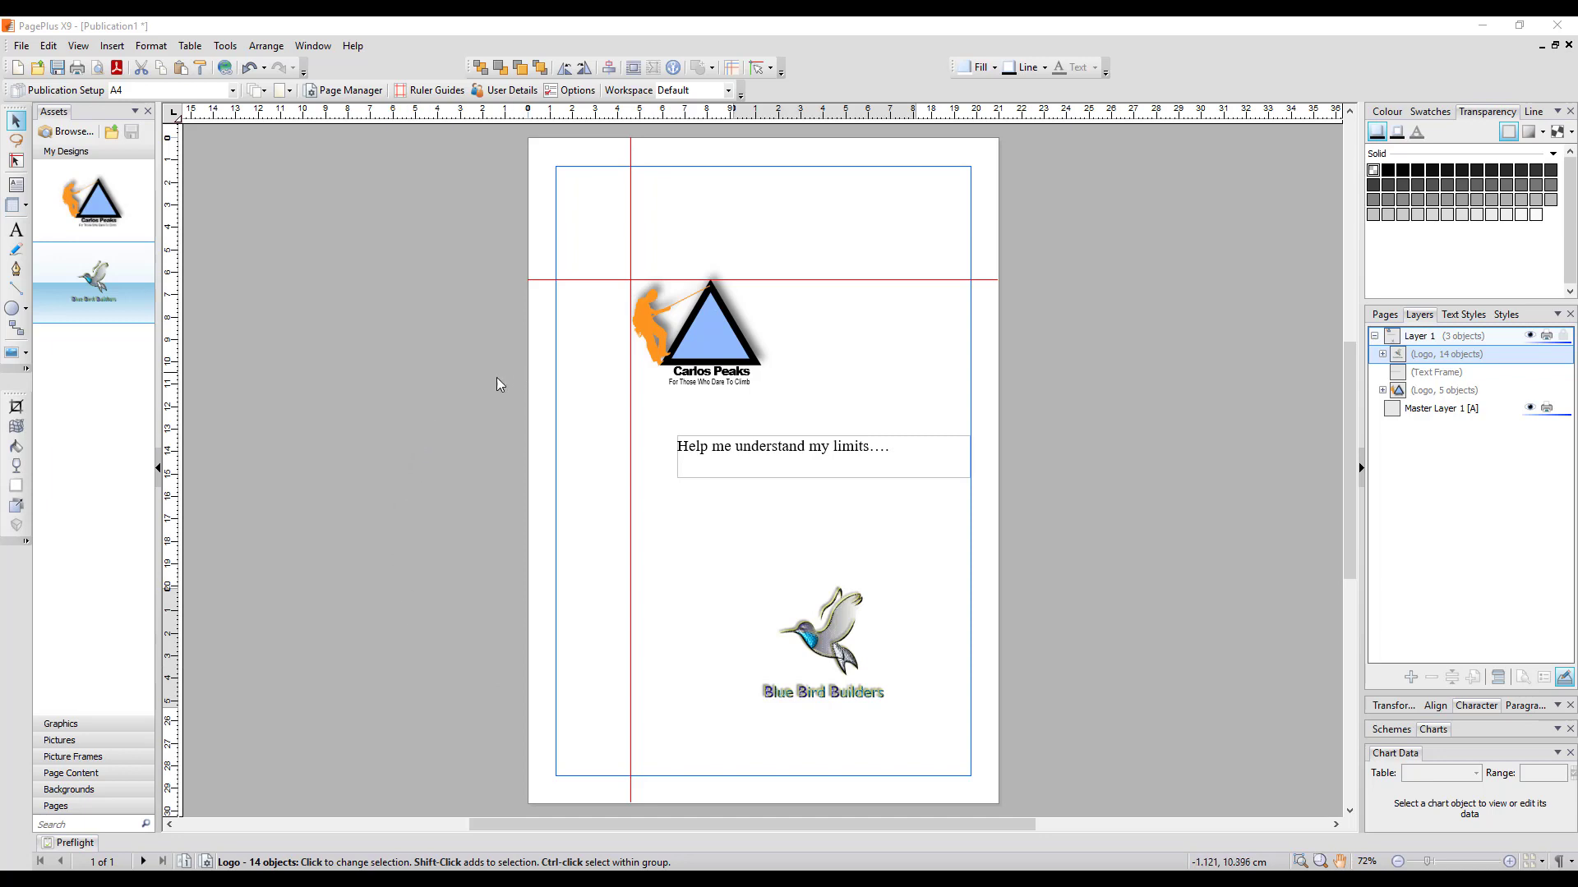
pyautogui.moveTo(999, 372)
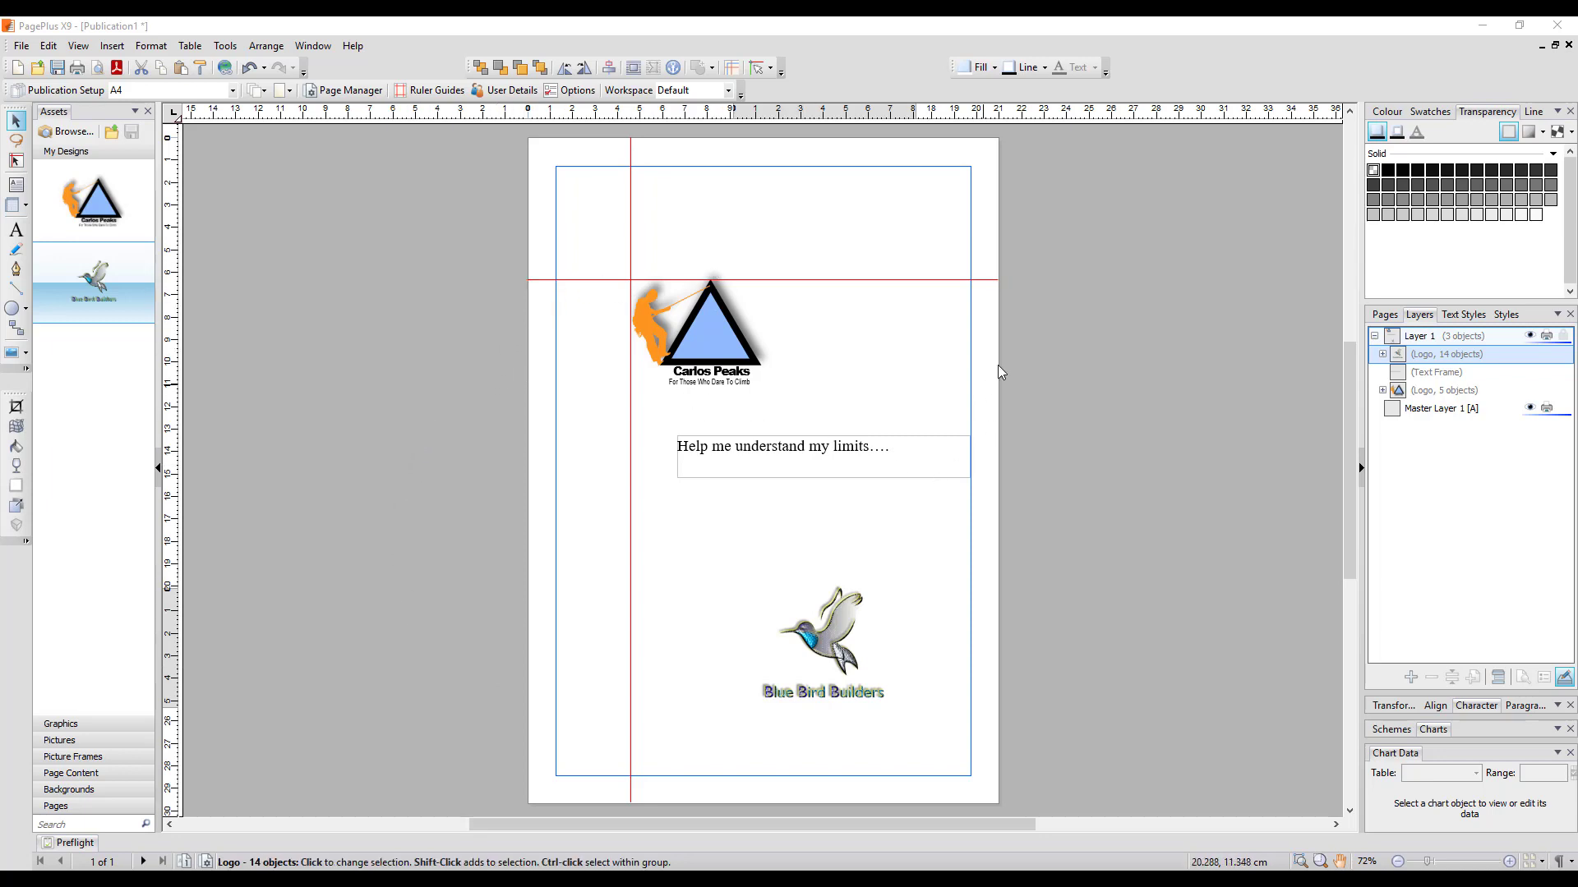
pyautogui.moveTo(631, 674)
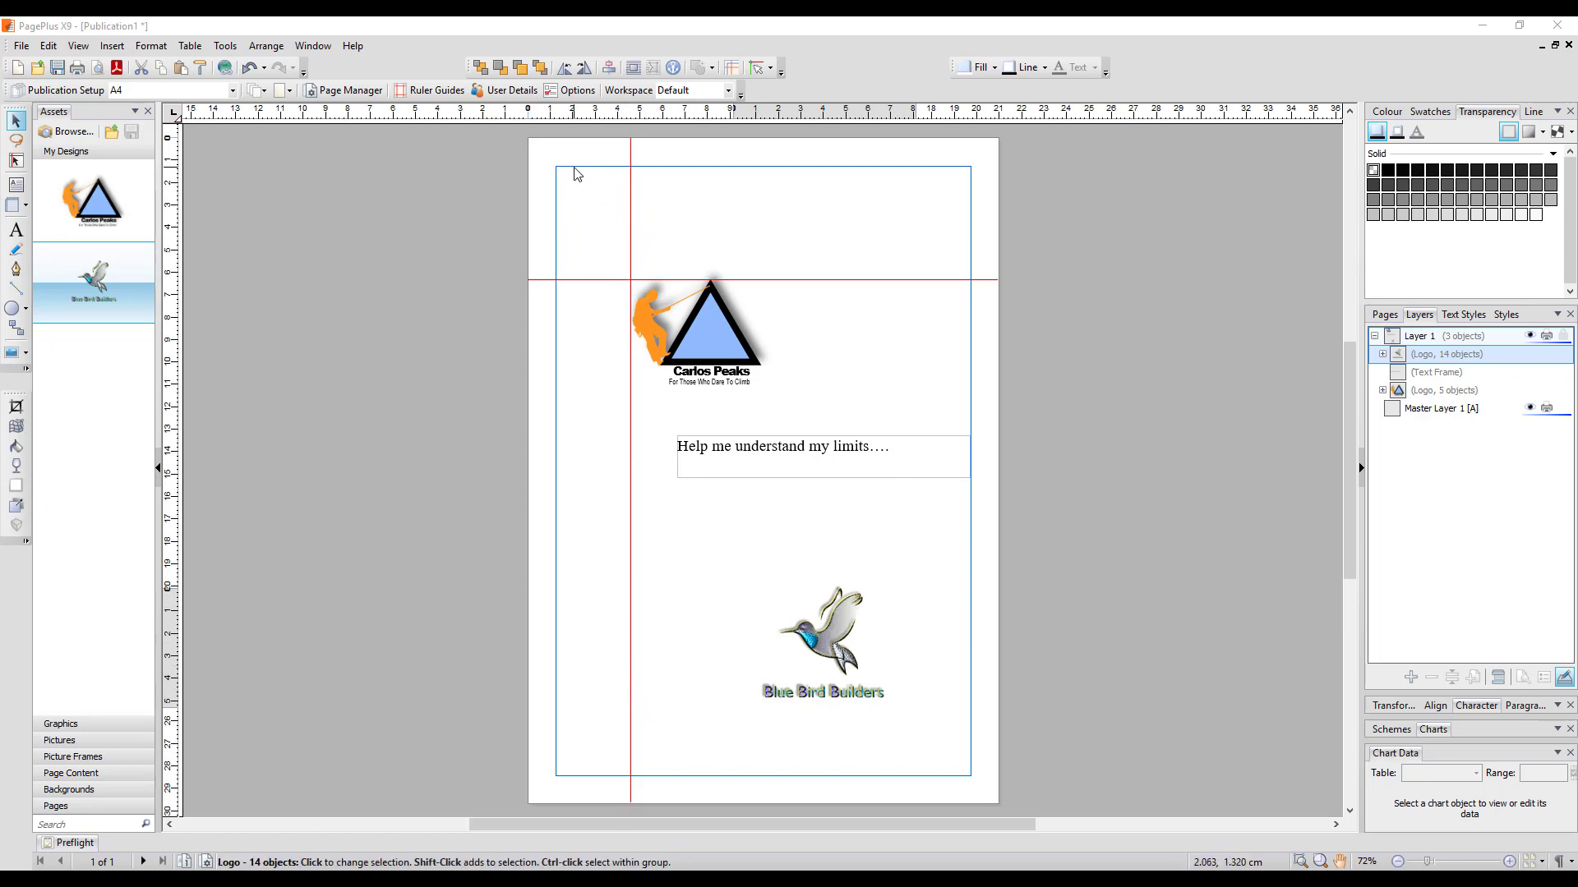
pyautogui.moveTo(973, 169)
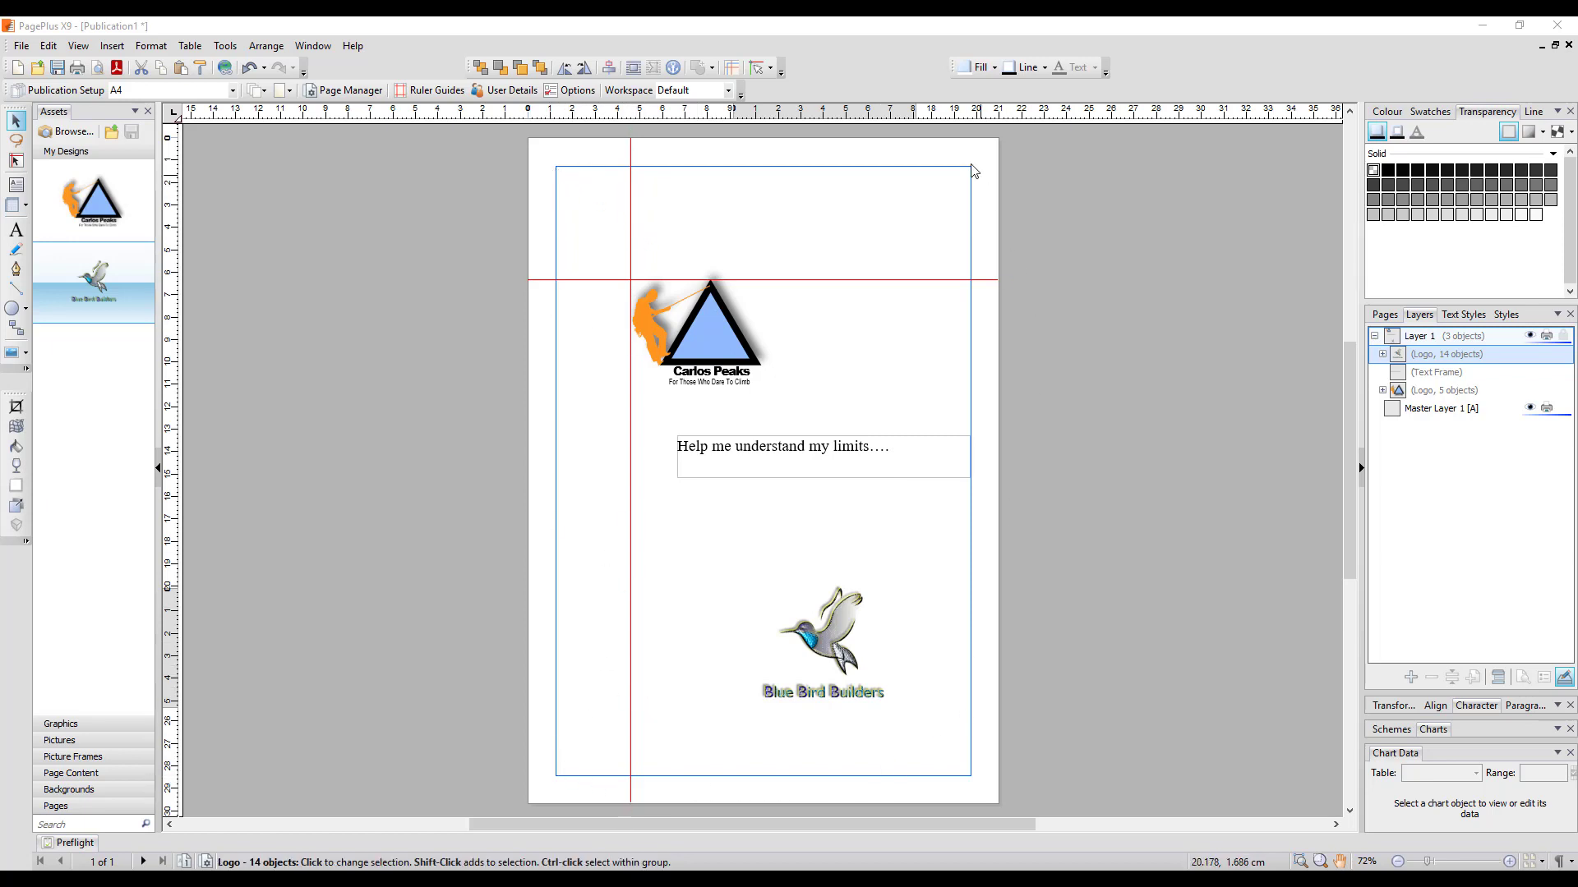
pyautogui.moveTo(647, 243)
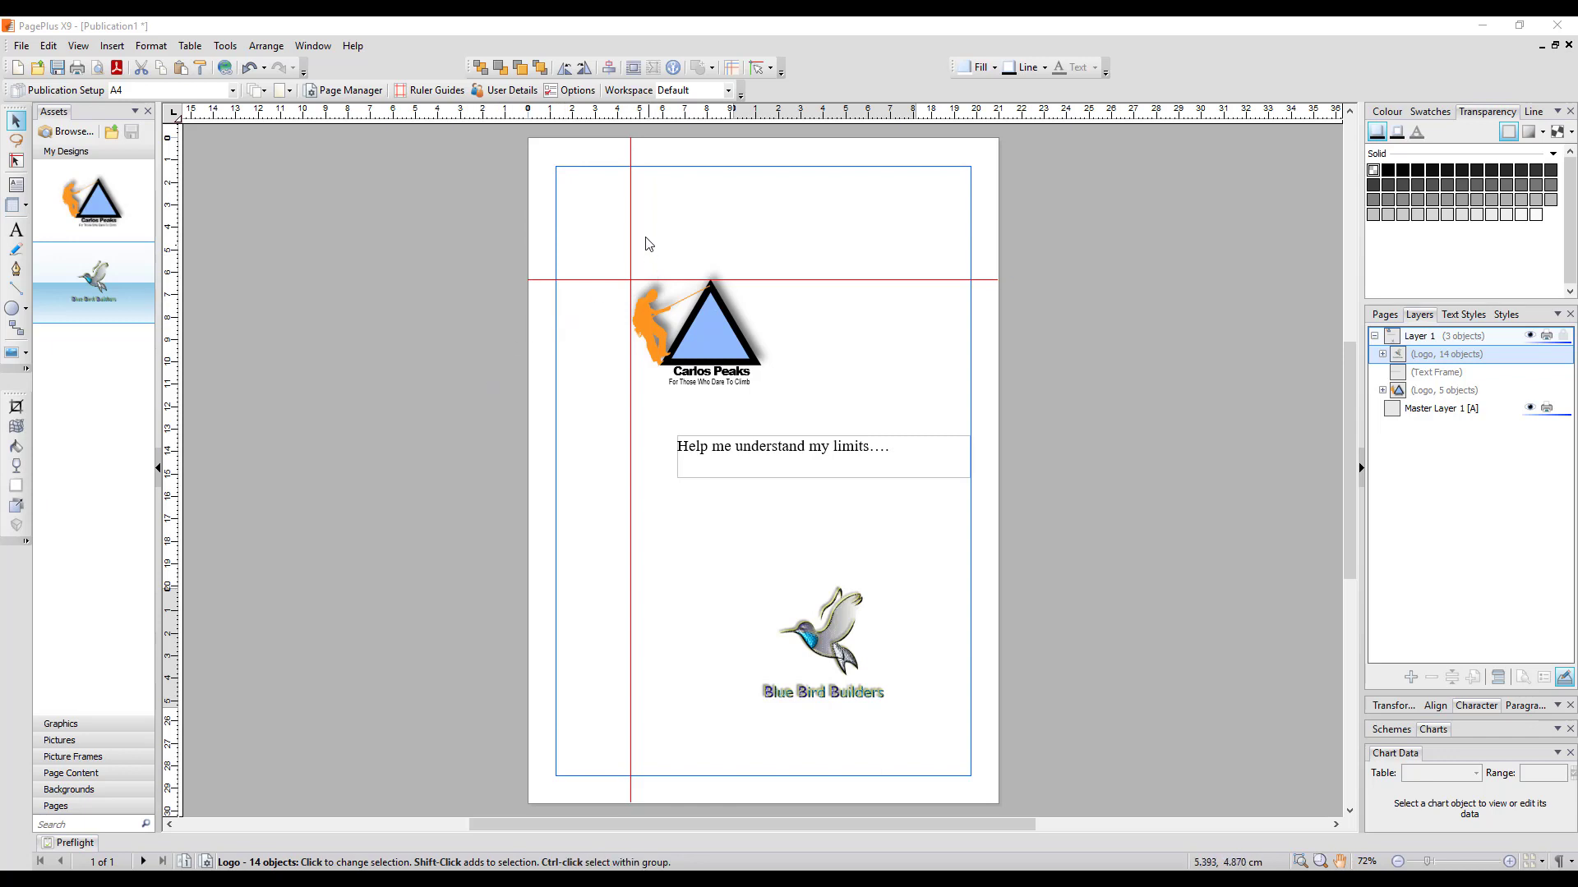
pyautogui.moveTo(645, 677)
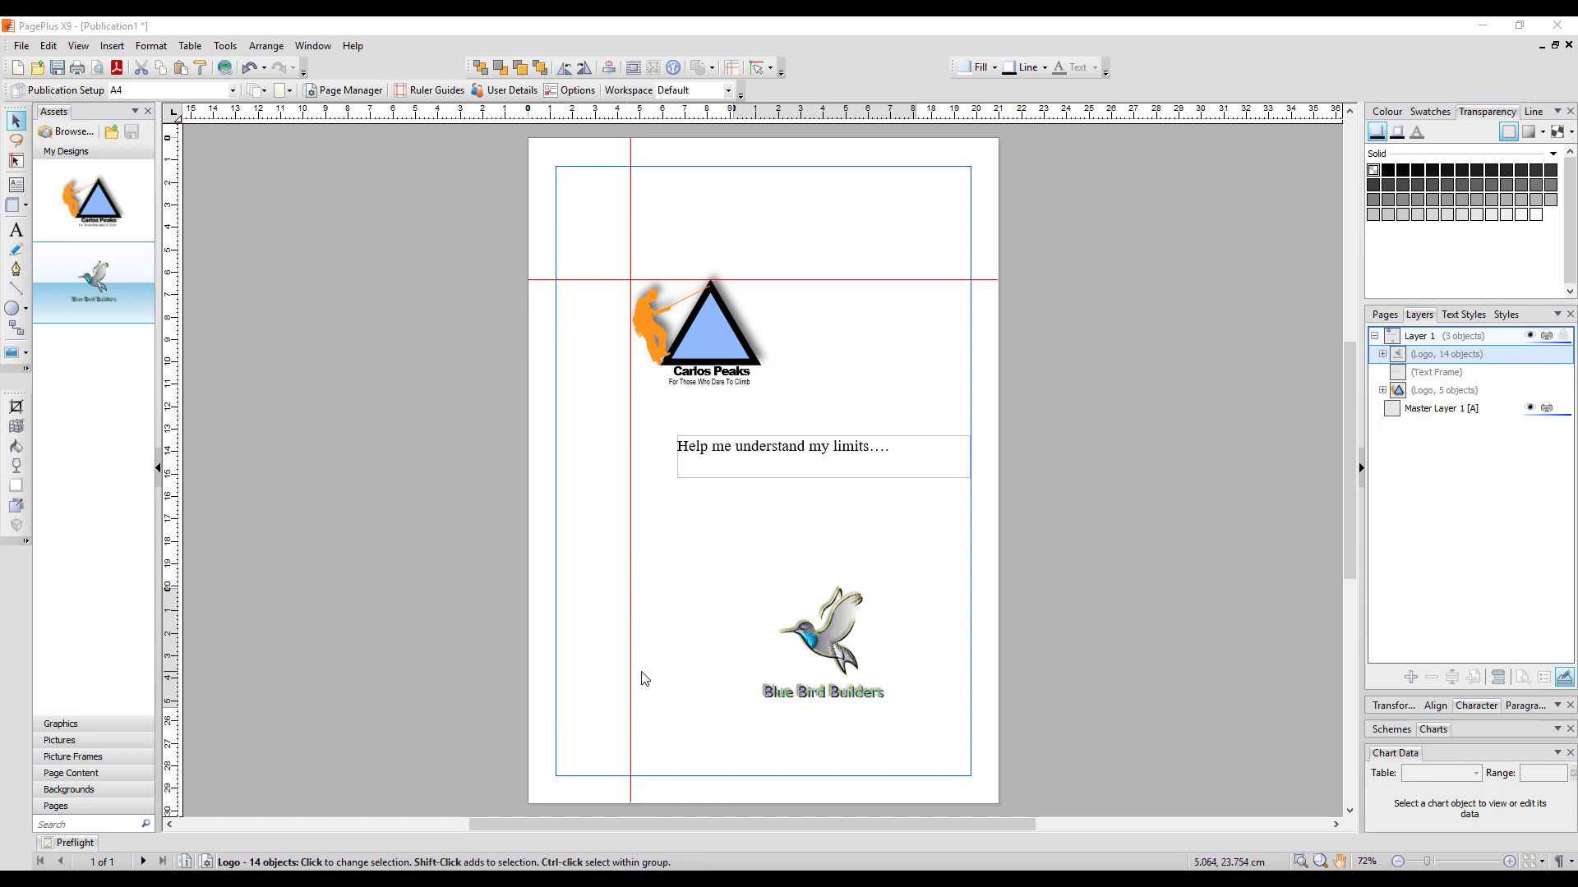
pyautogui.moveTo(771, 151)
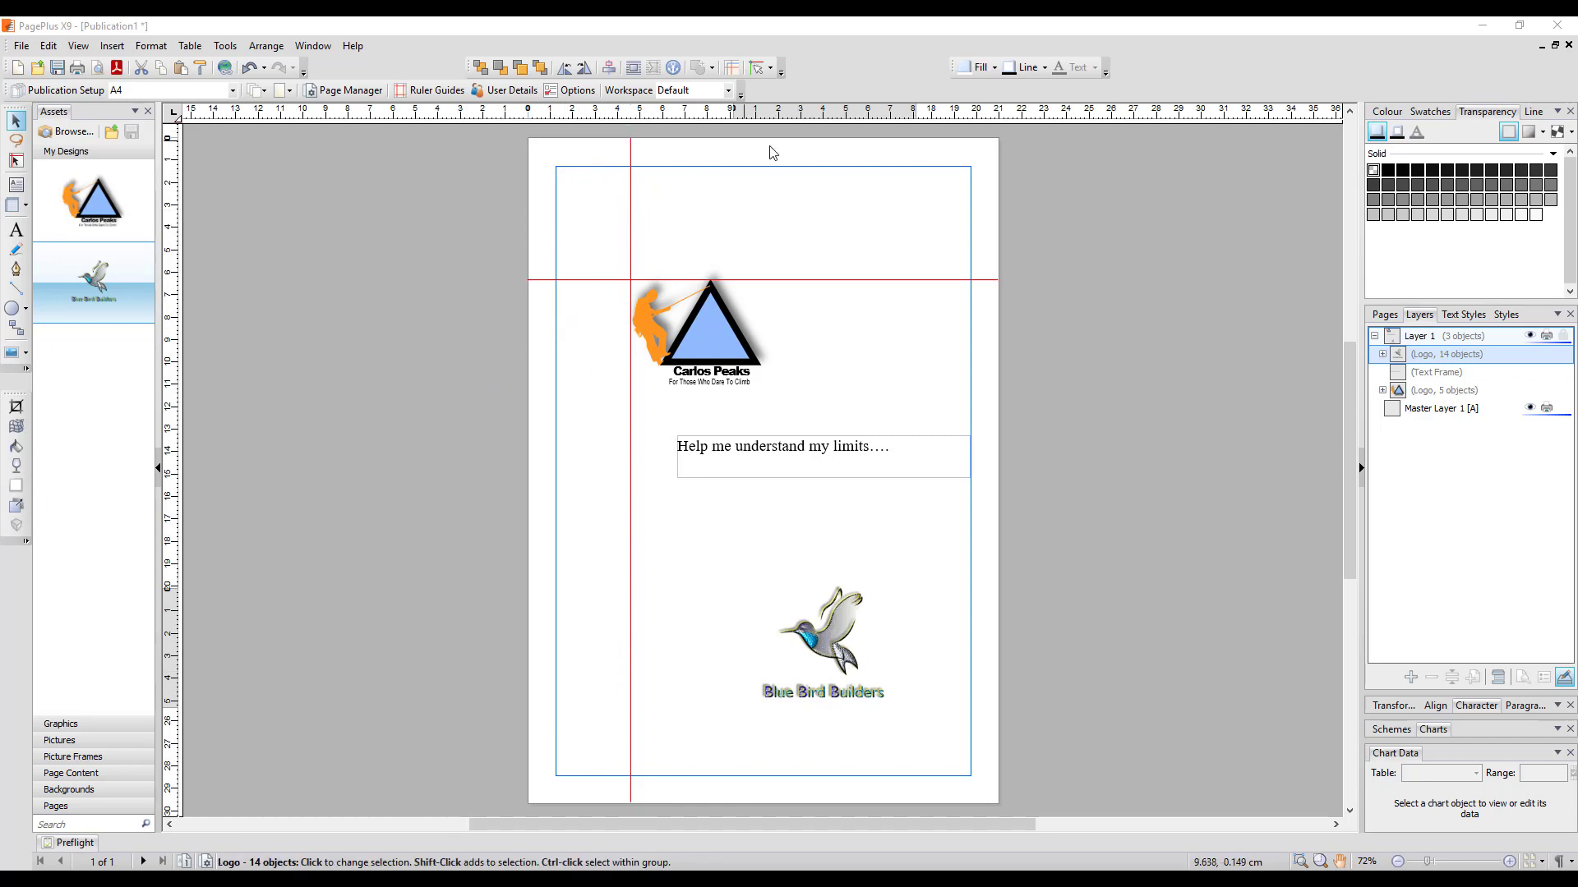
pyautogui.moveTo(424, 306)
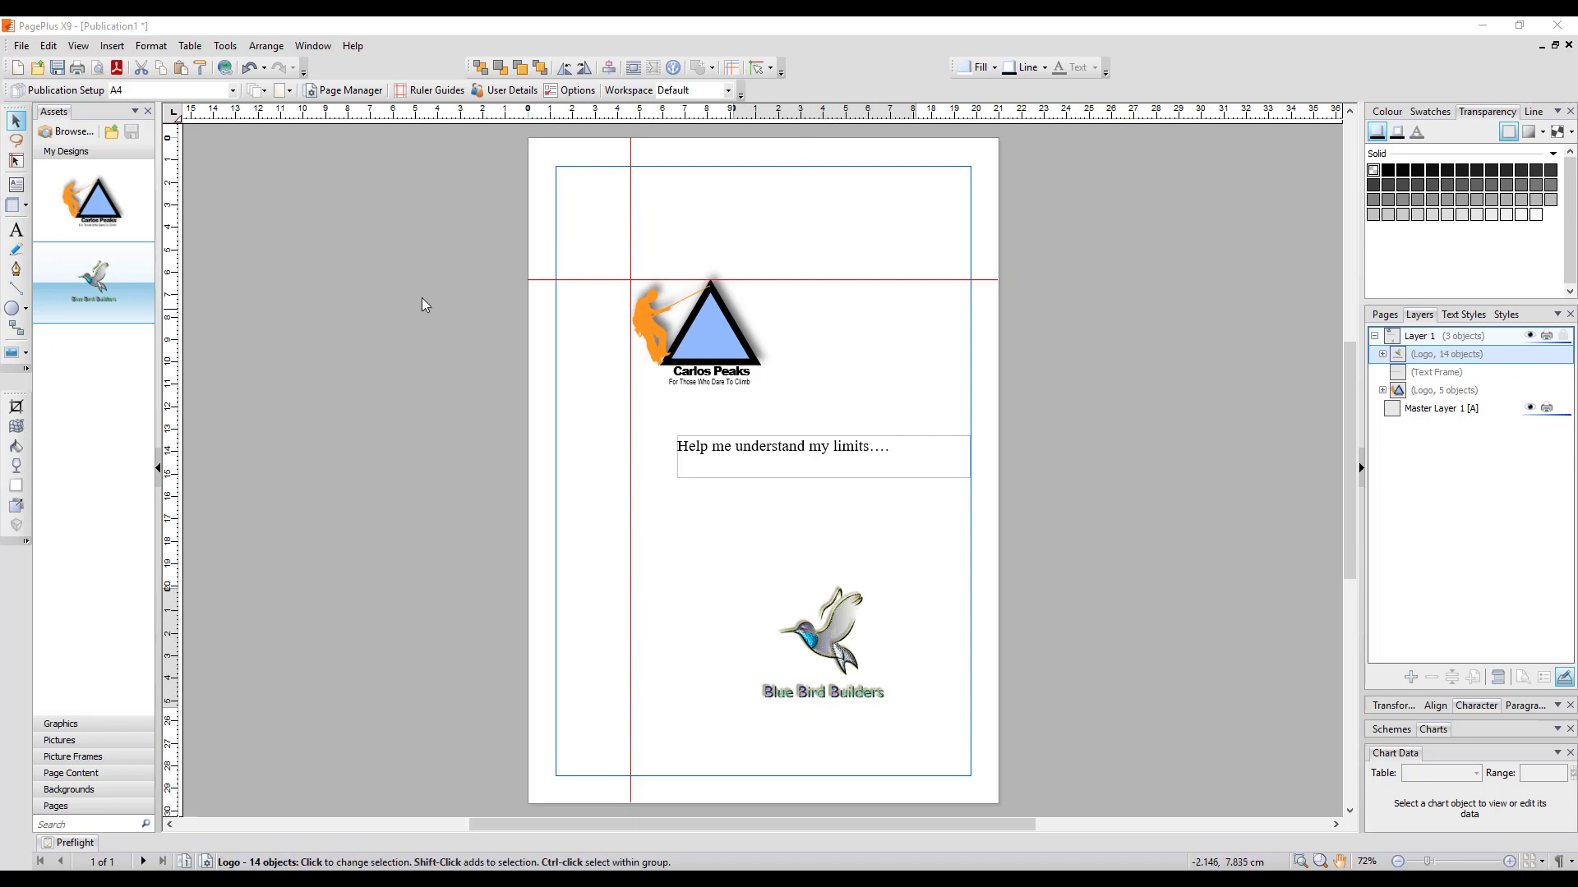
pyautogui.moveTo(825, 666)
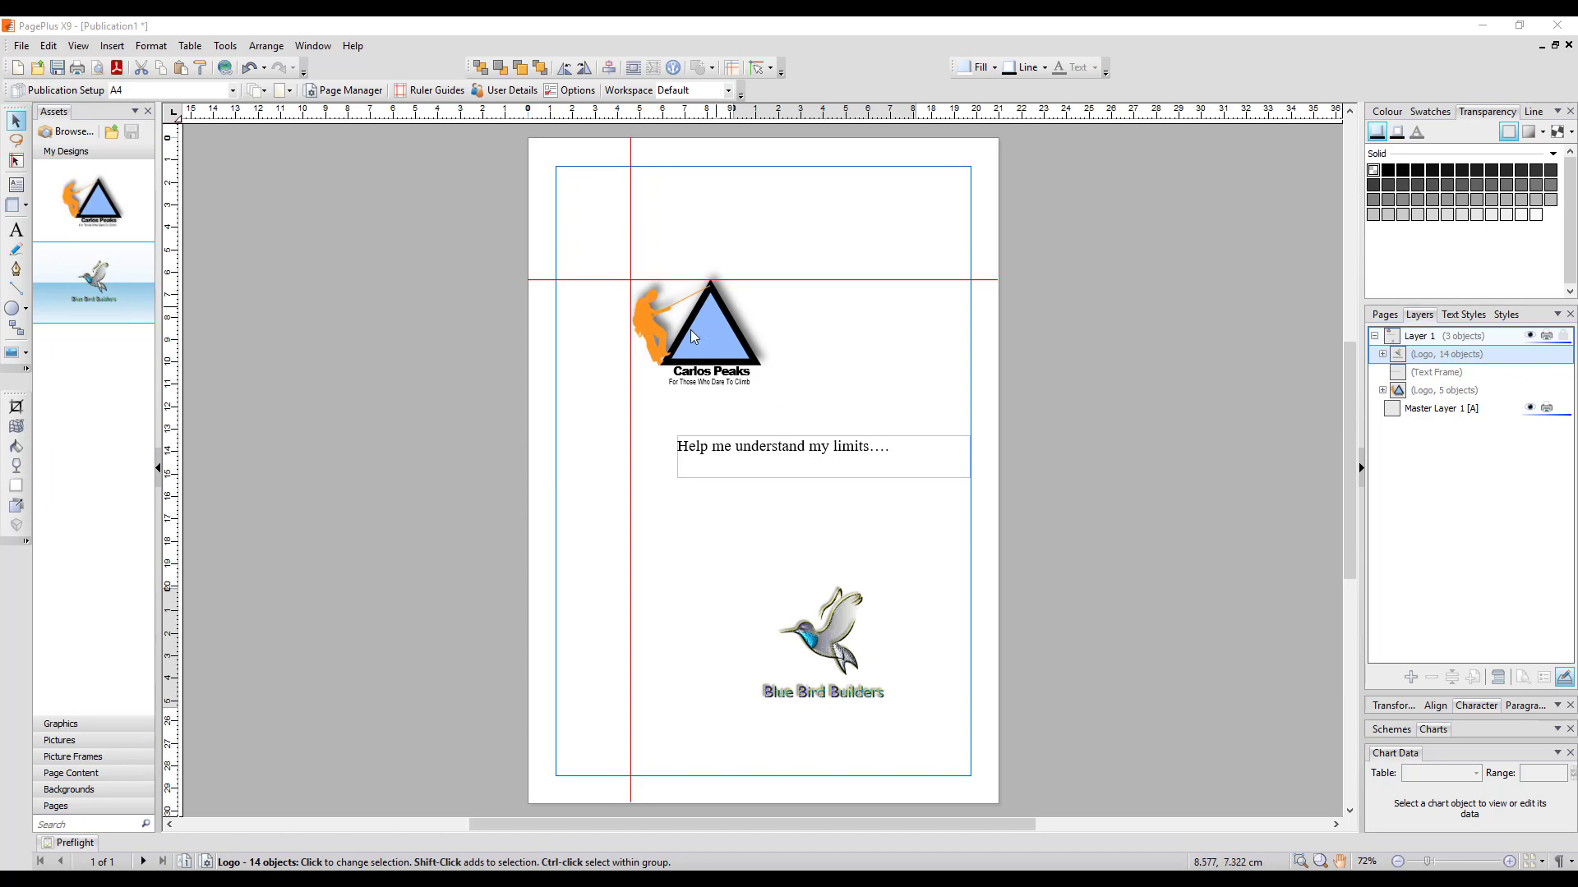
pyautogui.moveTo(703, 345)
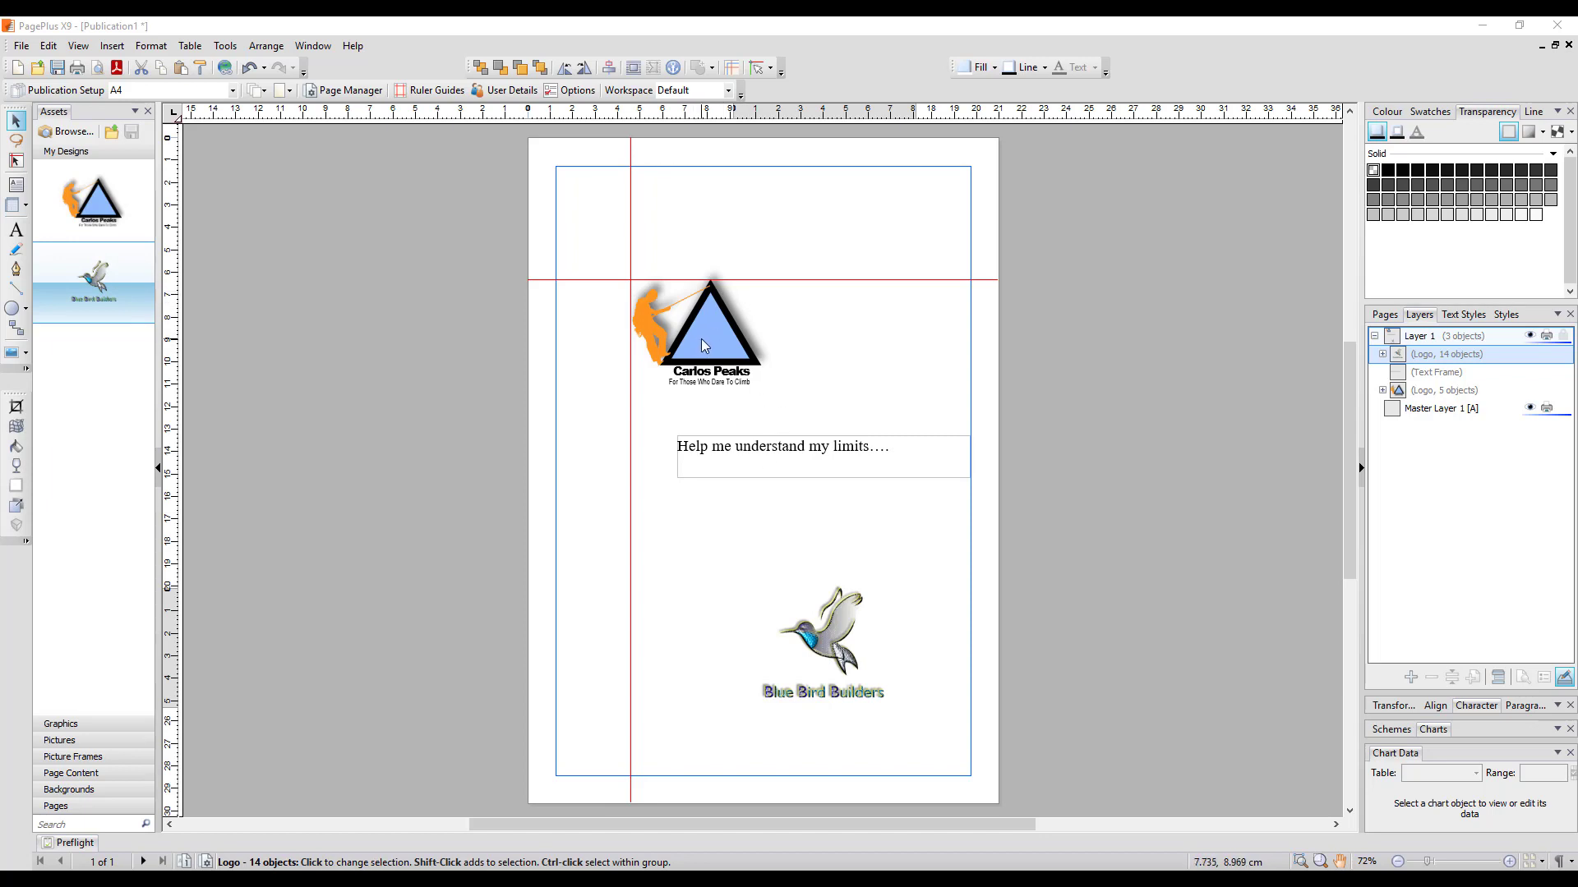
# Move the text frame to the left margin and the Blue Bird Builders logo left and up
pyautogui.click(705, 345)
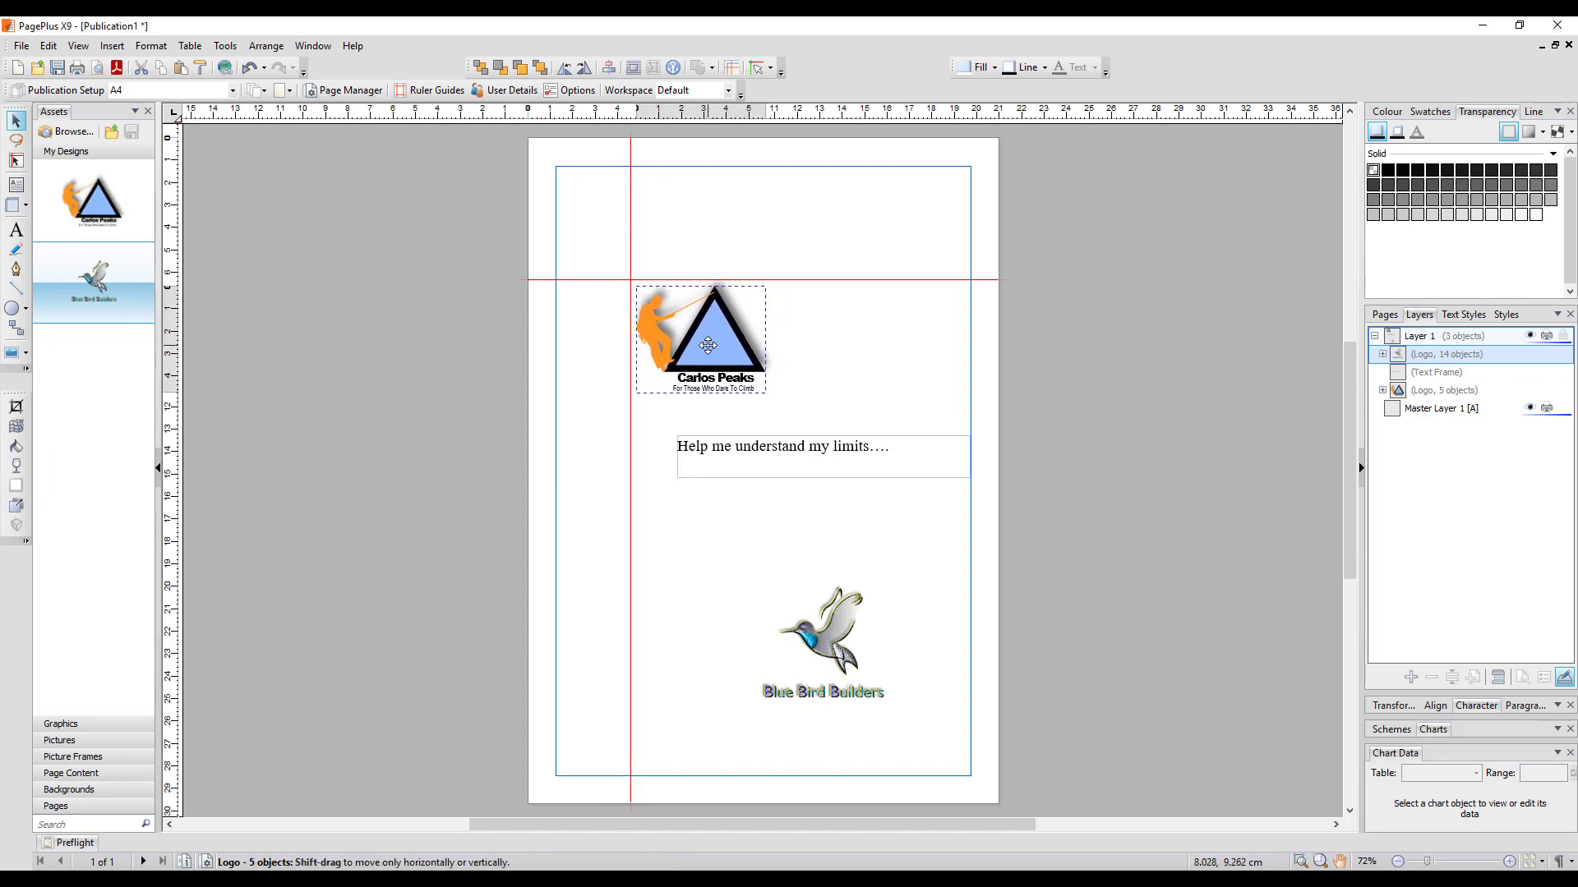
pyautogui.moveTo(707, 345); pyautogui.dragTo(702, 335)
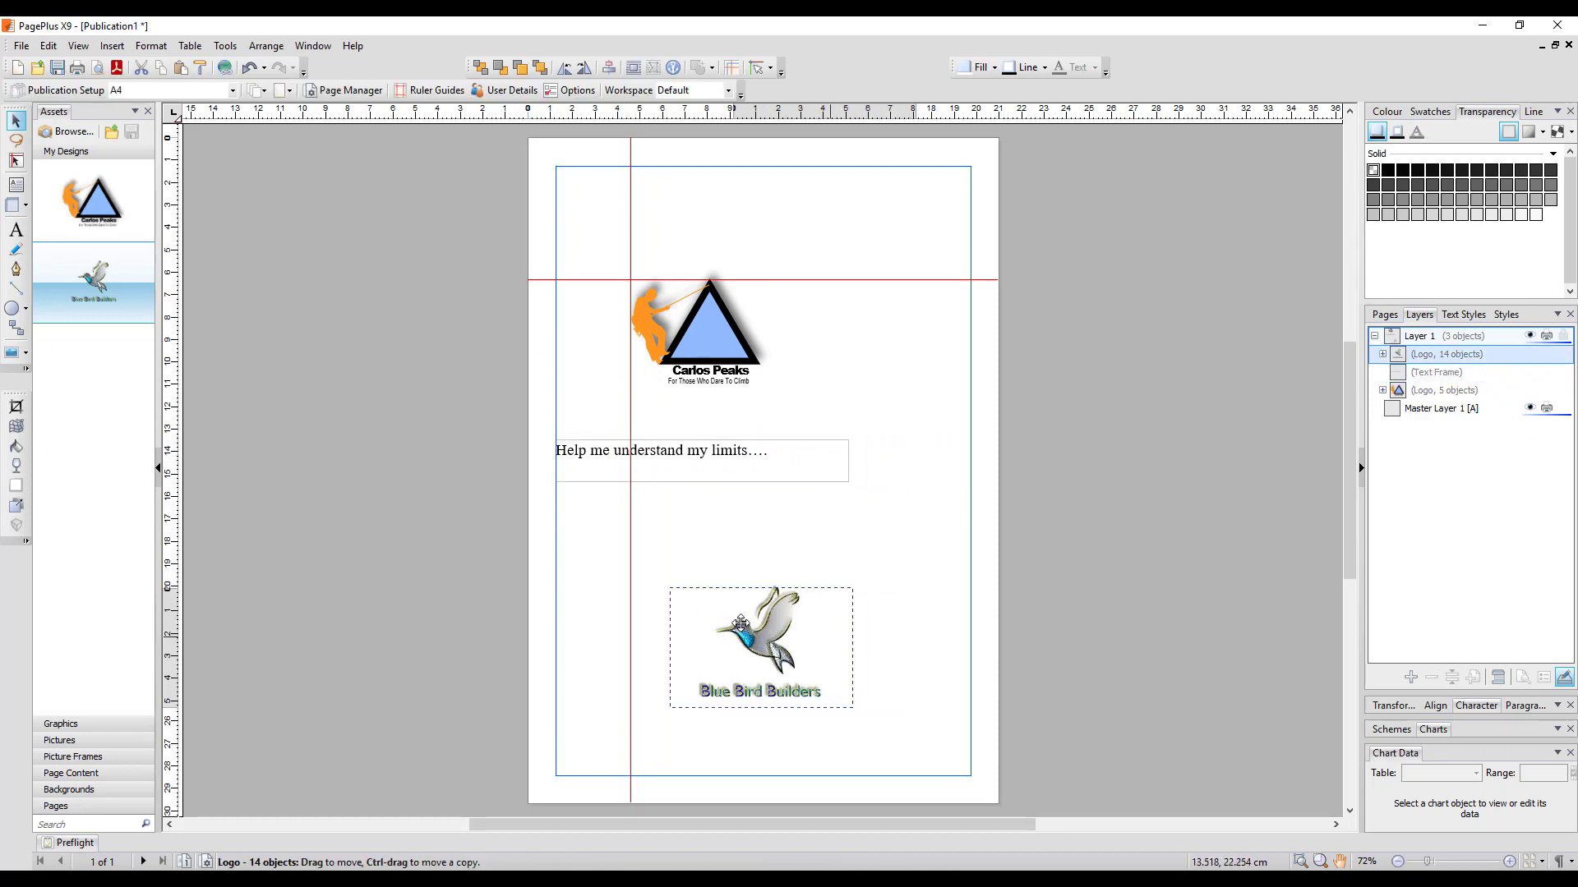
pyautogui.moveTo(759, 644); pyautogui.dragTo(693, 603)
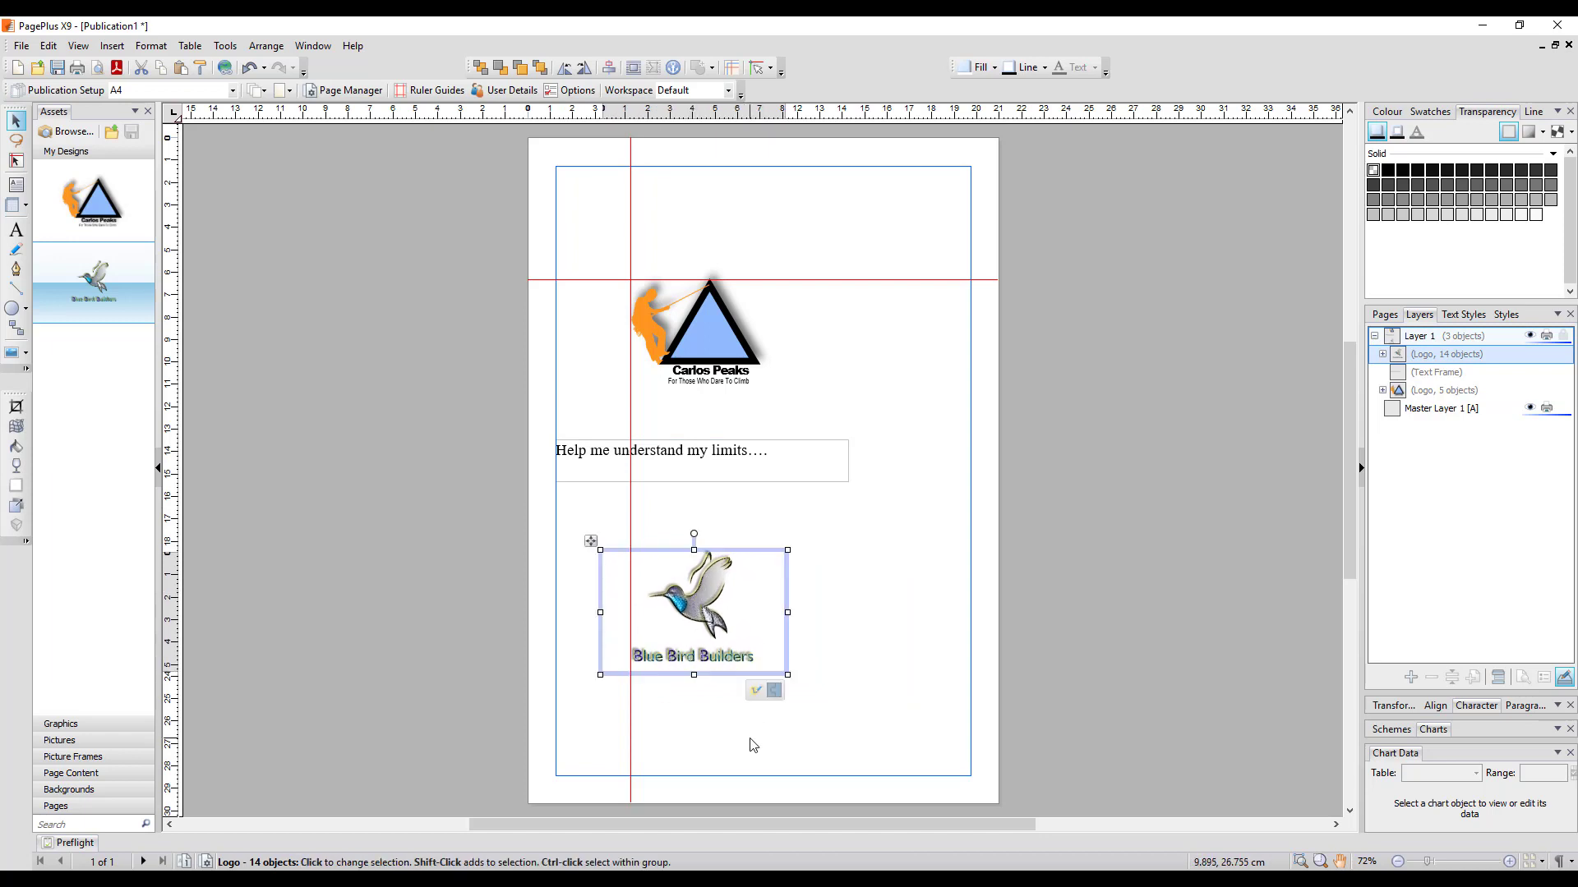
pyautogui.moveTo(752, 754)
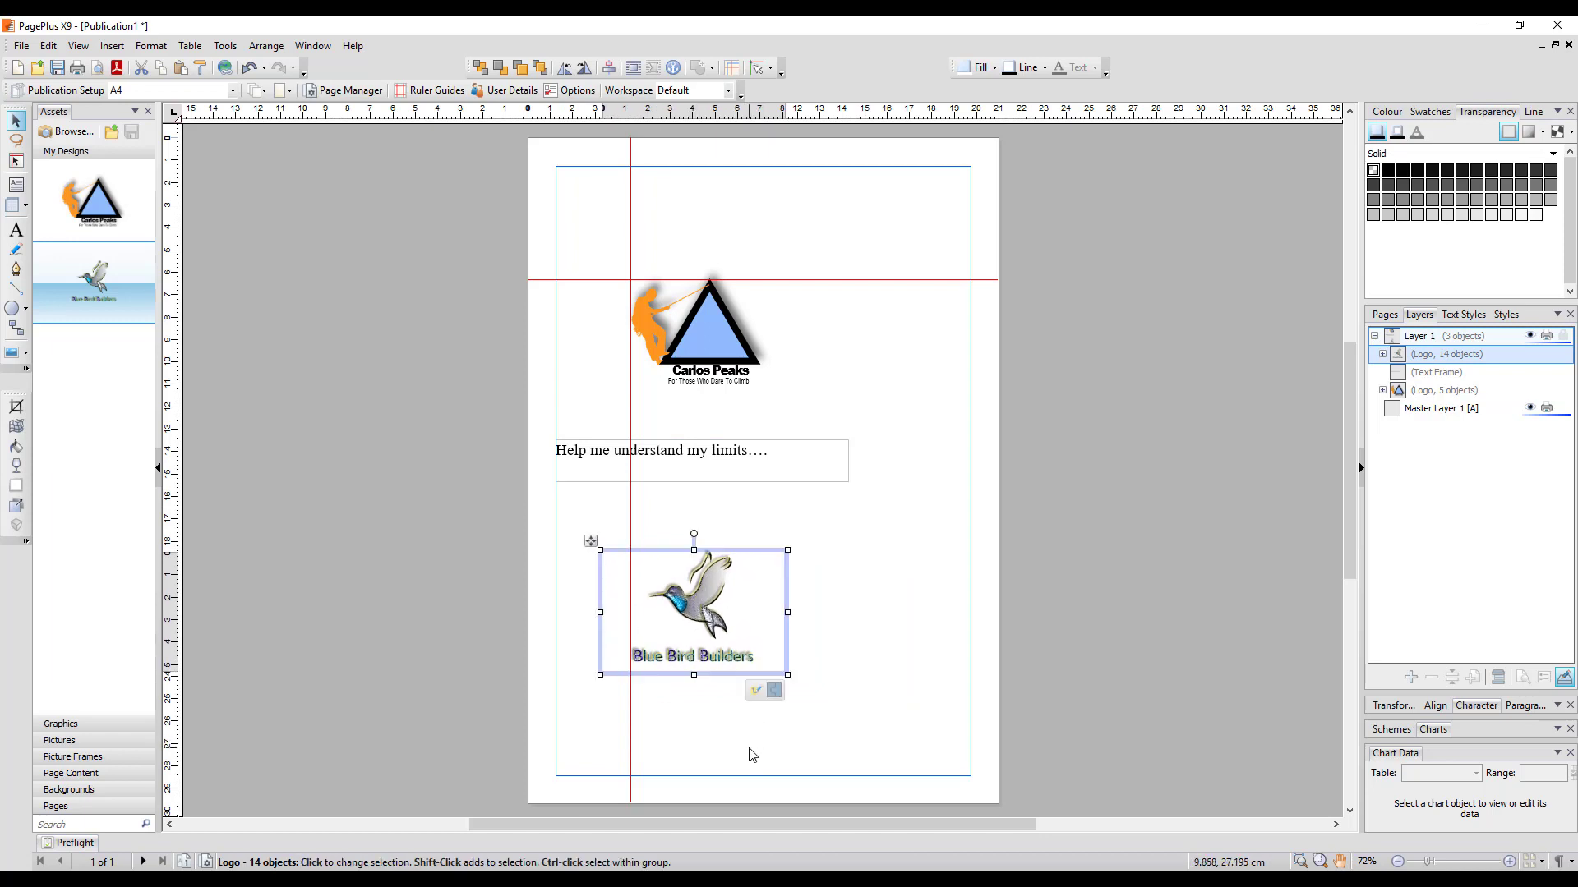
pyautogui.moveTo(590, 812)
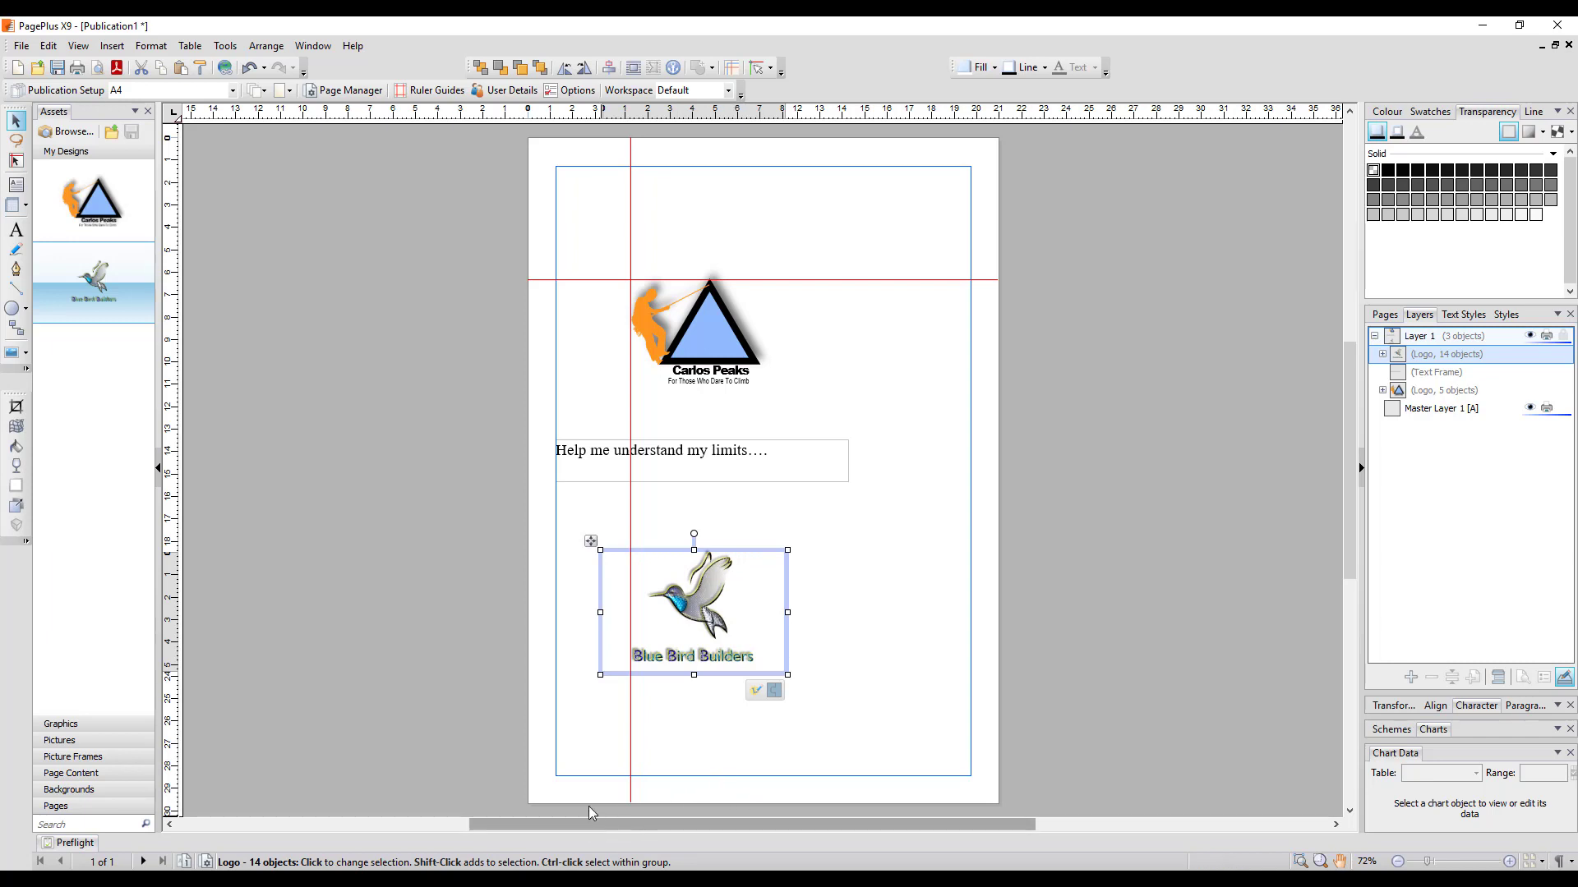
pyautogui.moveTo(643, 228)
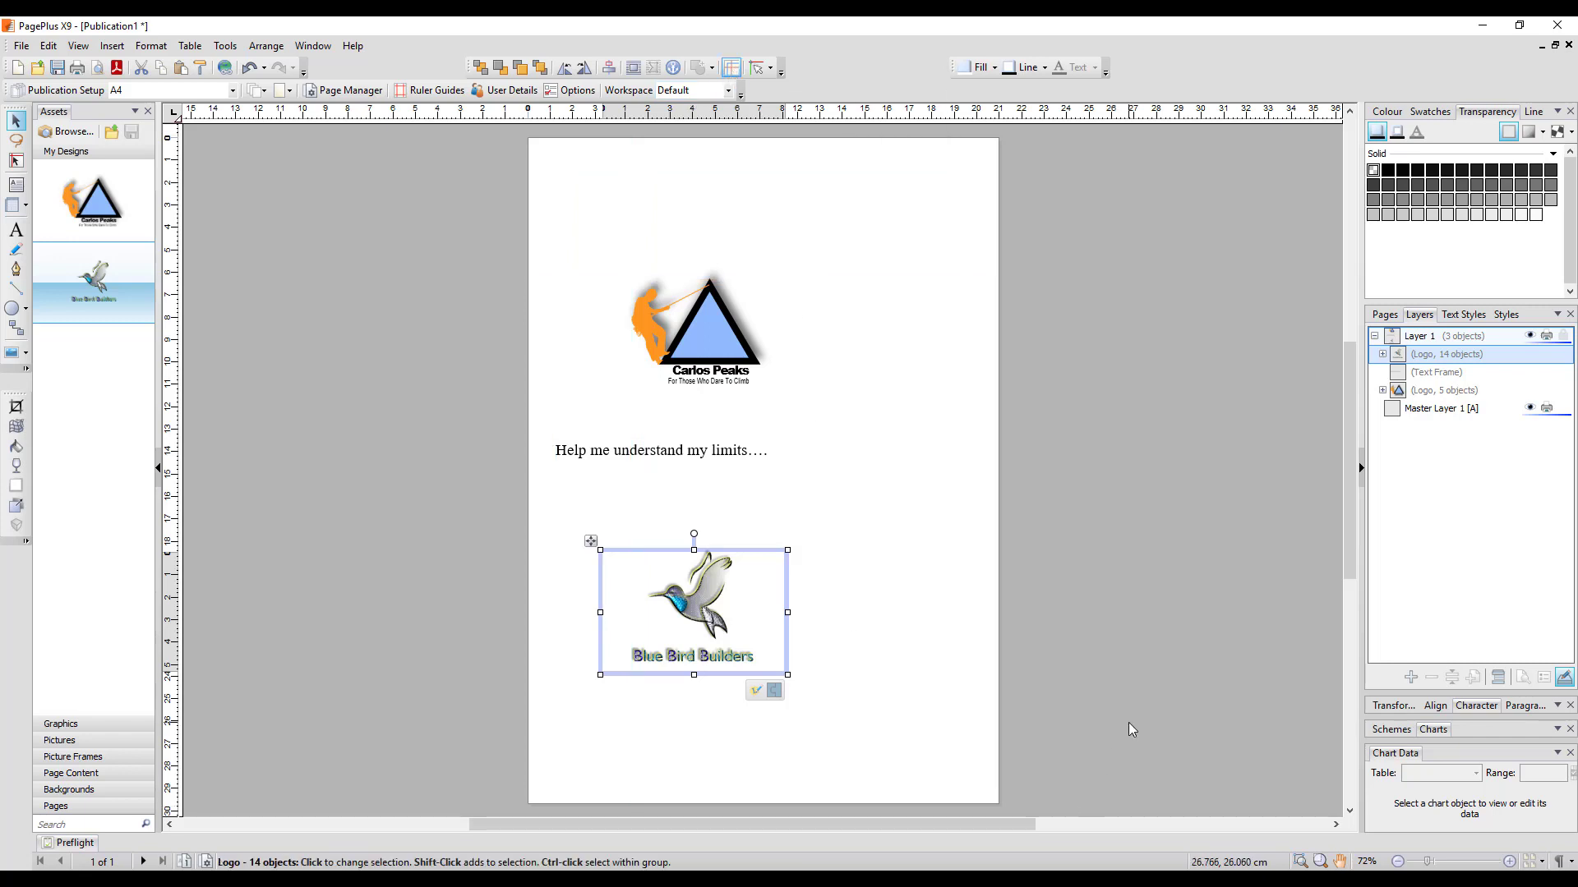
pyautogui.moveTo(1048, 585)
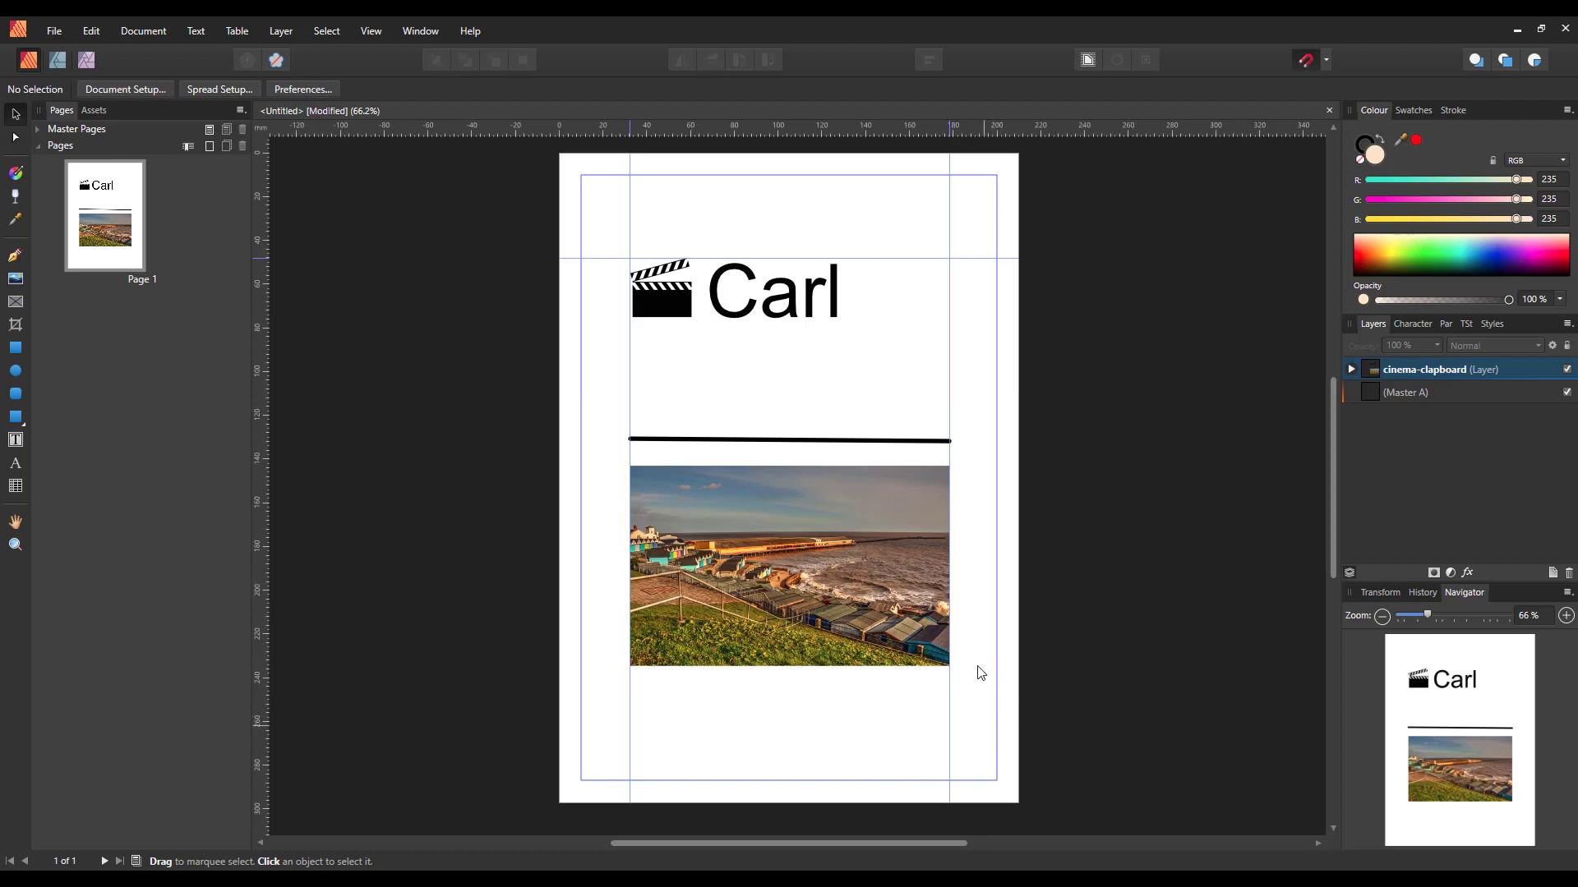
pyautogui.moveTo(841, 812)
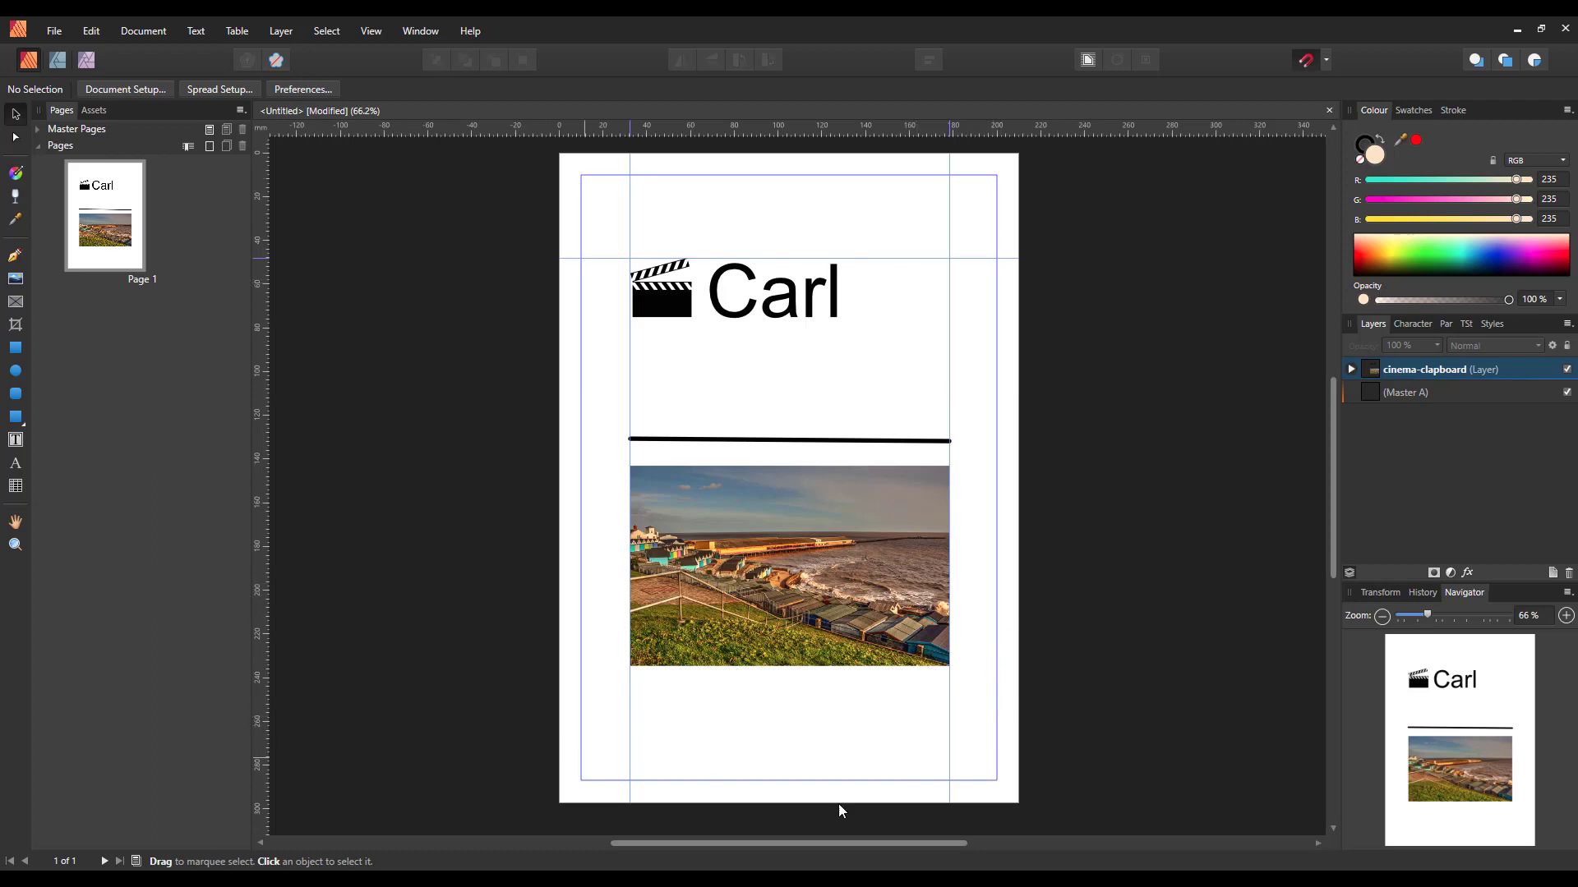
pyautogui.moveTo(588, 684)
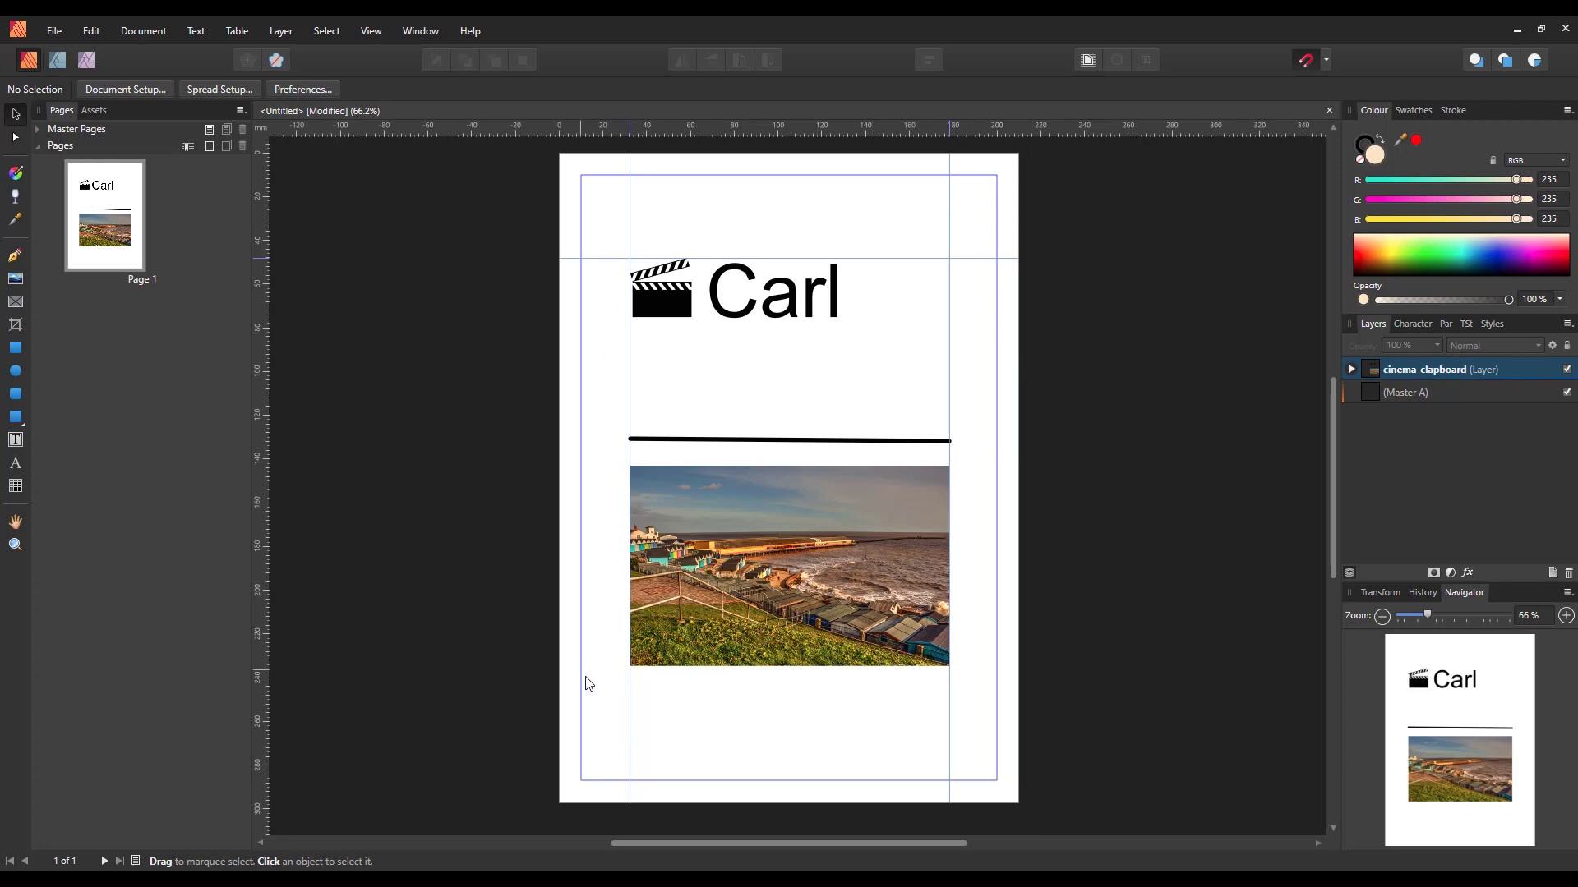
pyautogui.moveTo(970, 99)
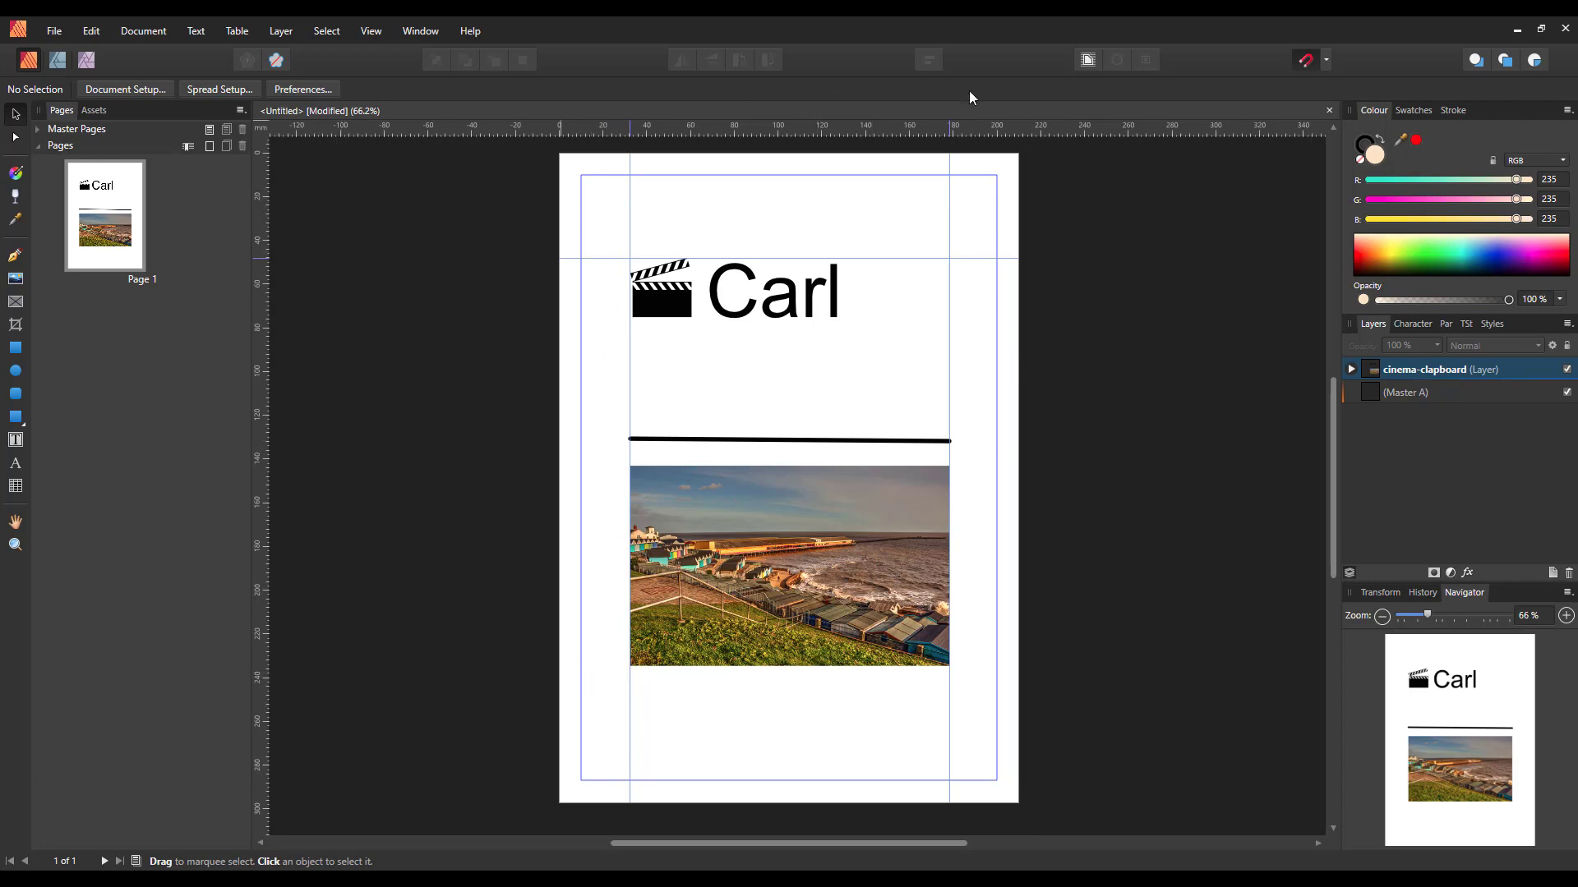
pyautogui.moveTo(1011, 92)
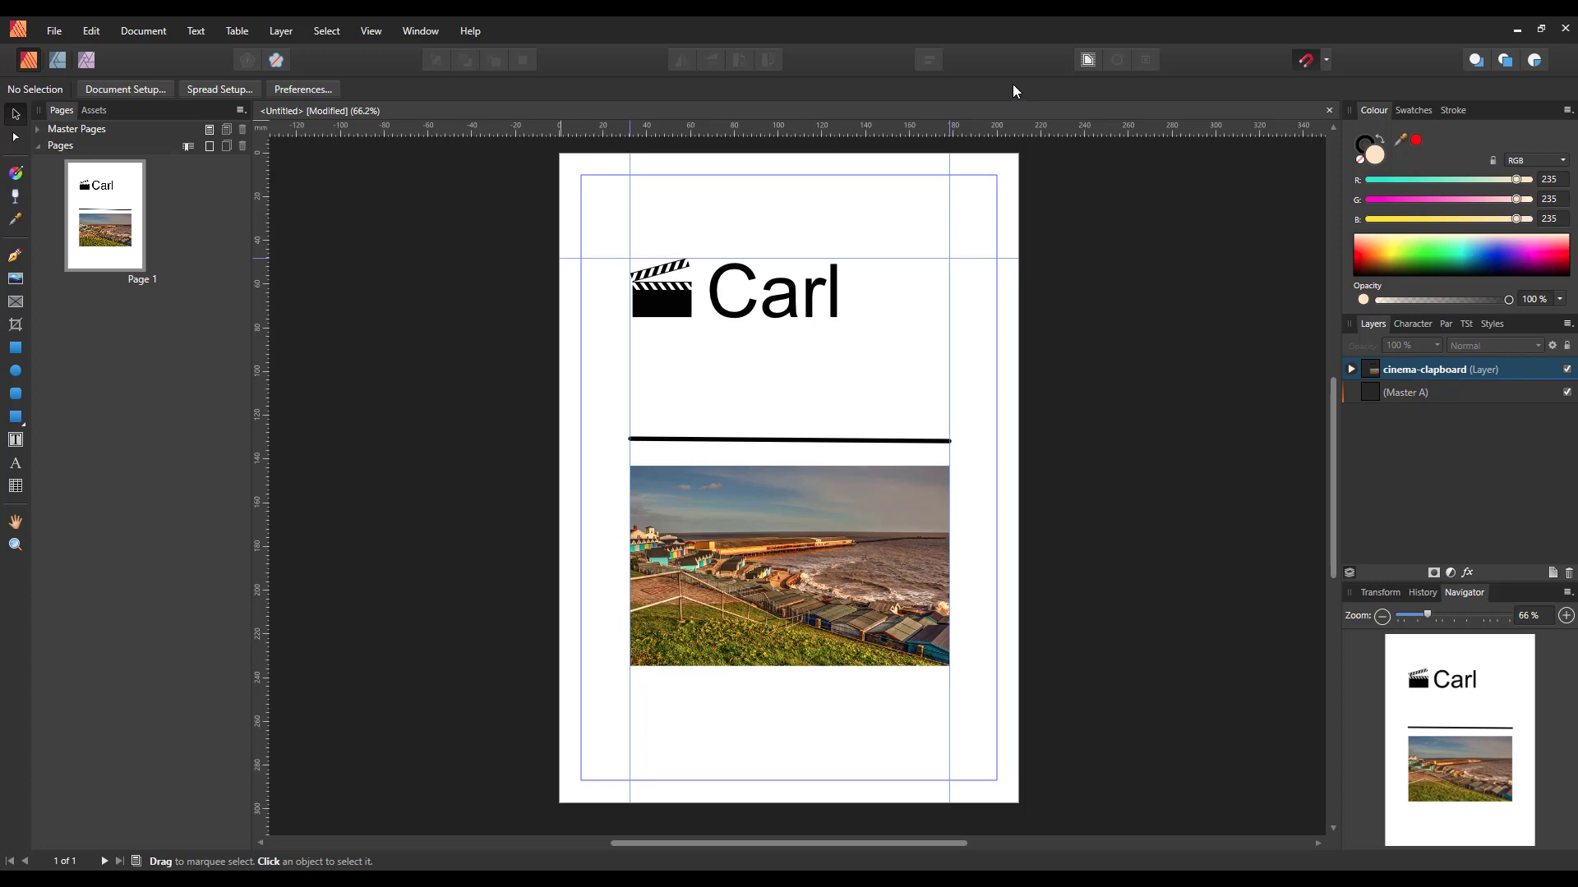
pyautogui.moveTo(552, 514)
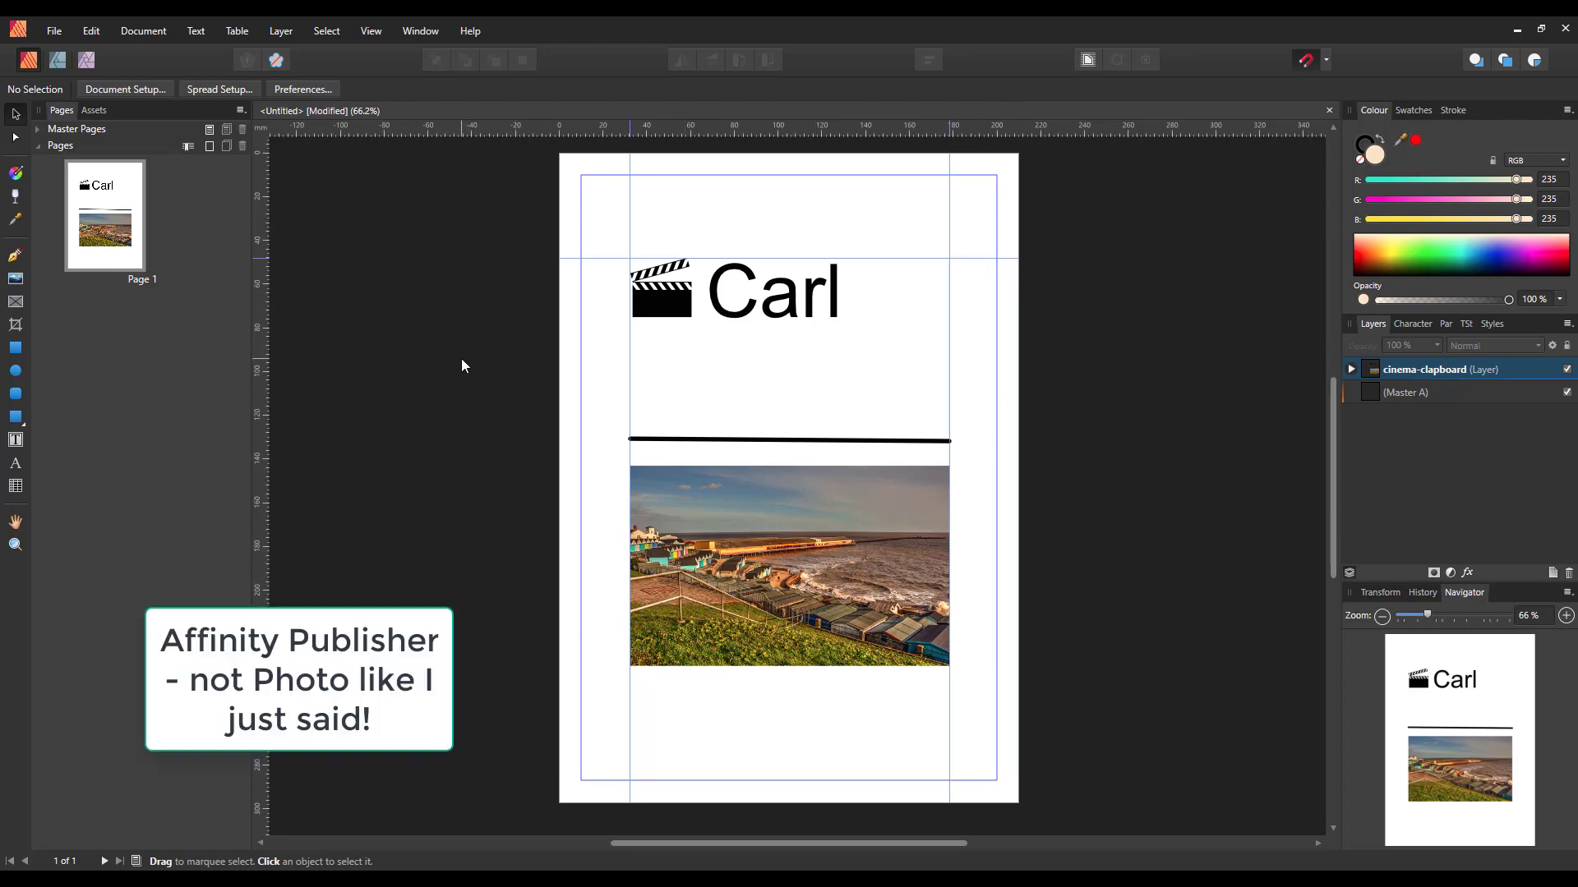
pyautogui.moveTo(335, 191)
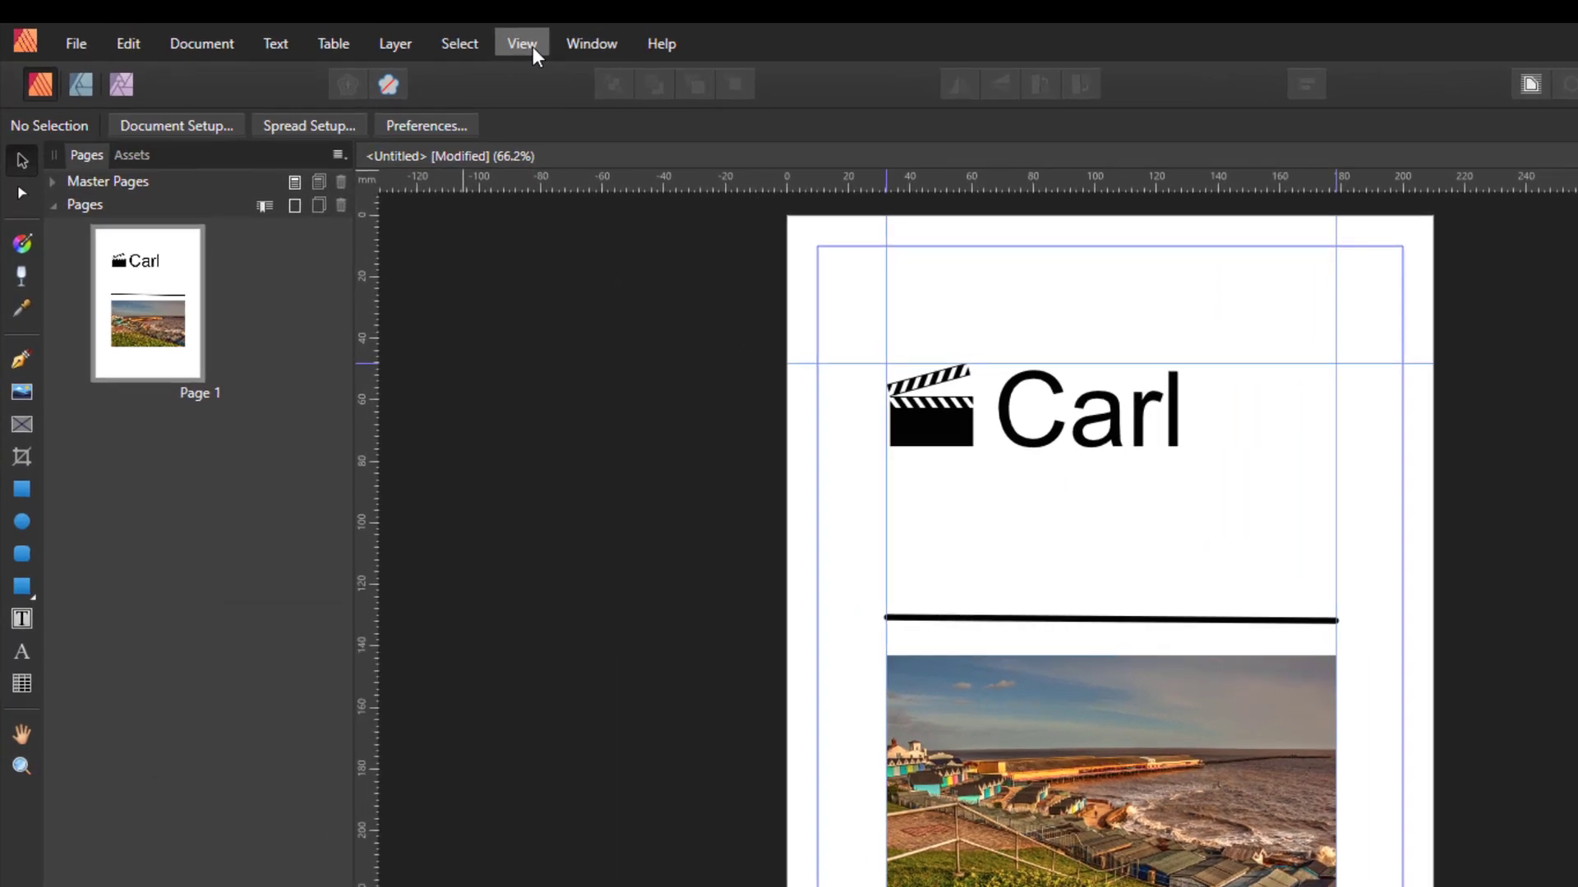
# Turn off Preview Mode from the View menu so the page shows its guides
pyautogui.click(522, 42)
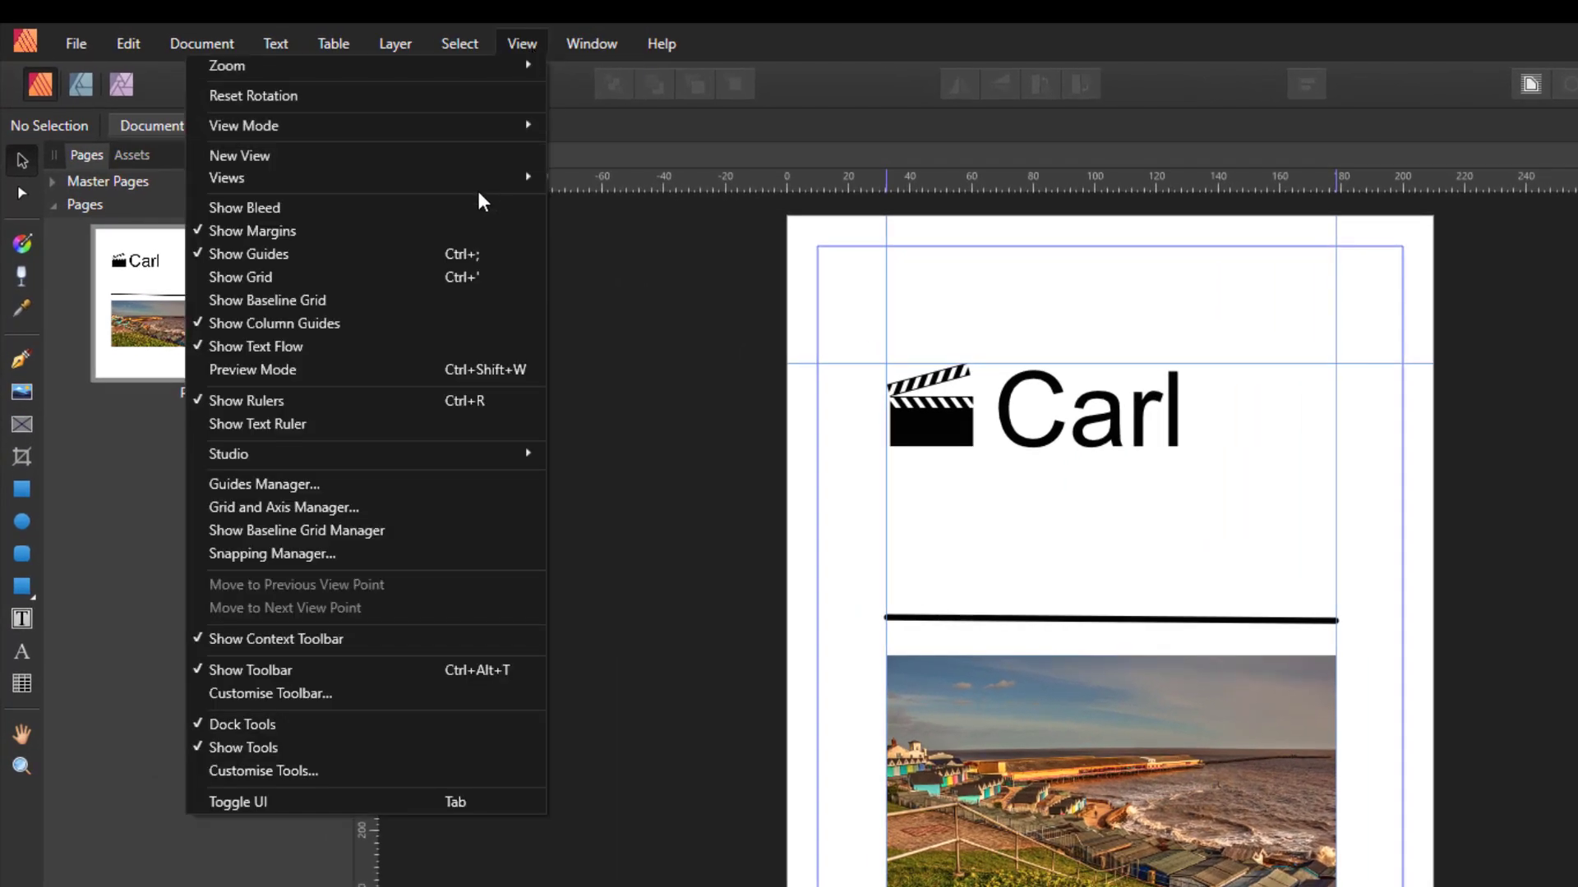
pyautogui.moveTo(253, 391)
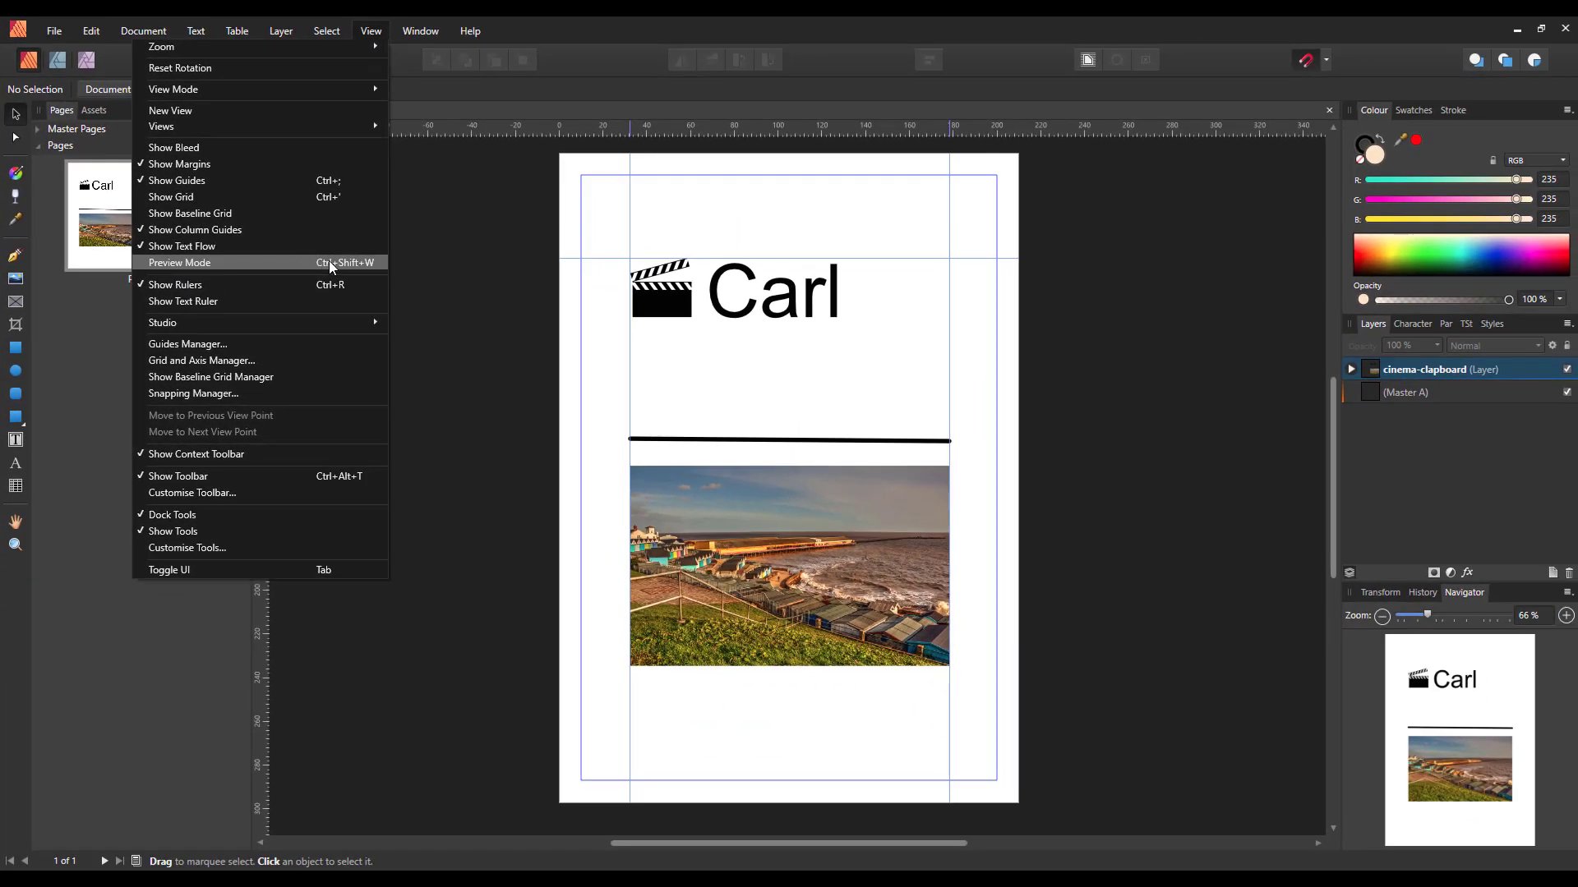
pyautogui.moveTo(226, 266)
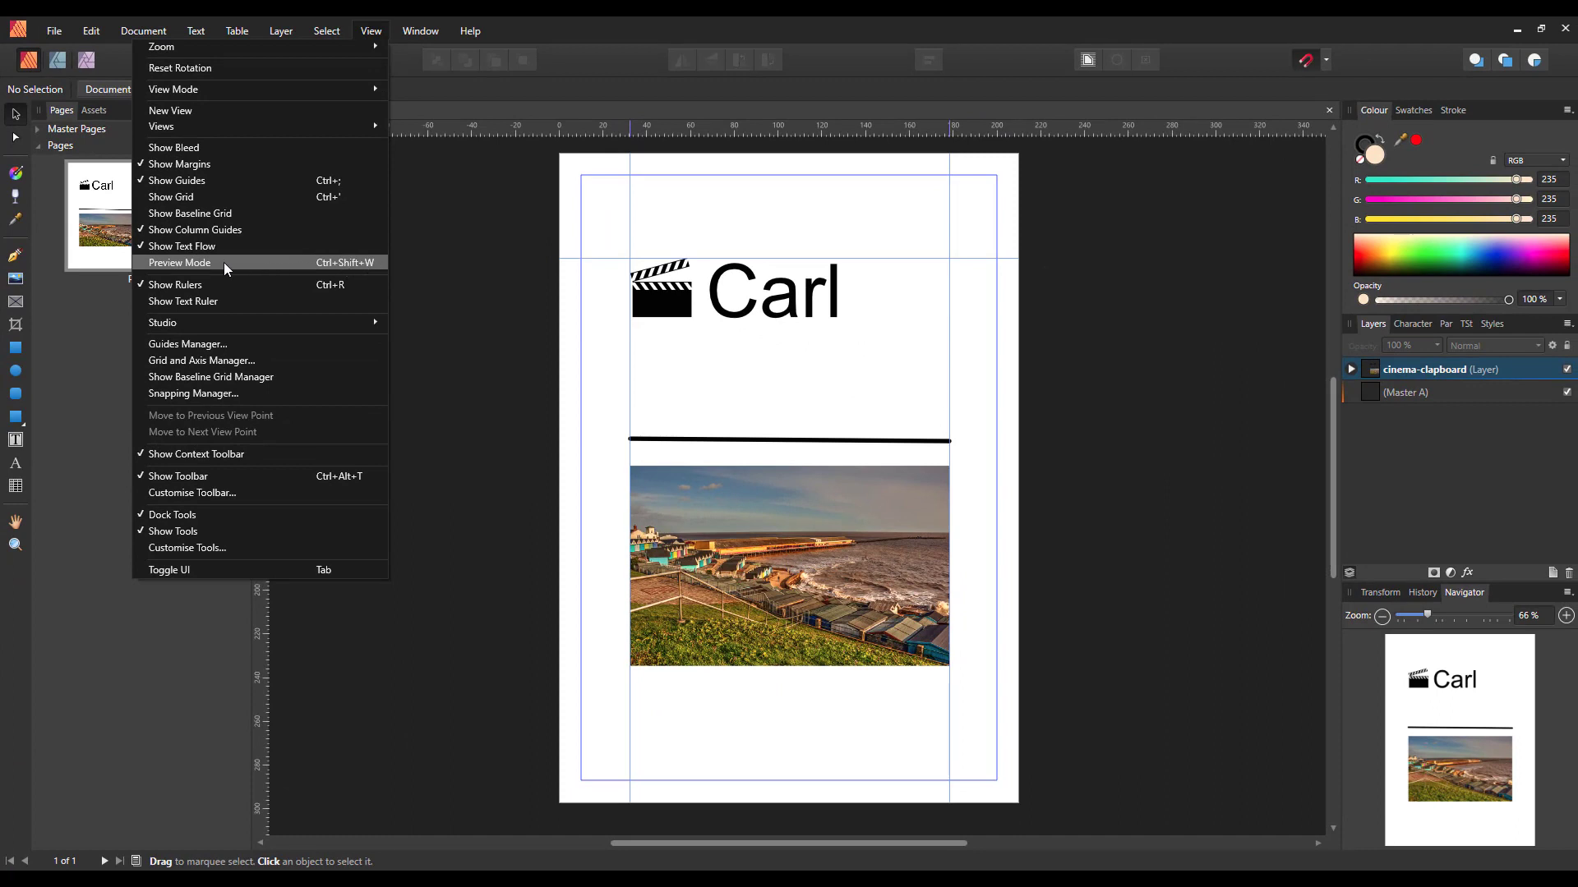
pyautogui.click(177, 261)
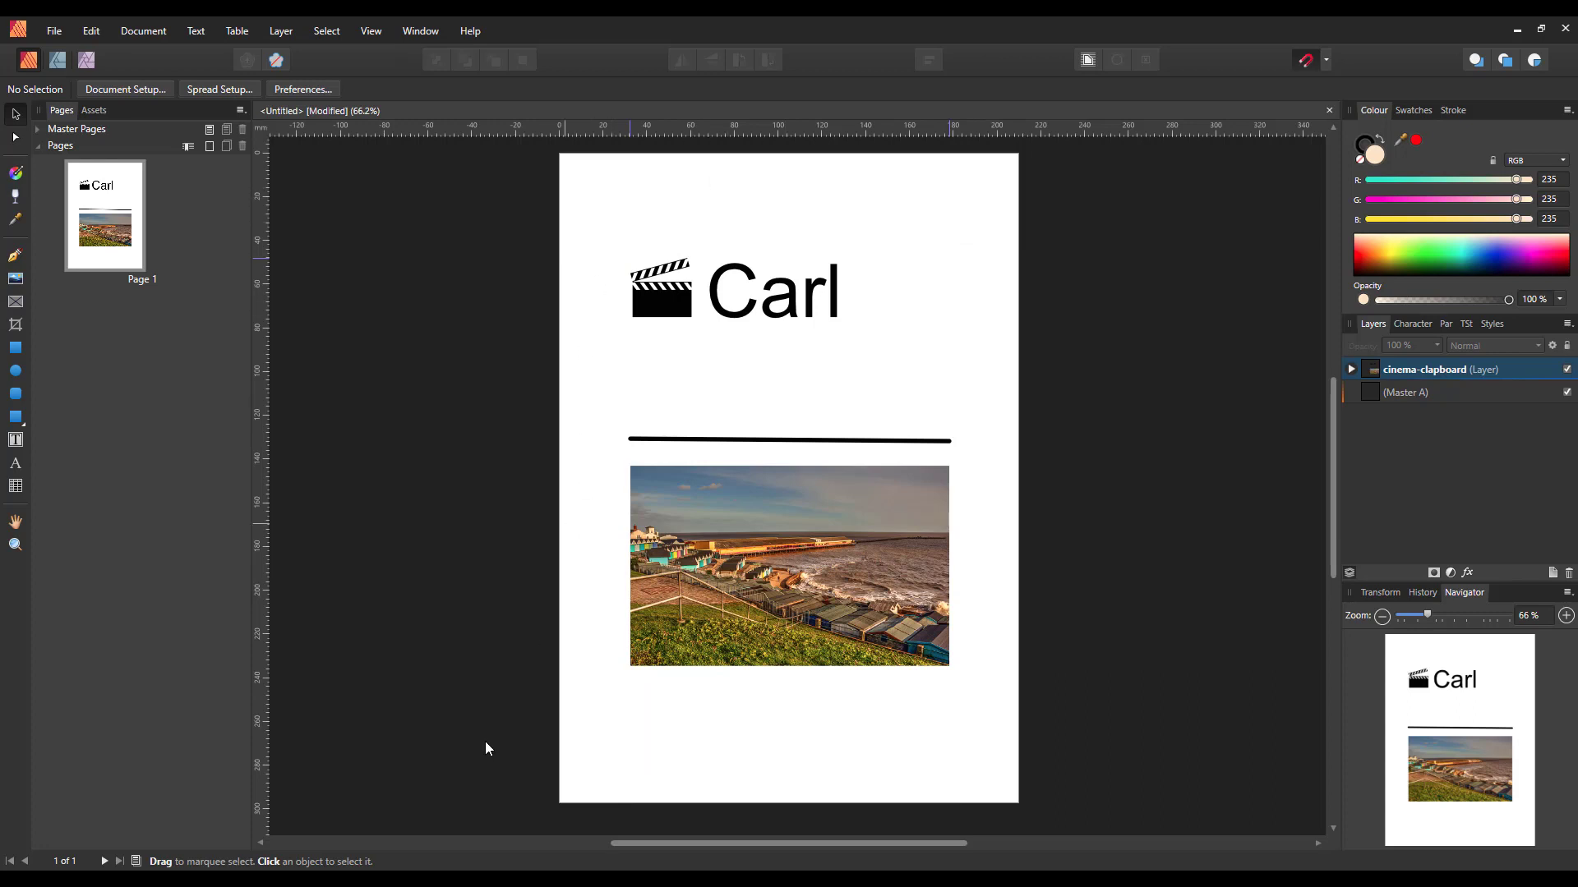
pyautogui.moveTo(523, 589)
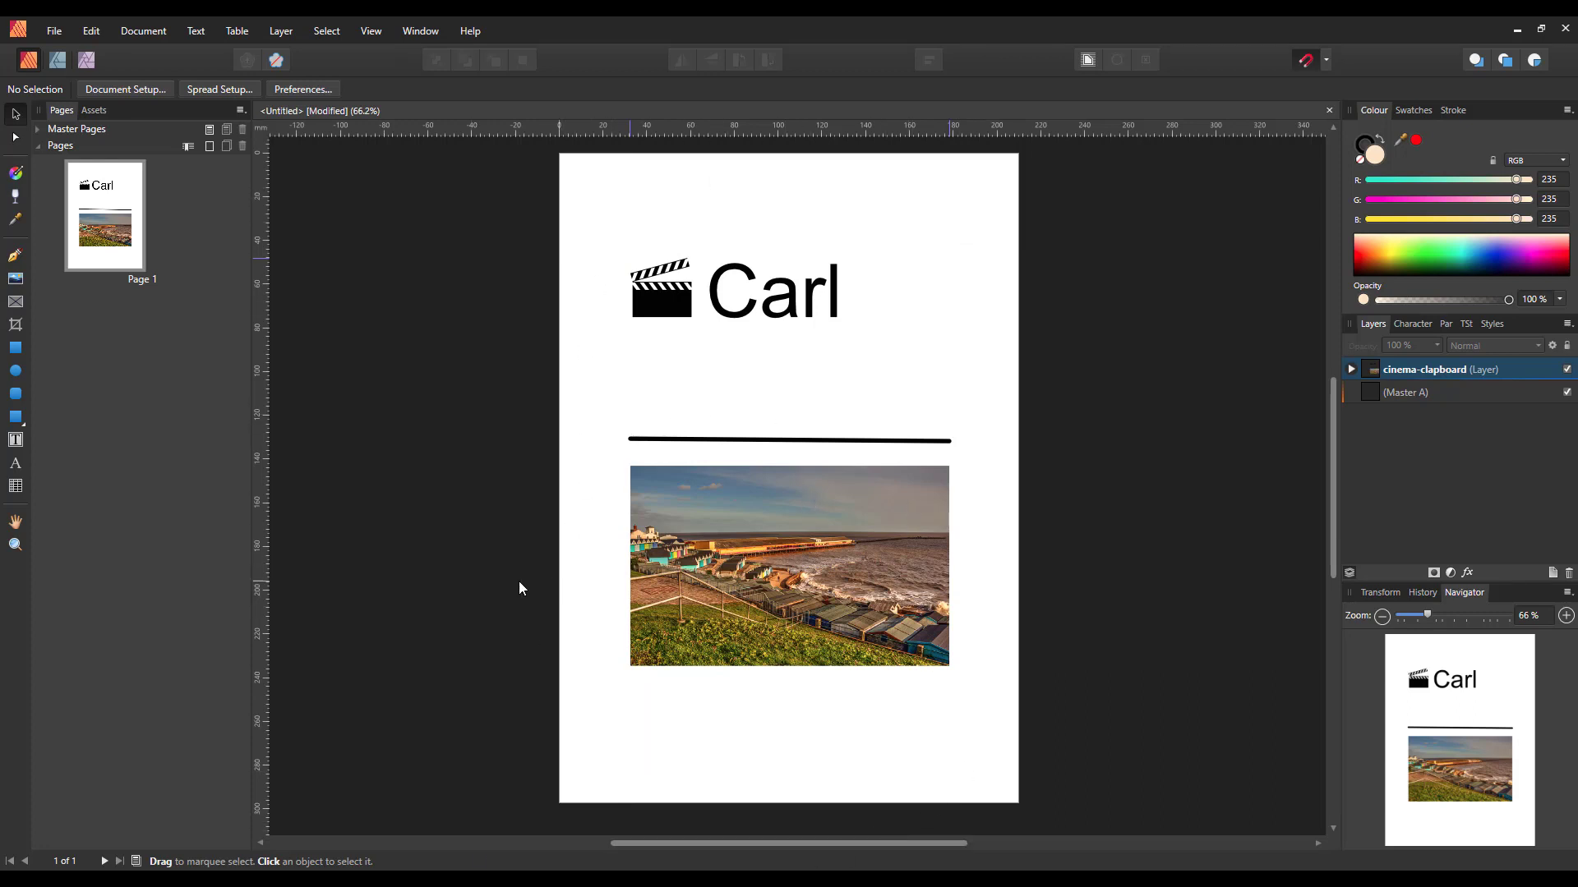
pyautogui.click(371, 30)
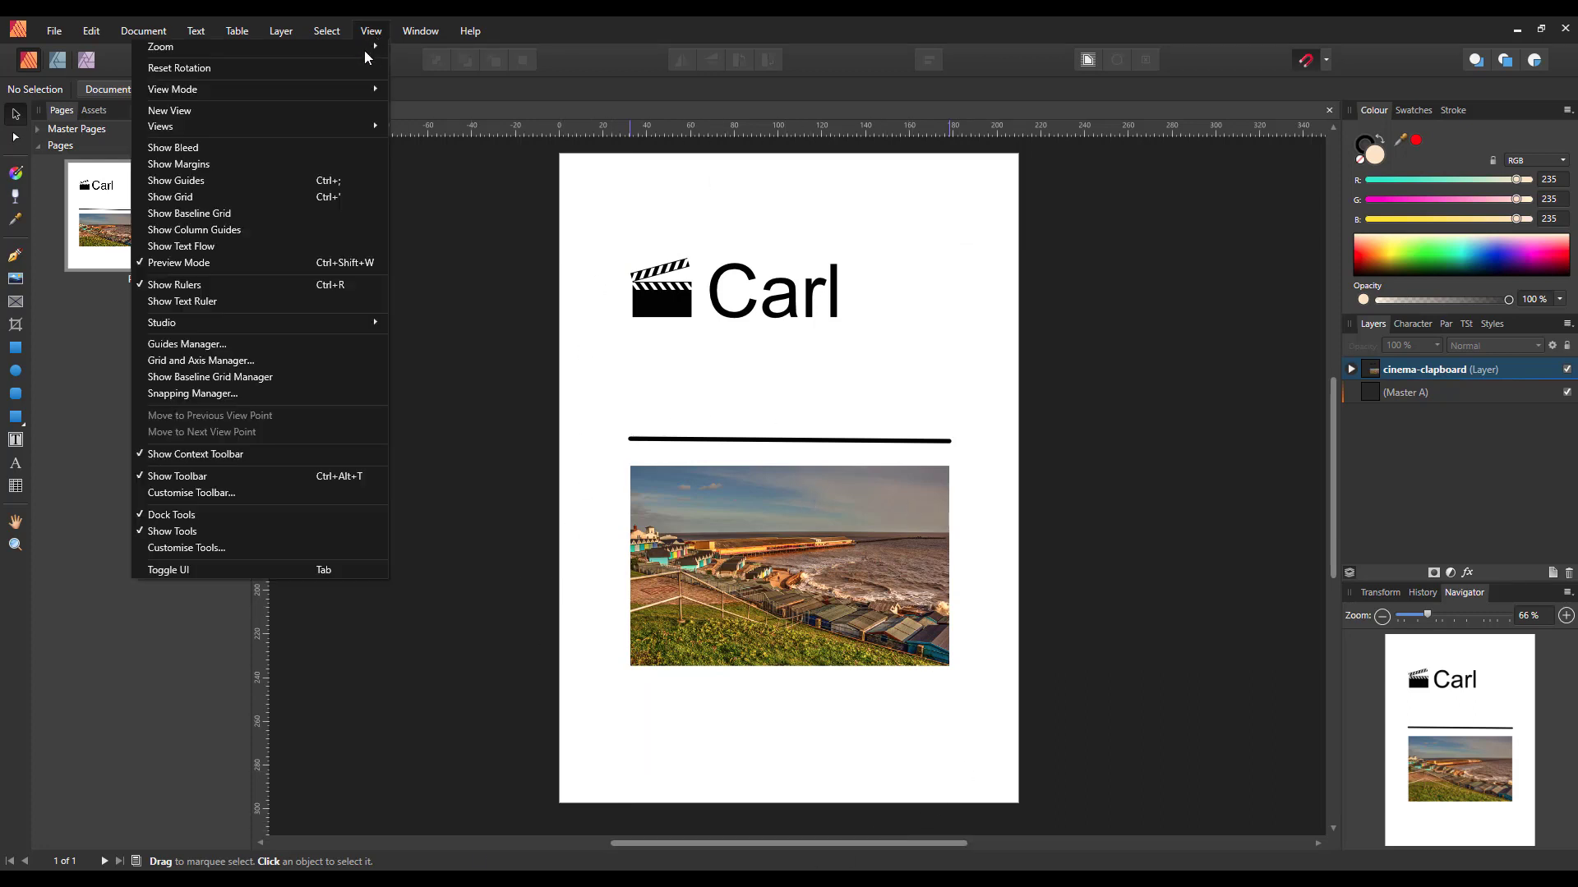
pyautogui.moveTo(273, 251)
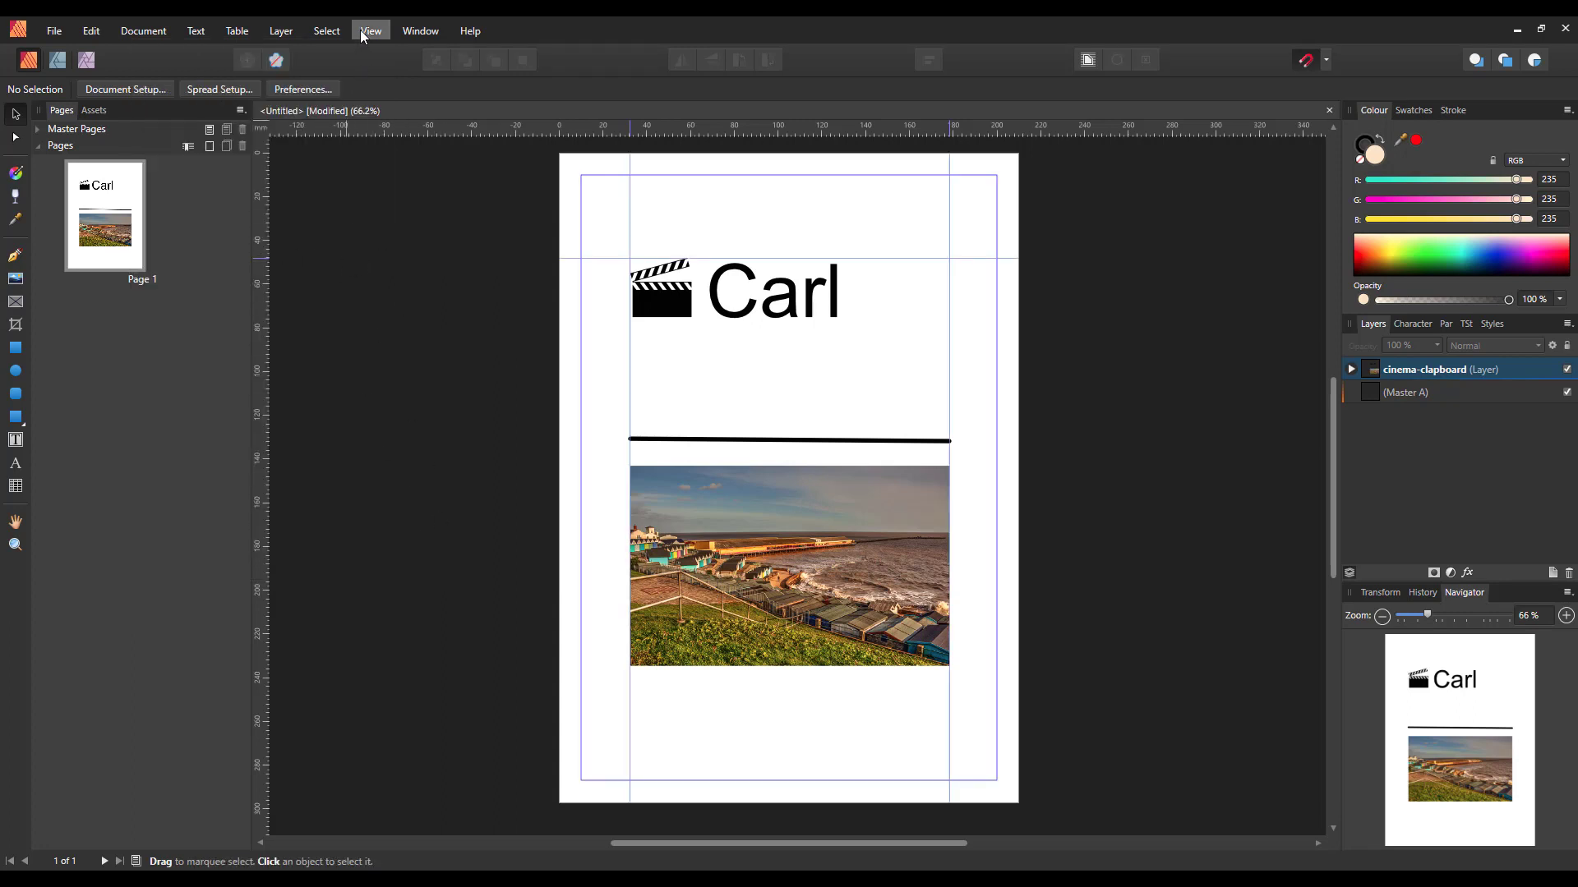
pyautogui.moveTo(1146, 612)
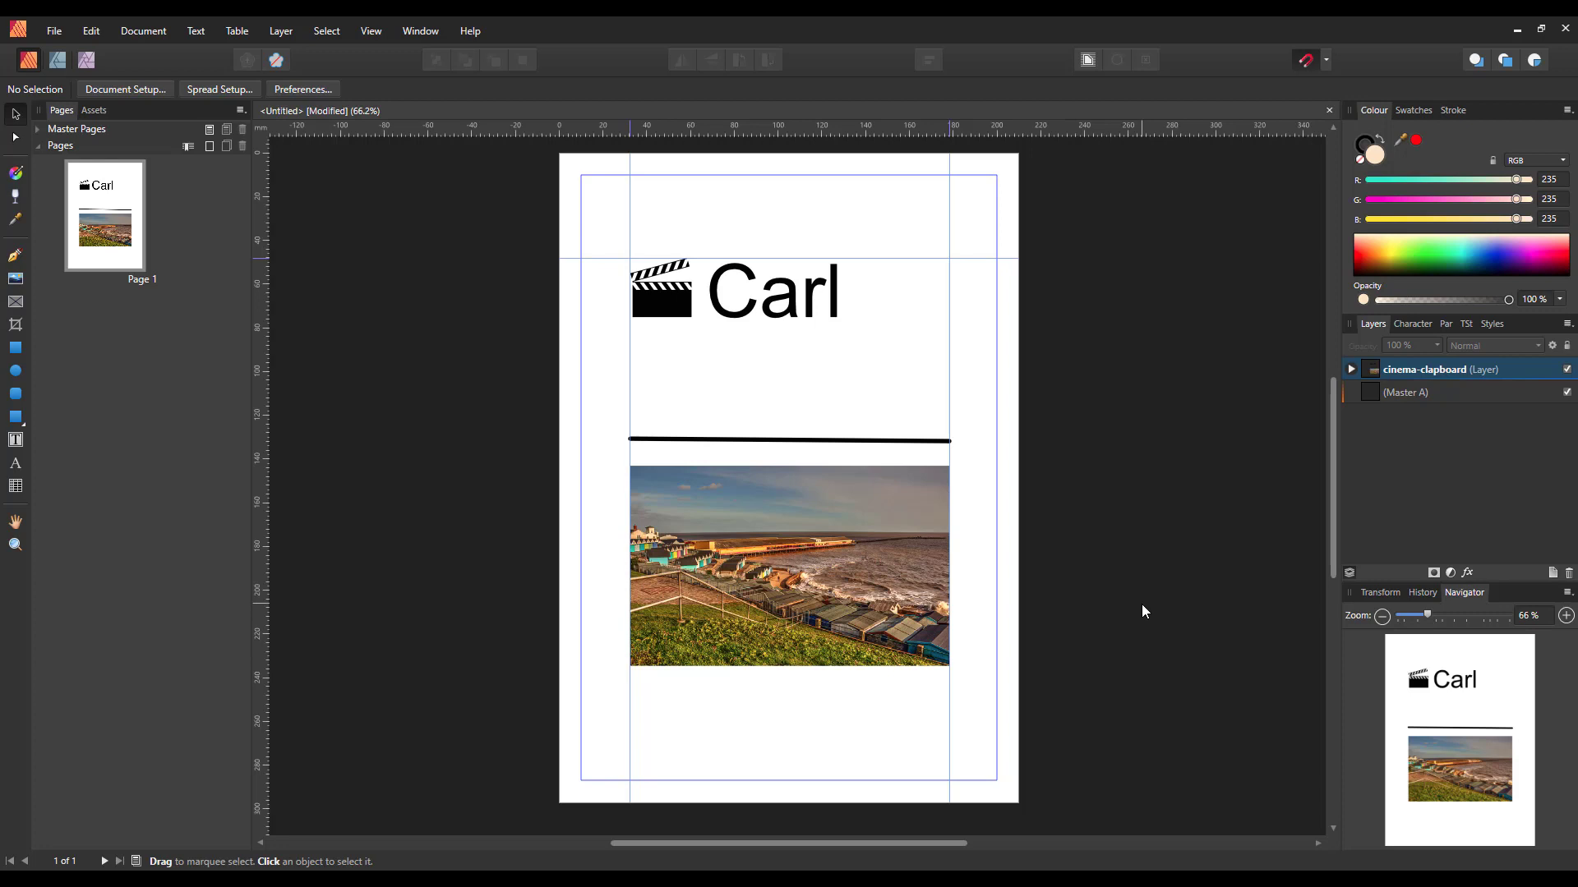
pyautogui.moveTo(475, 592)
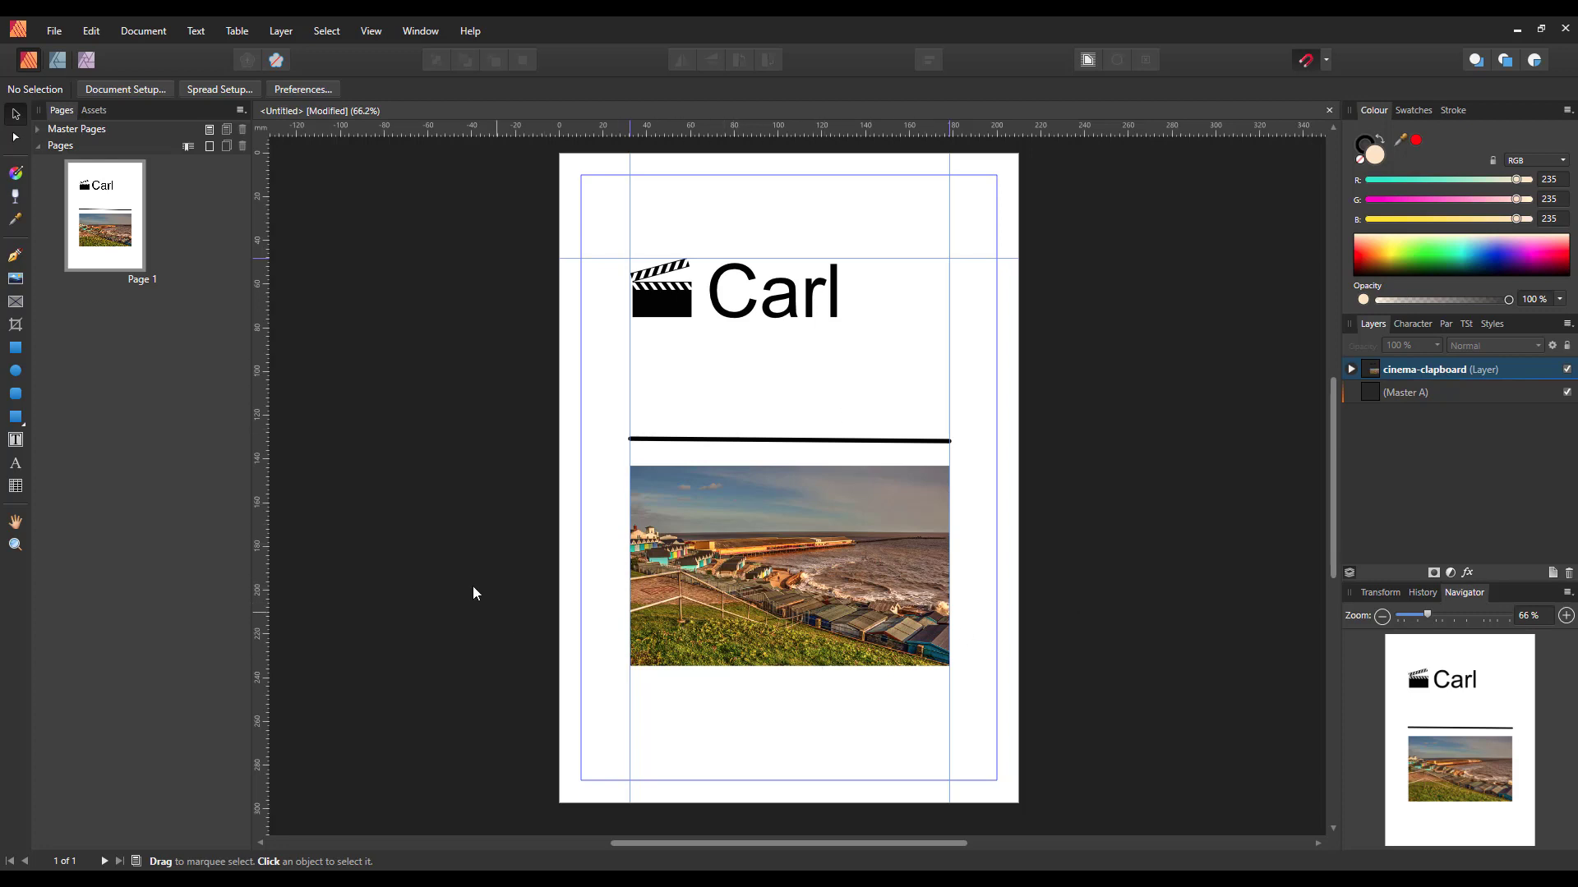
pyautogui.moveTo(368, 280)
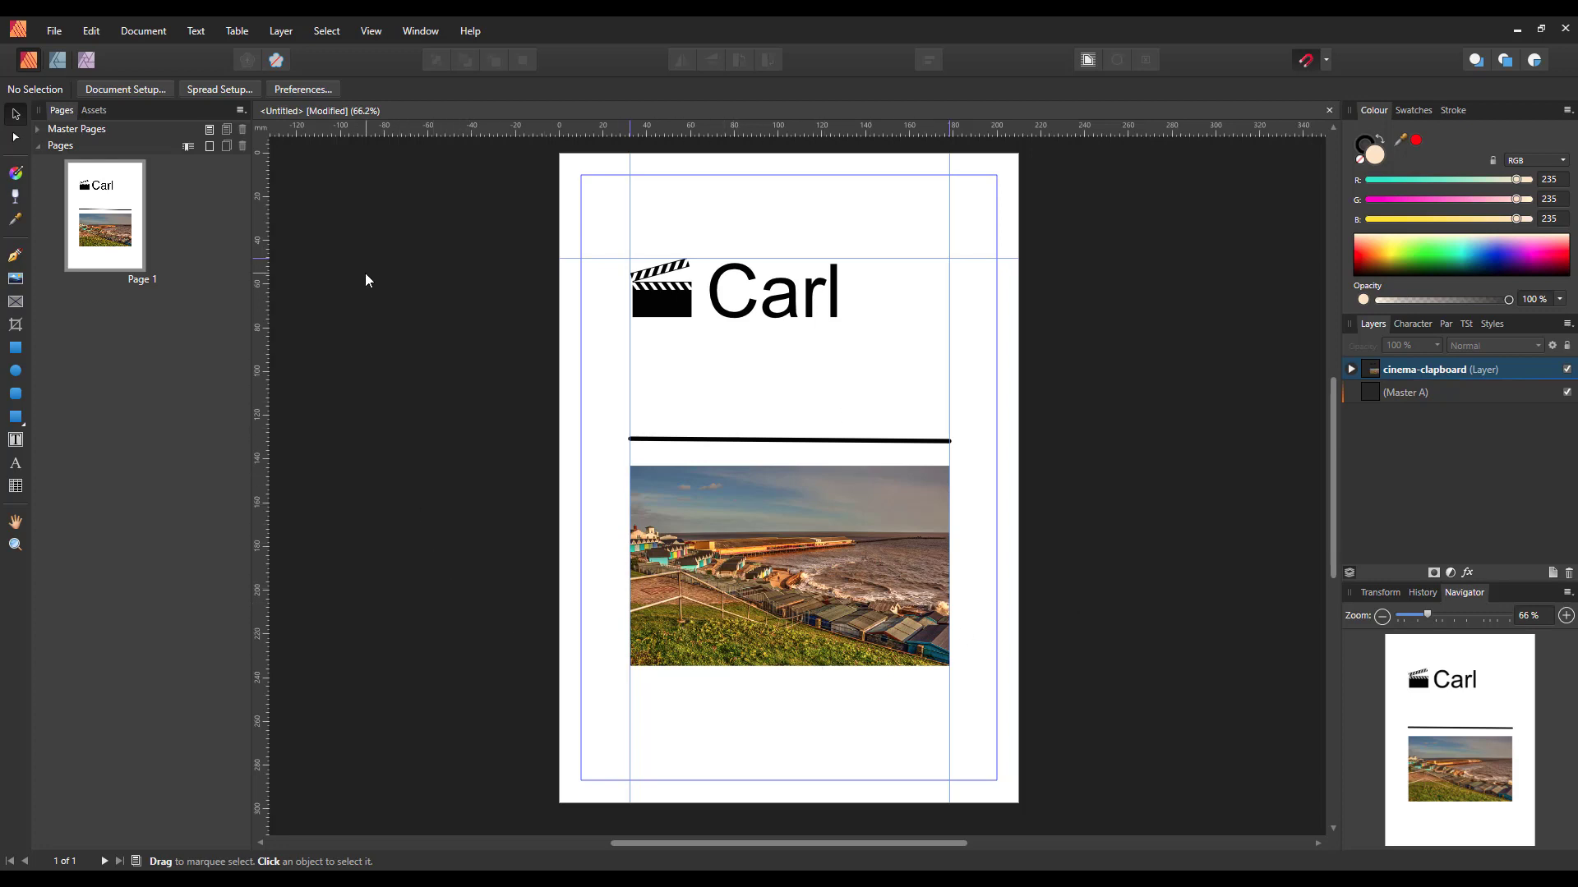
pyautogui.moveTo(371, 85)
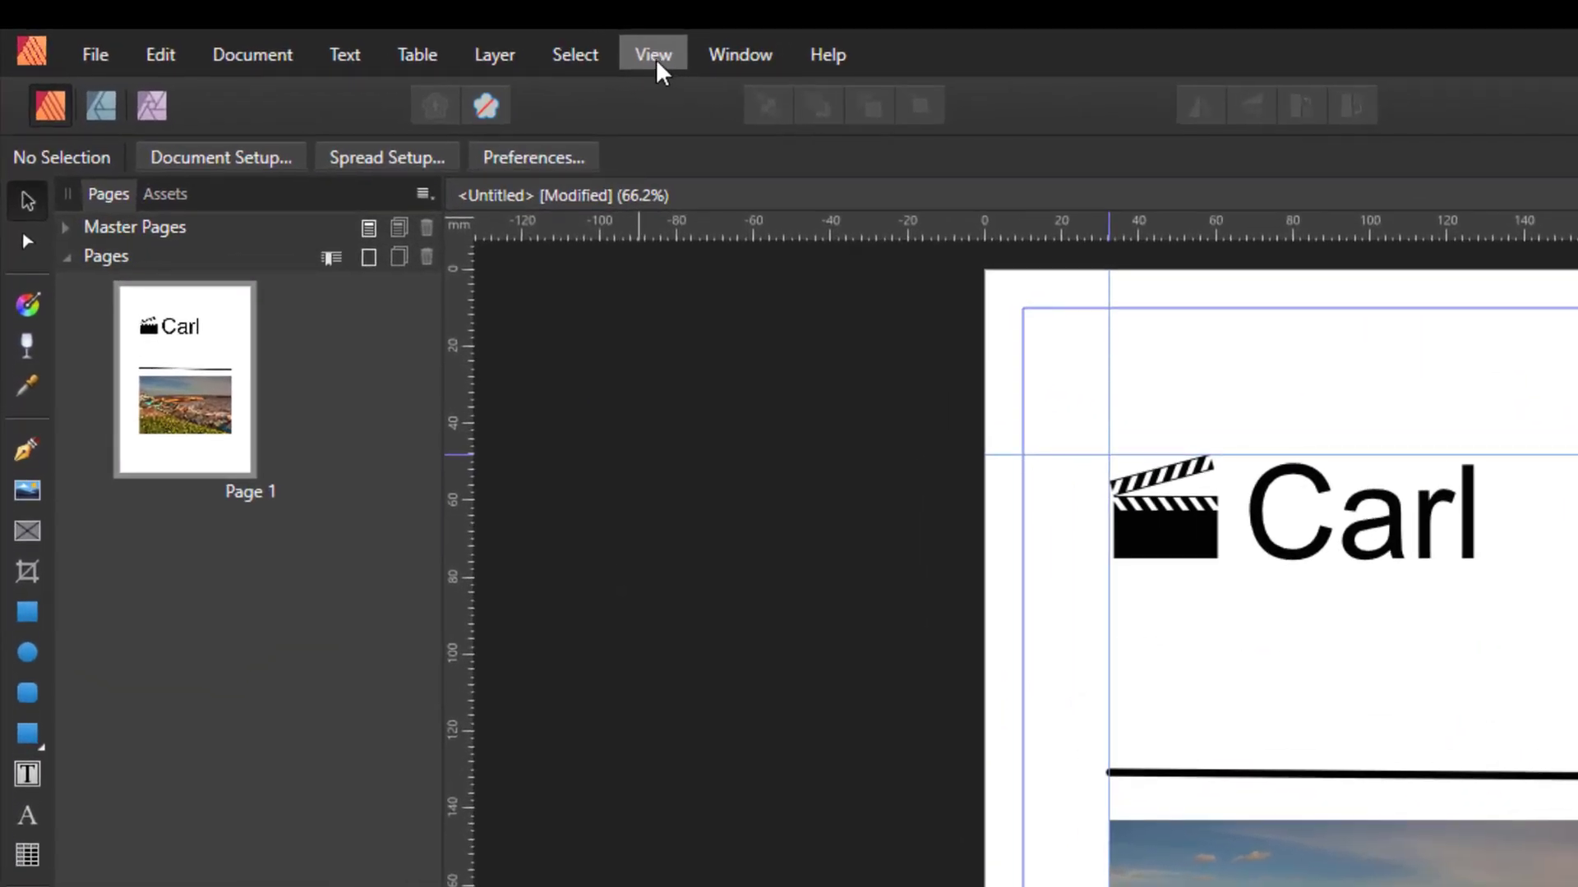
# Show the View Mode submenu listing Single View, Split View and Clip to Canvas
pyautogui.click(653, 54)
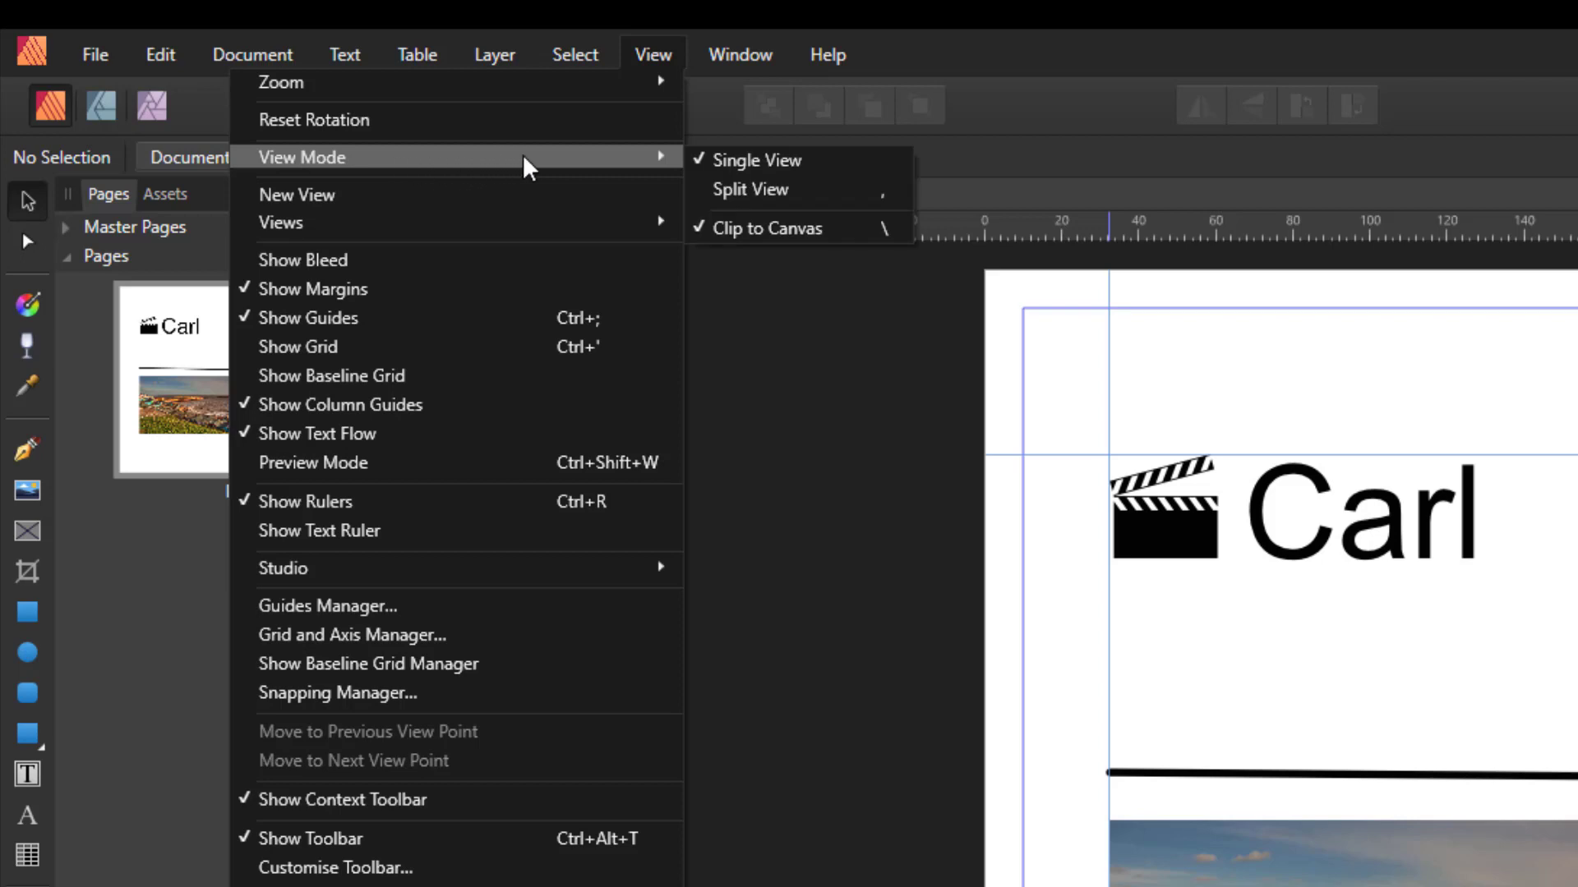
pyautogui.moveTo(766, 166)
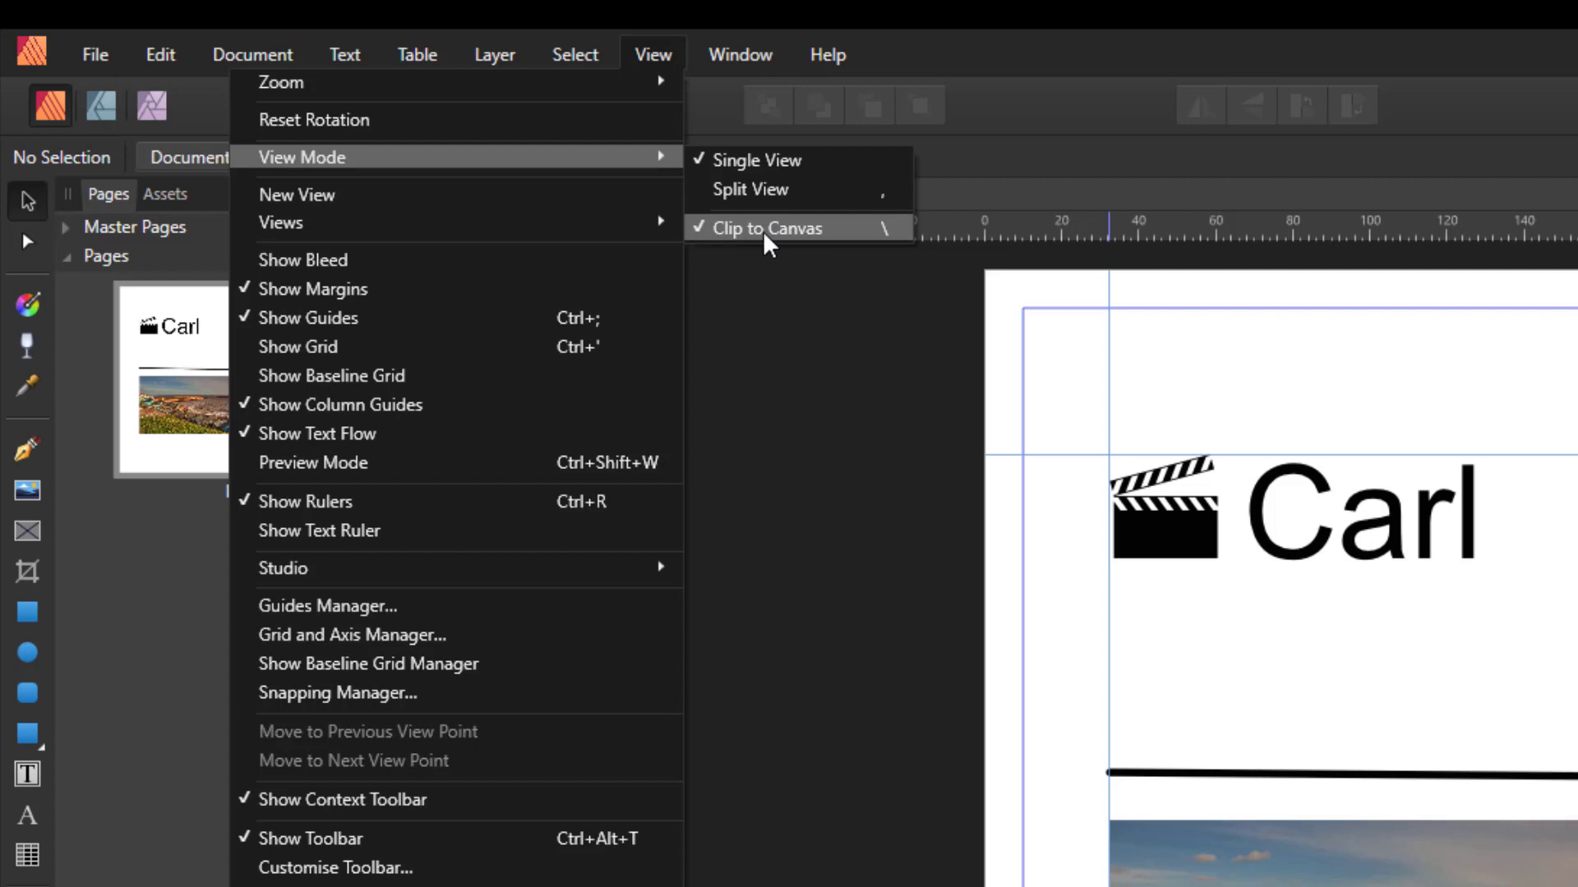
pyautogui.moveTo(794, 250)
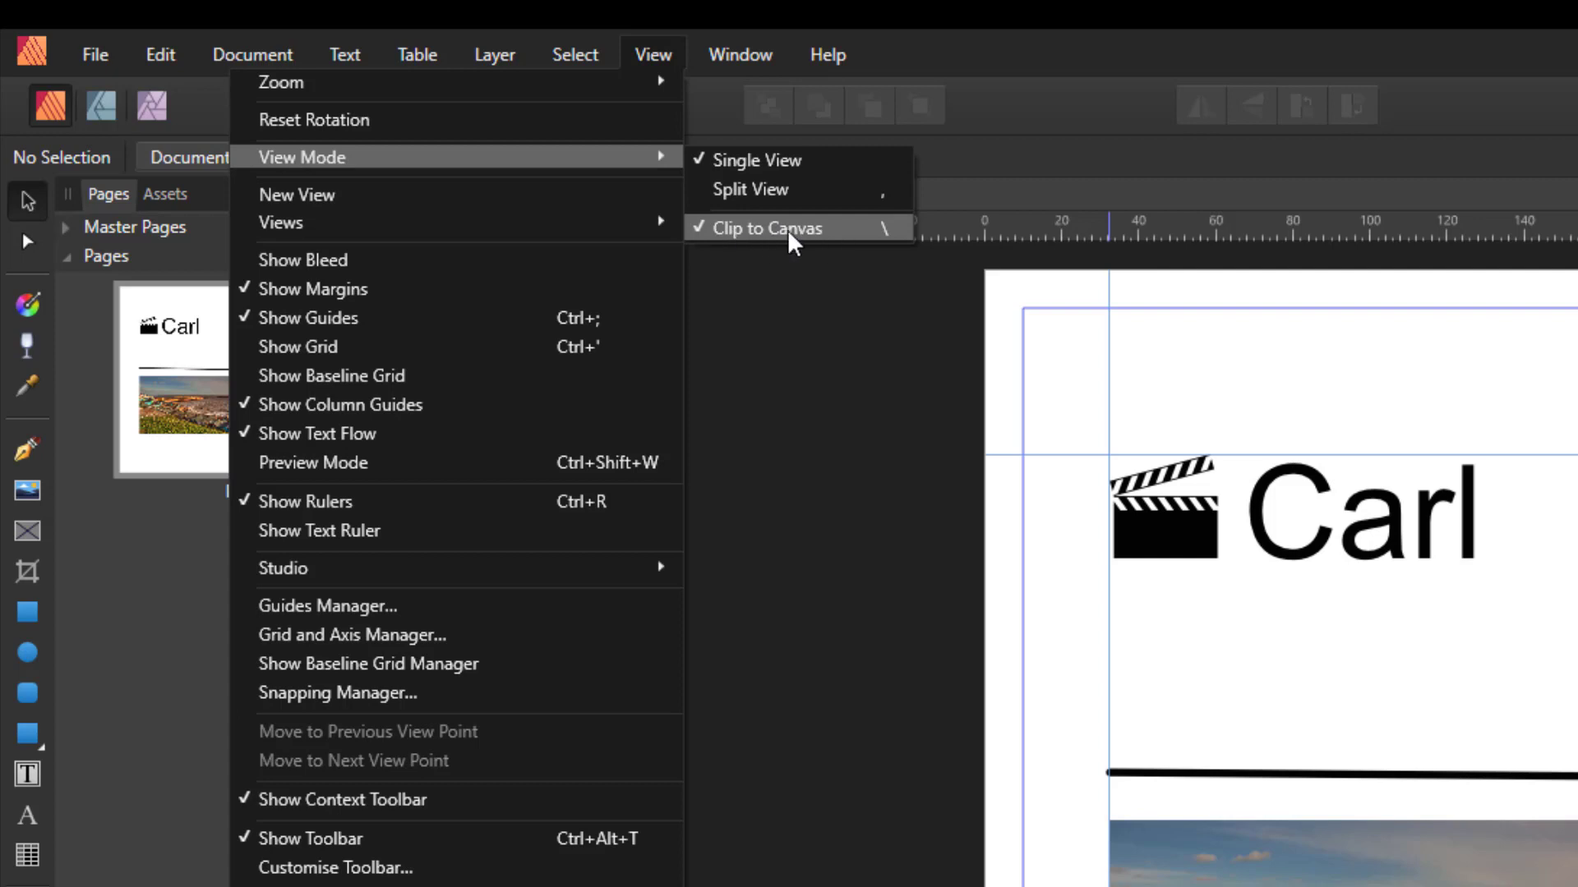
pyautogui.moveTo(800, 250)
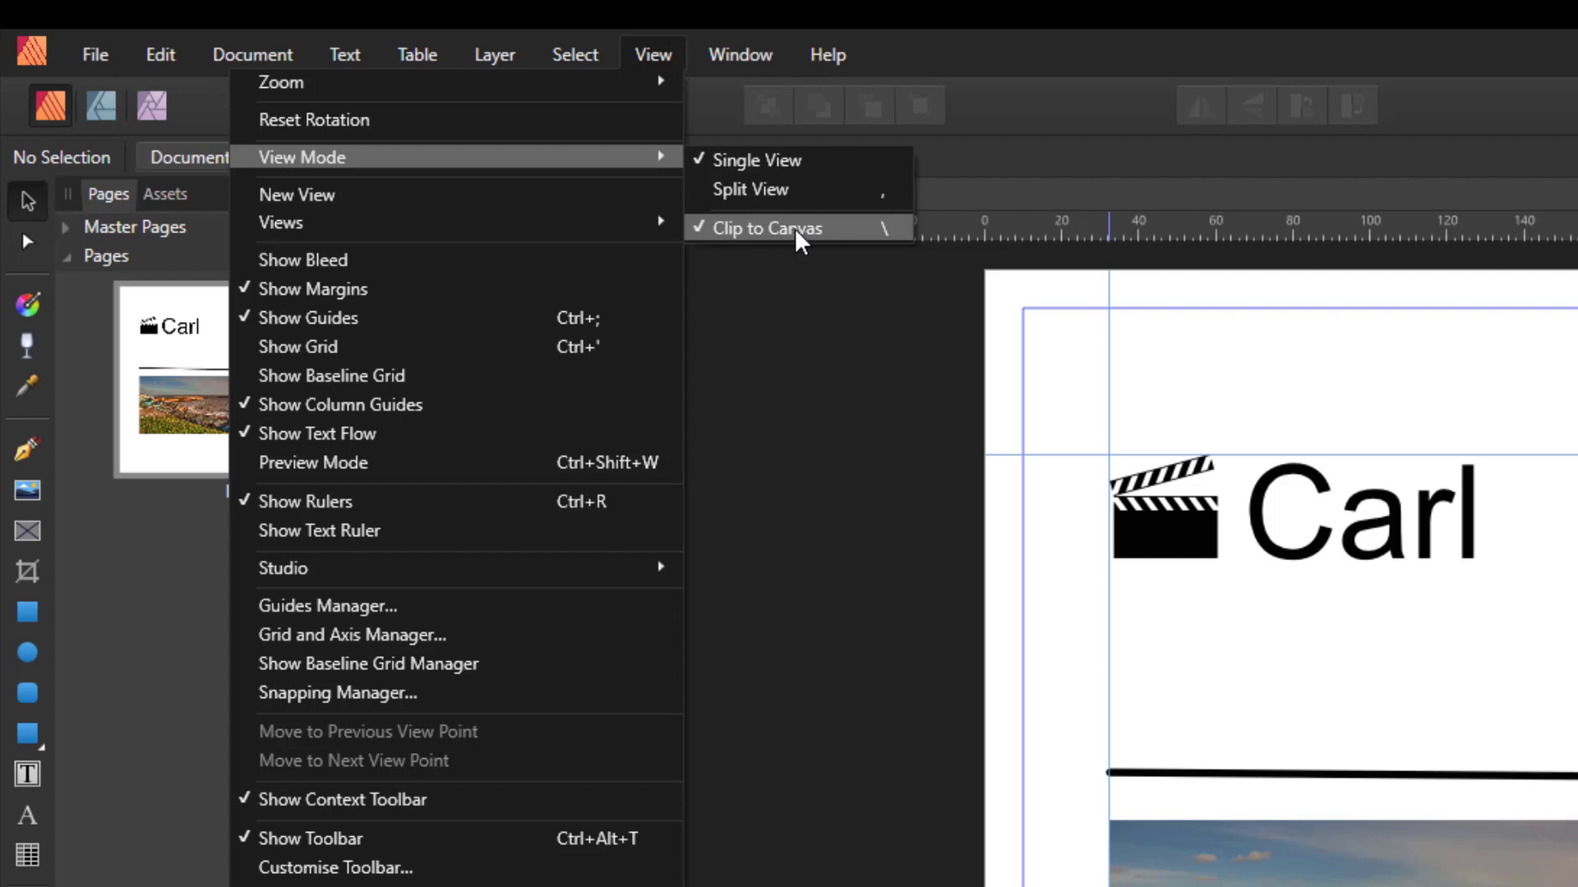
pyautogui.moveTo(751, 247)
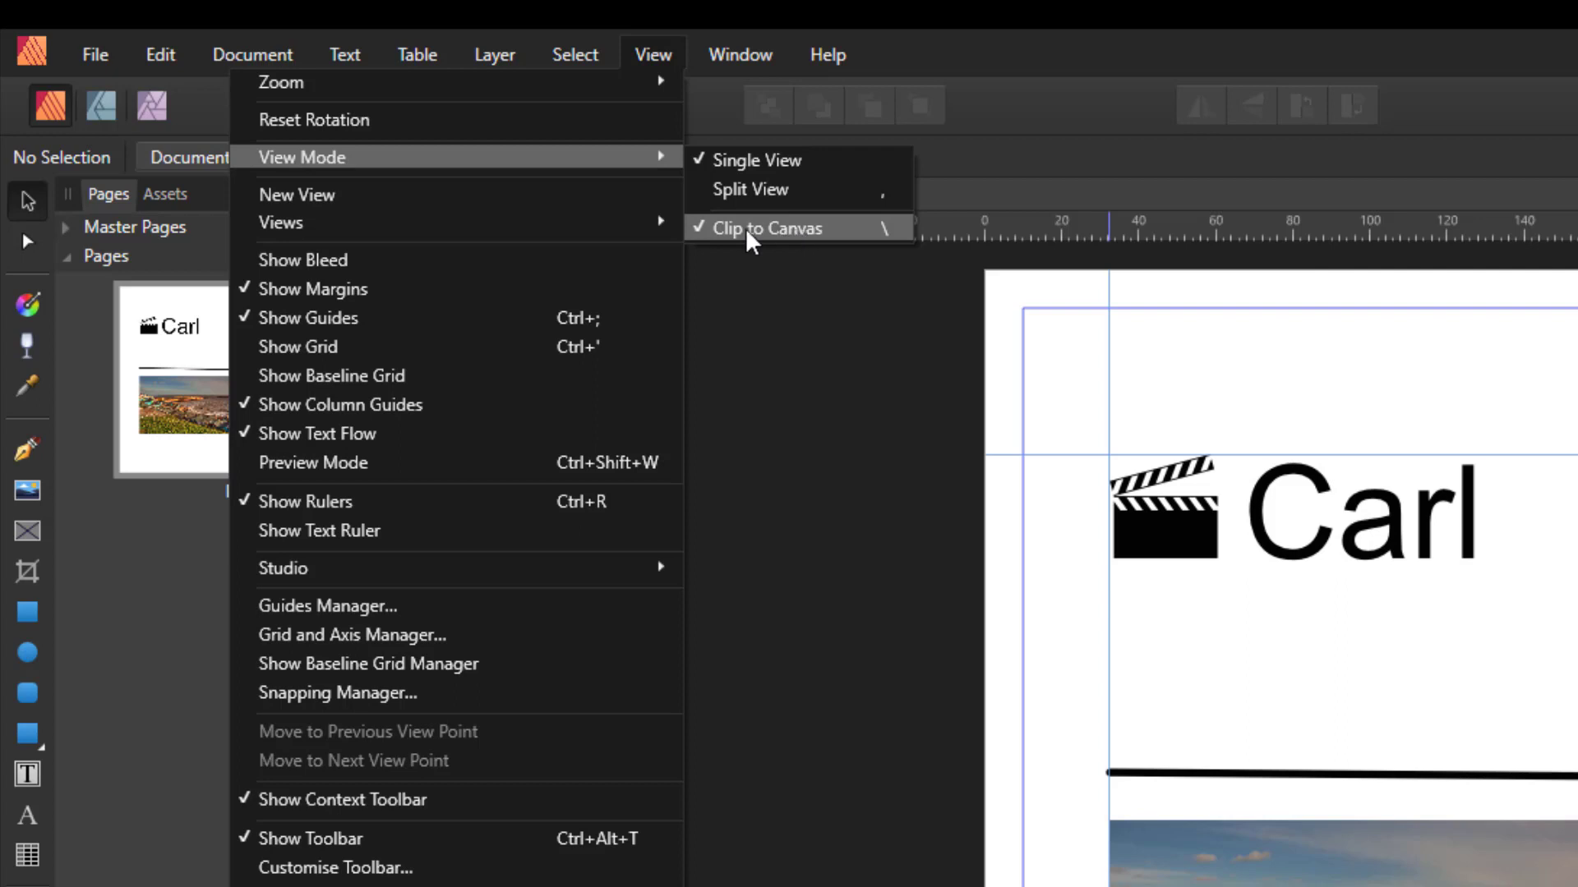
pyautogui.moveTo(667, 168)
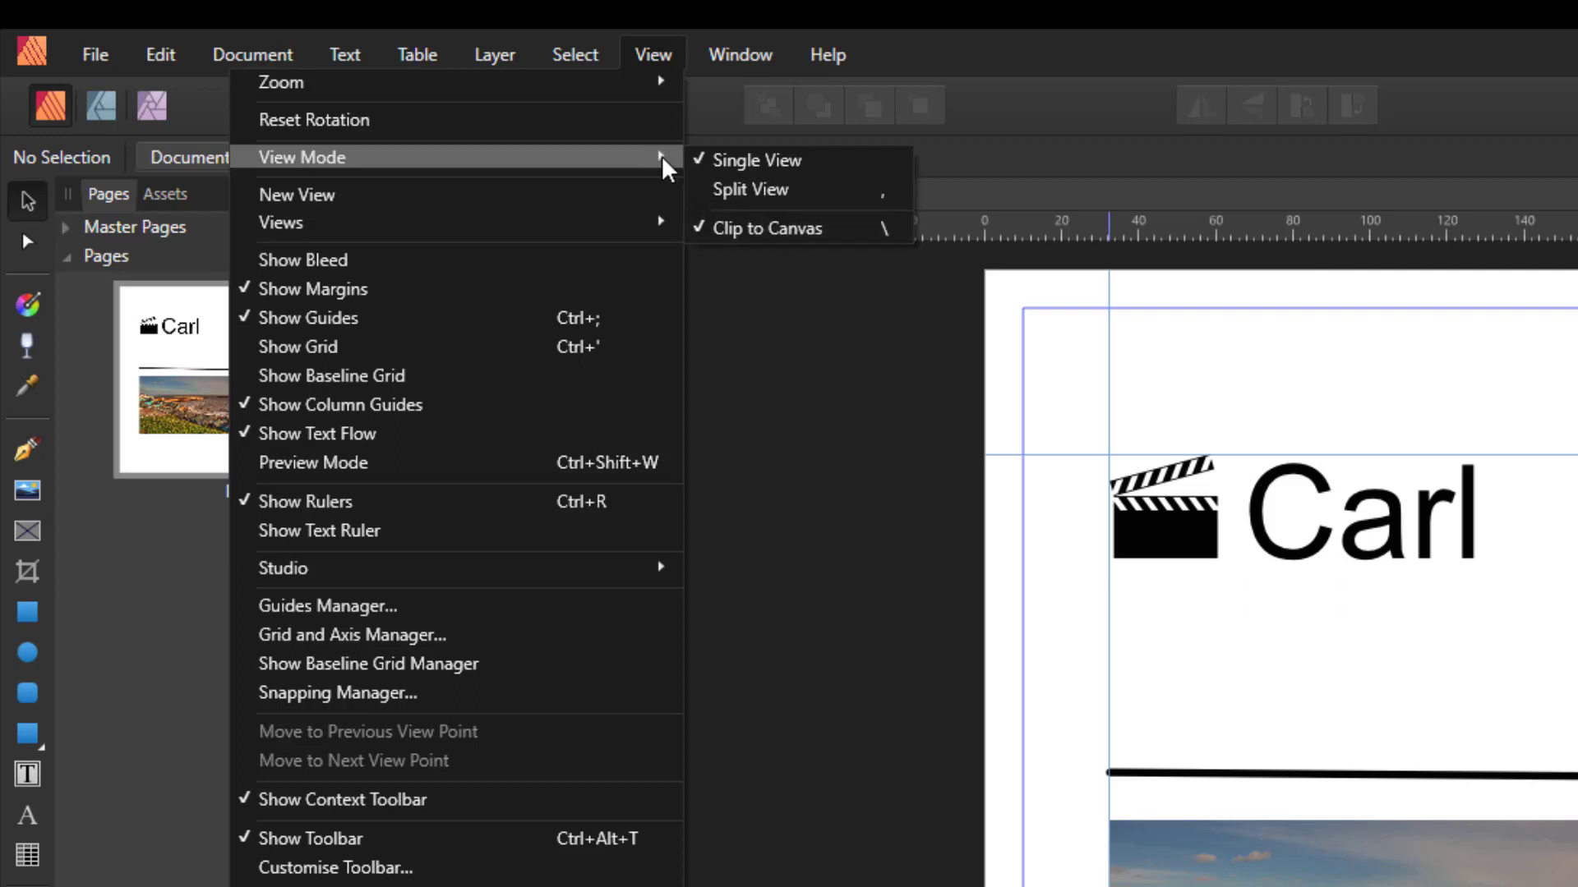
pyautogui.moveTo(738, 168)
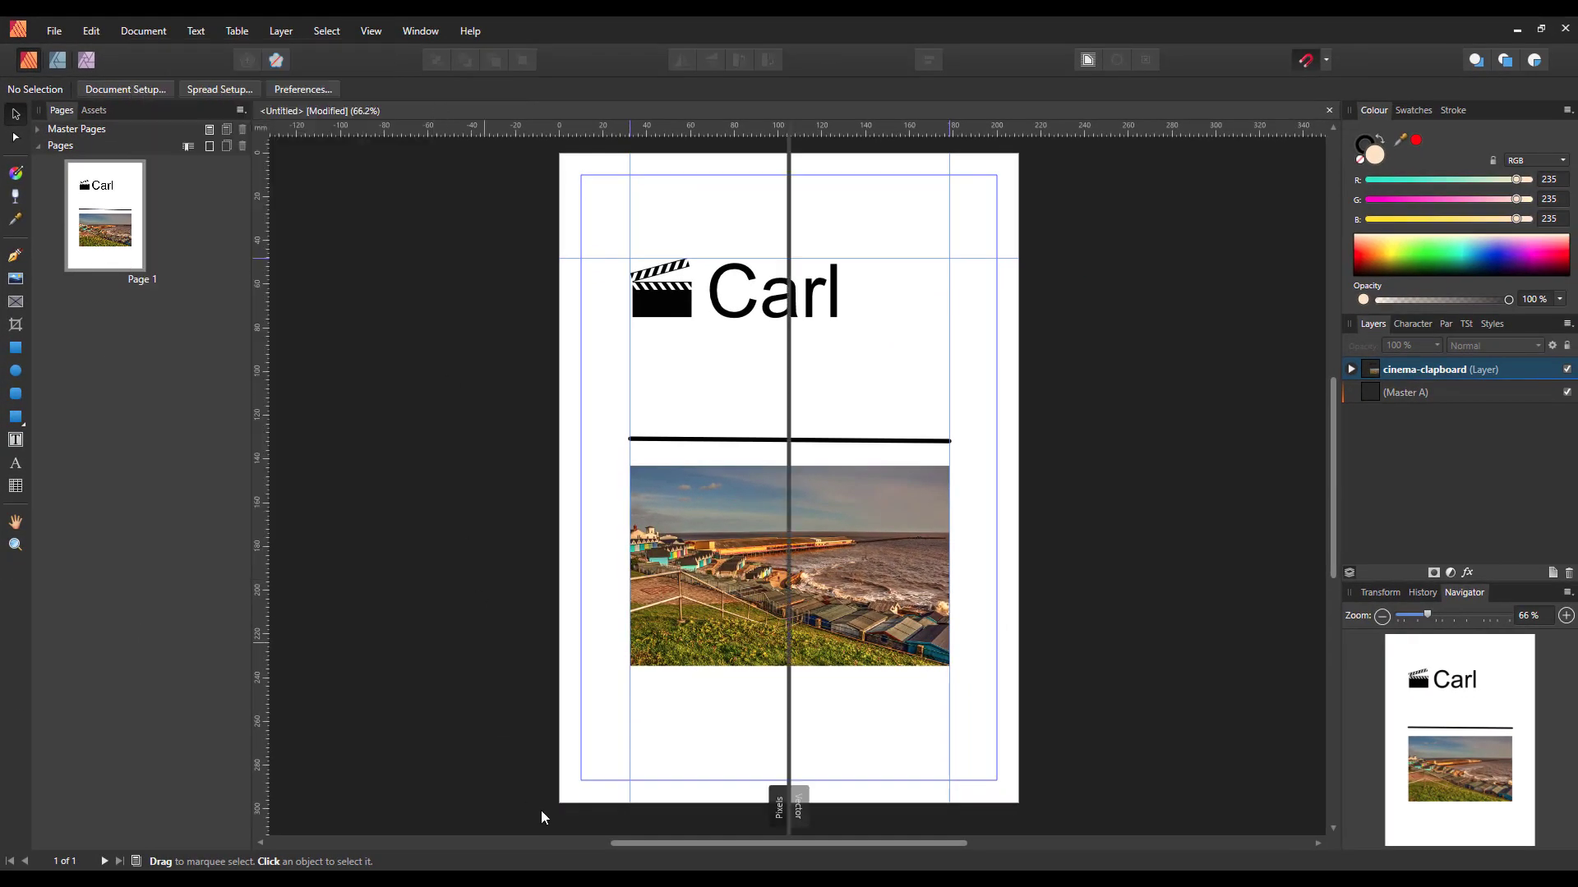
pyautogui.moveTo(840, 703)
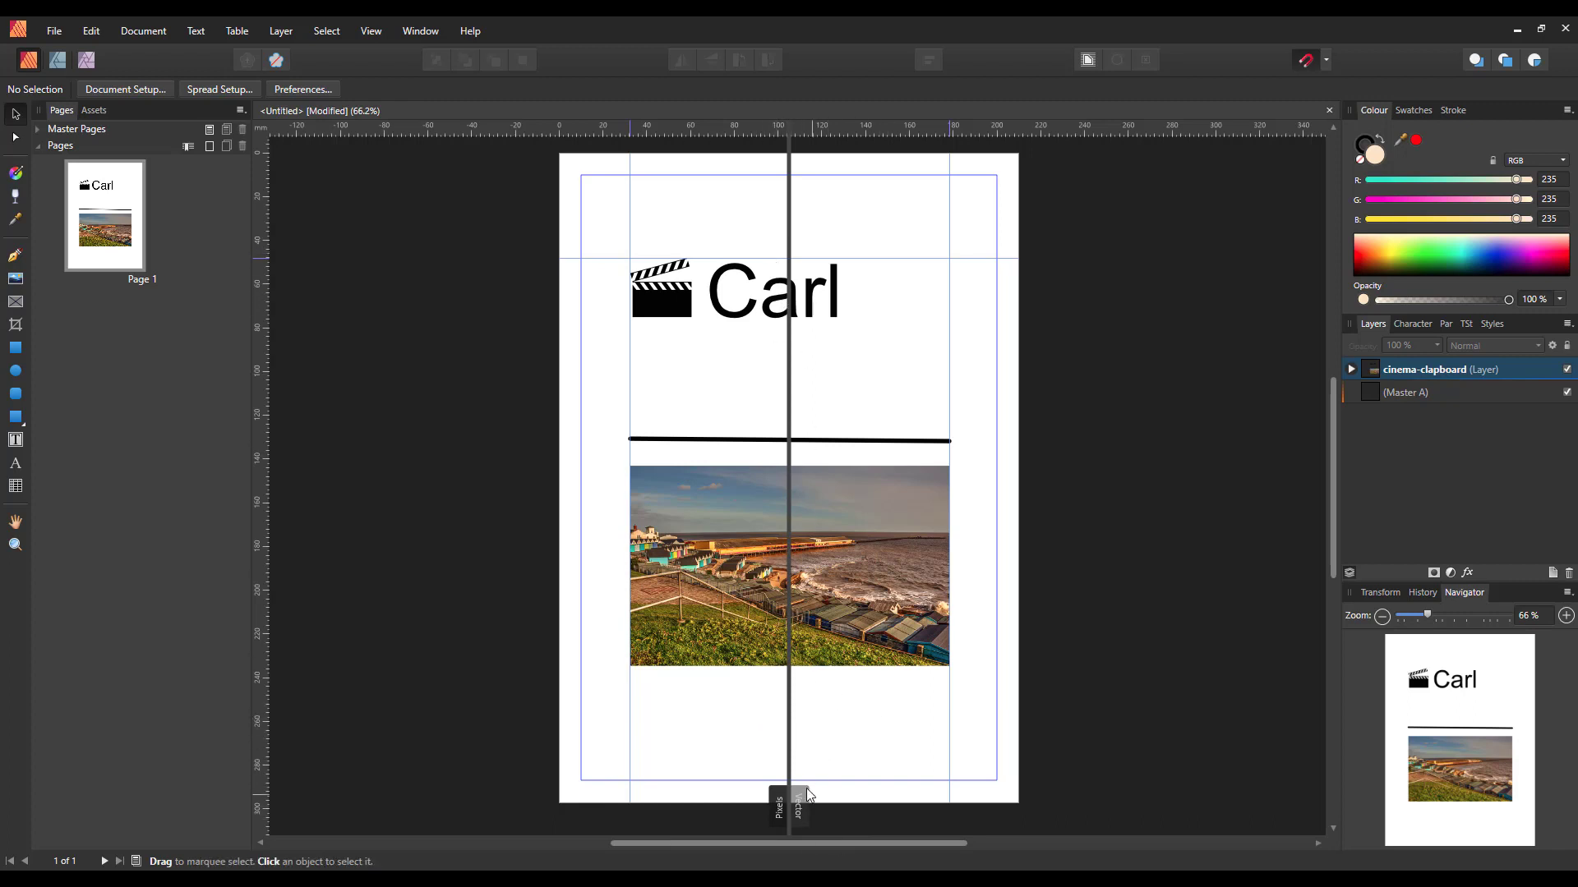
pyautogui.moveTo(741, 831)
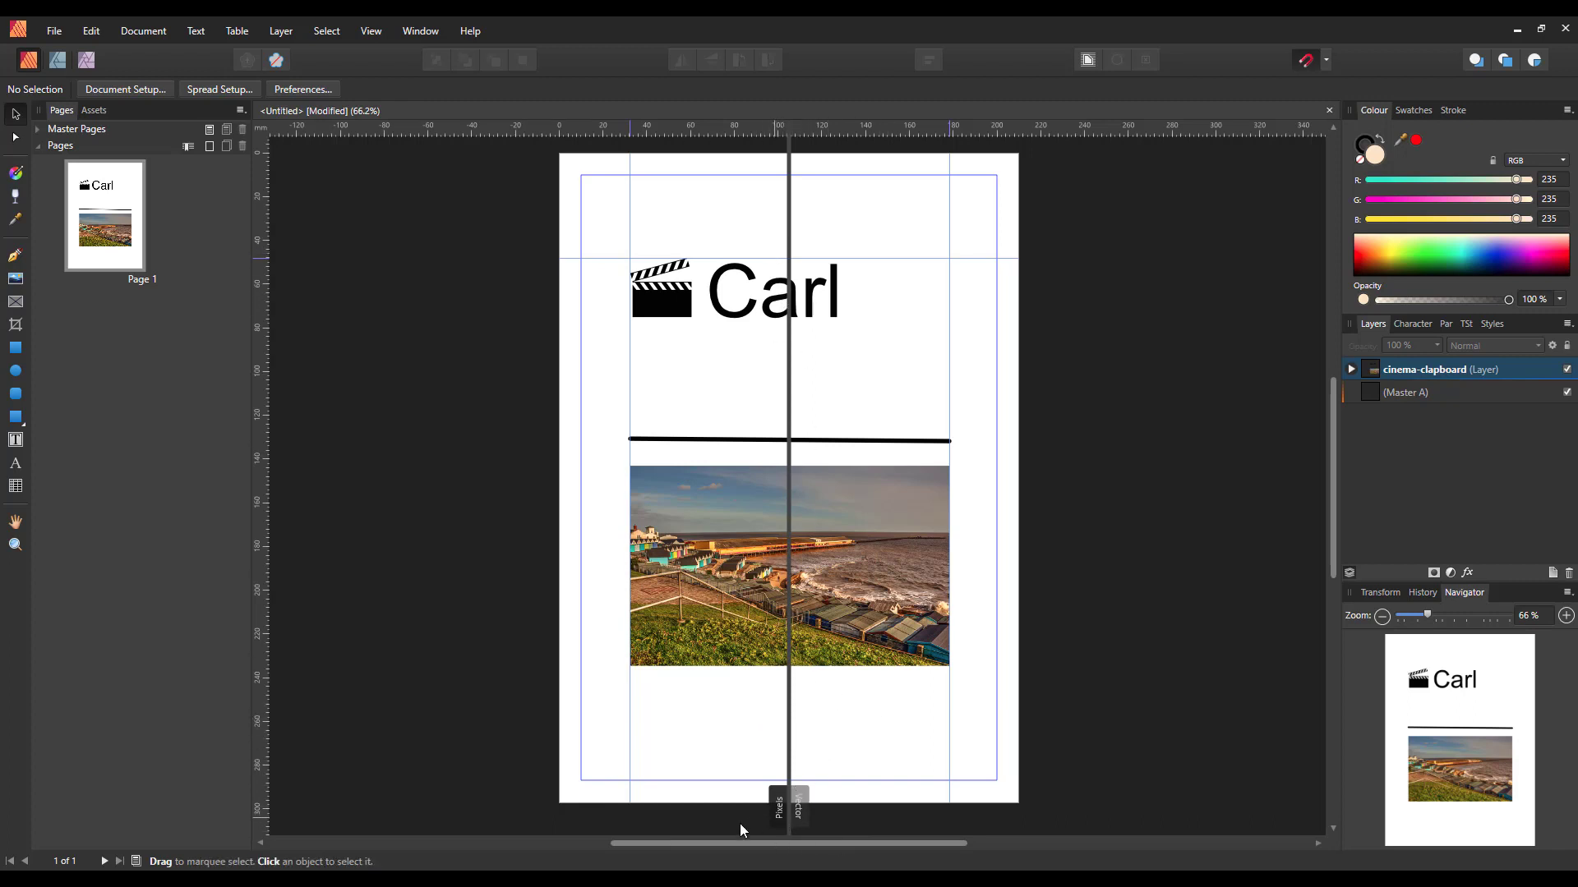
pyautogui.moveTo(811, 789)
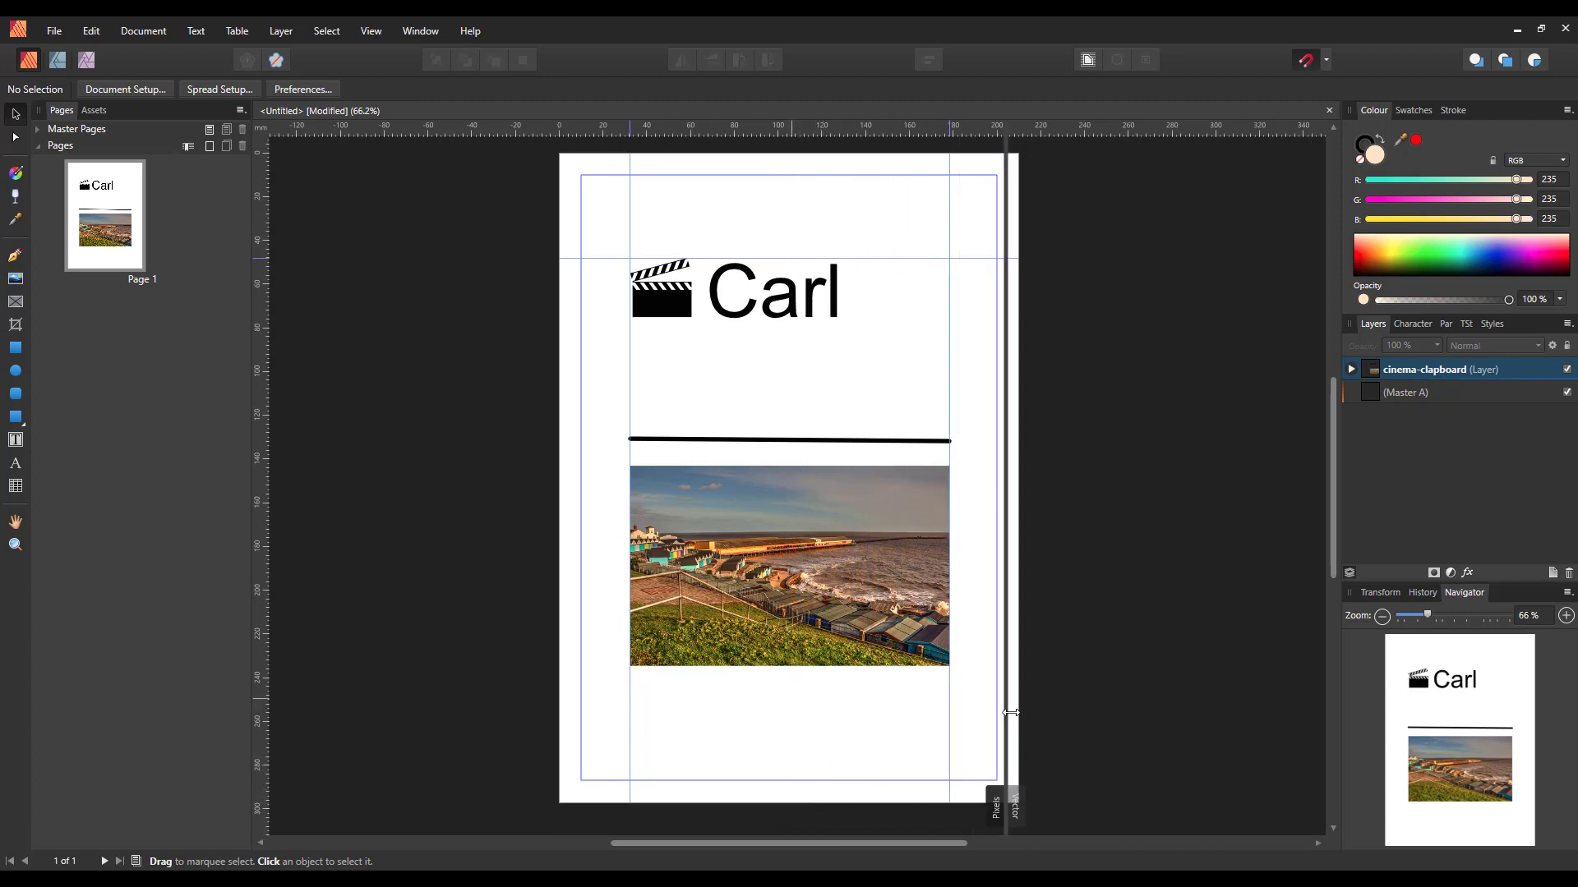
# Drag the split divider to the right edge, left of centre and back to the page centre
pyautogui.moveTo(1011, 711); pyautogui.dragTo(850, 746)
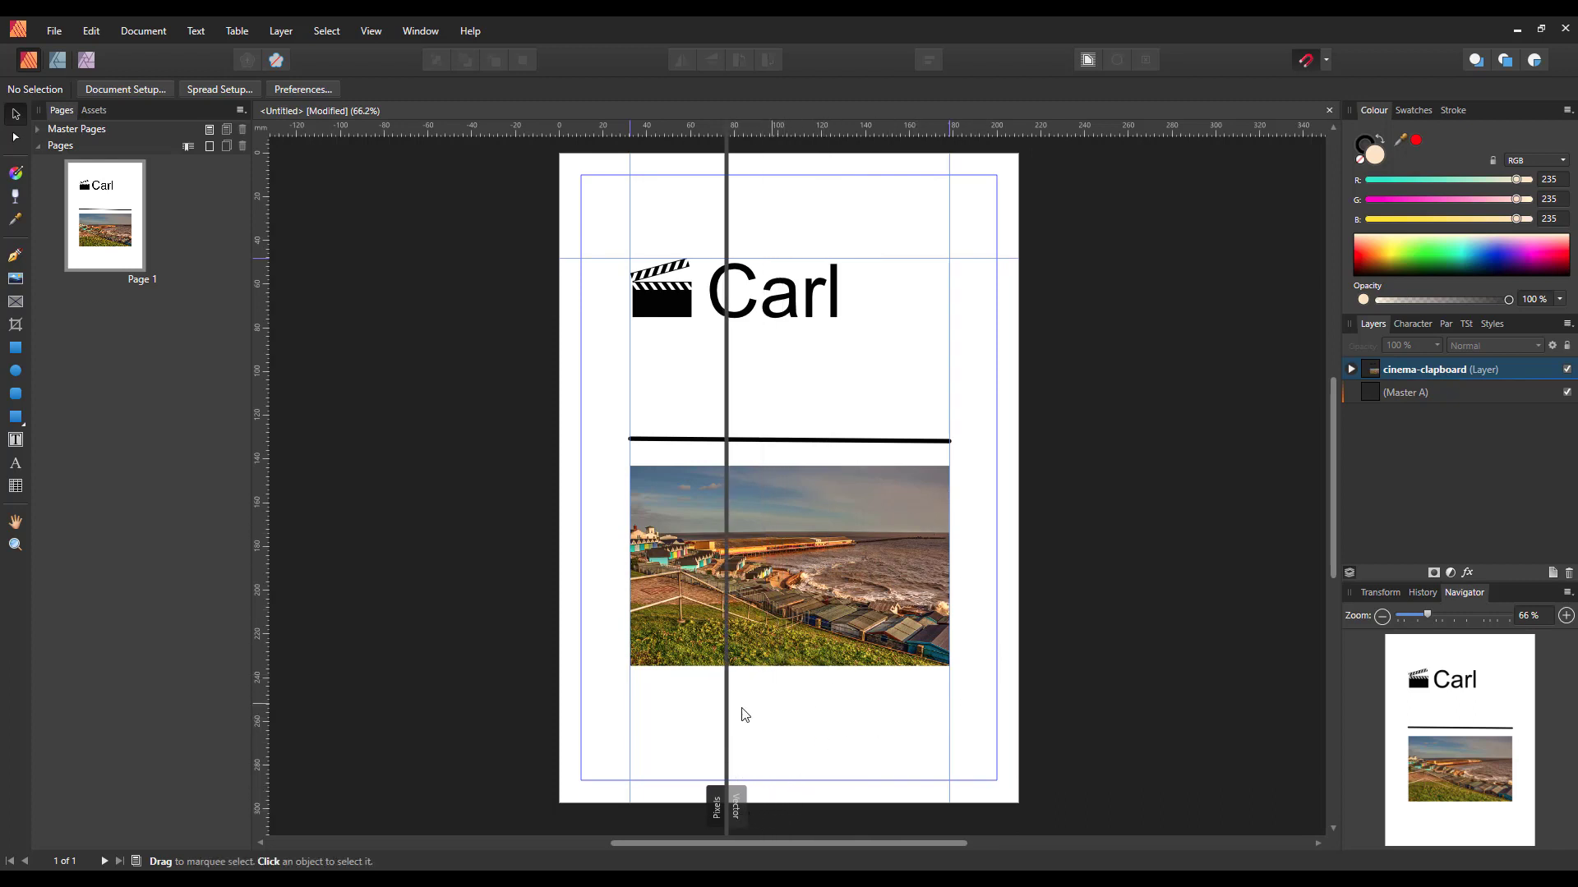
pyautogui.moveTo(762, 717)
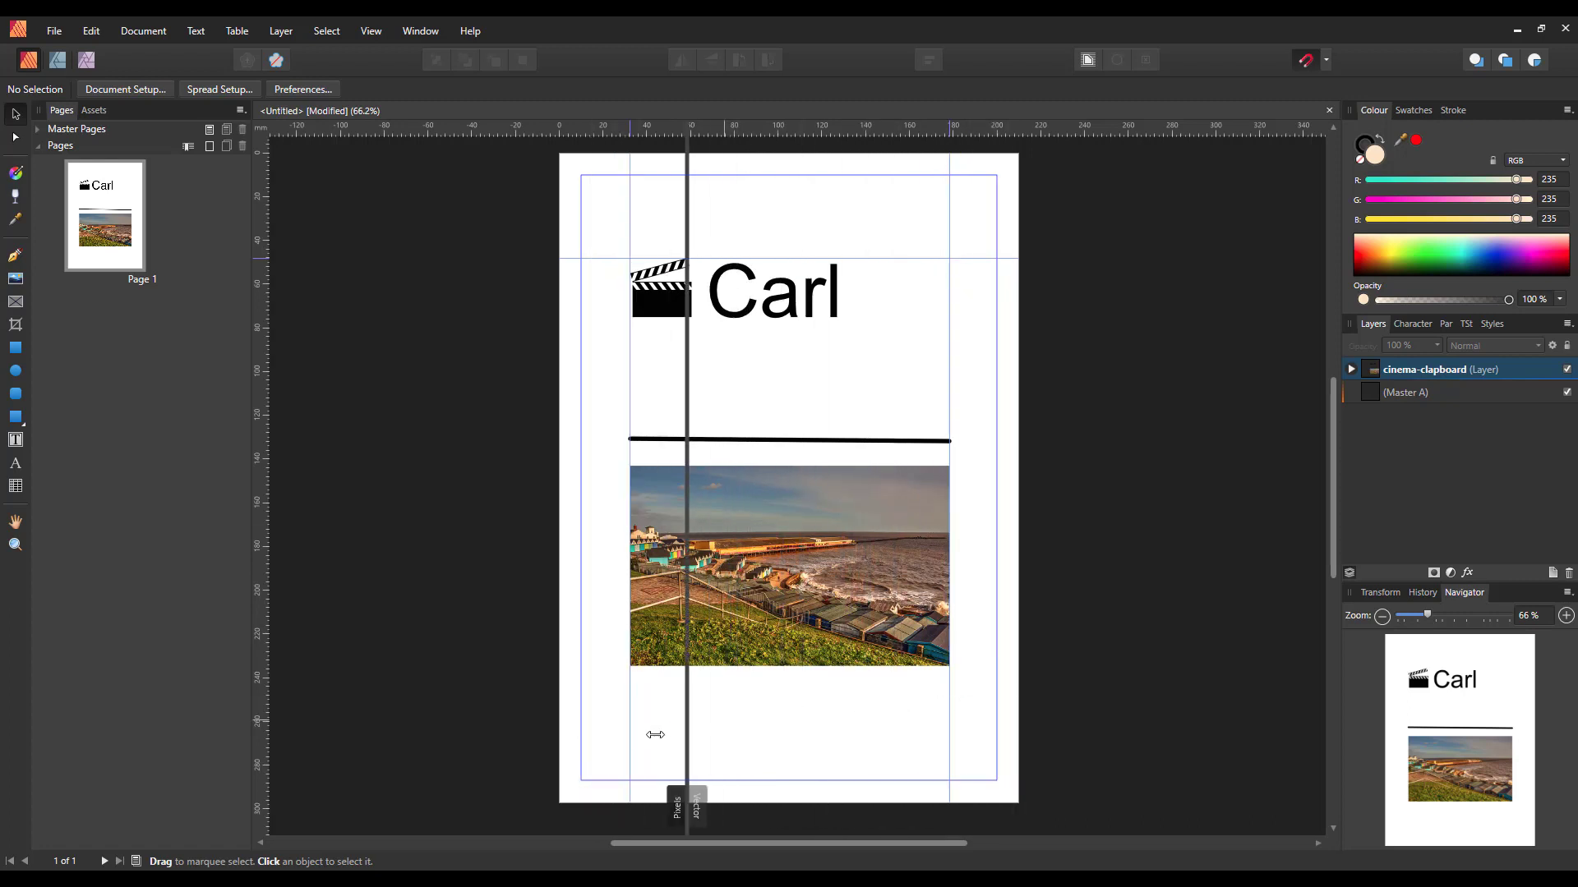
pyautogui.moveTo(688, 735); pyautogui.dragTo(774, 751)
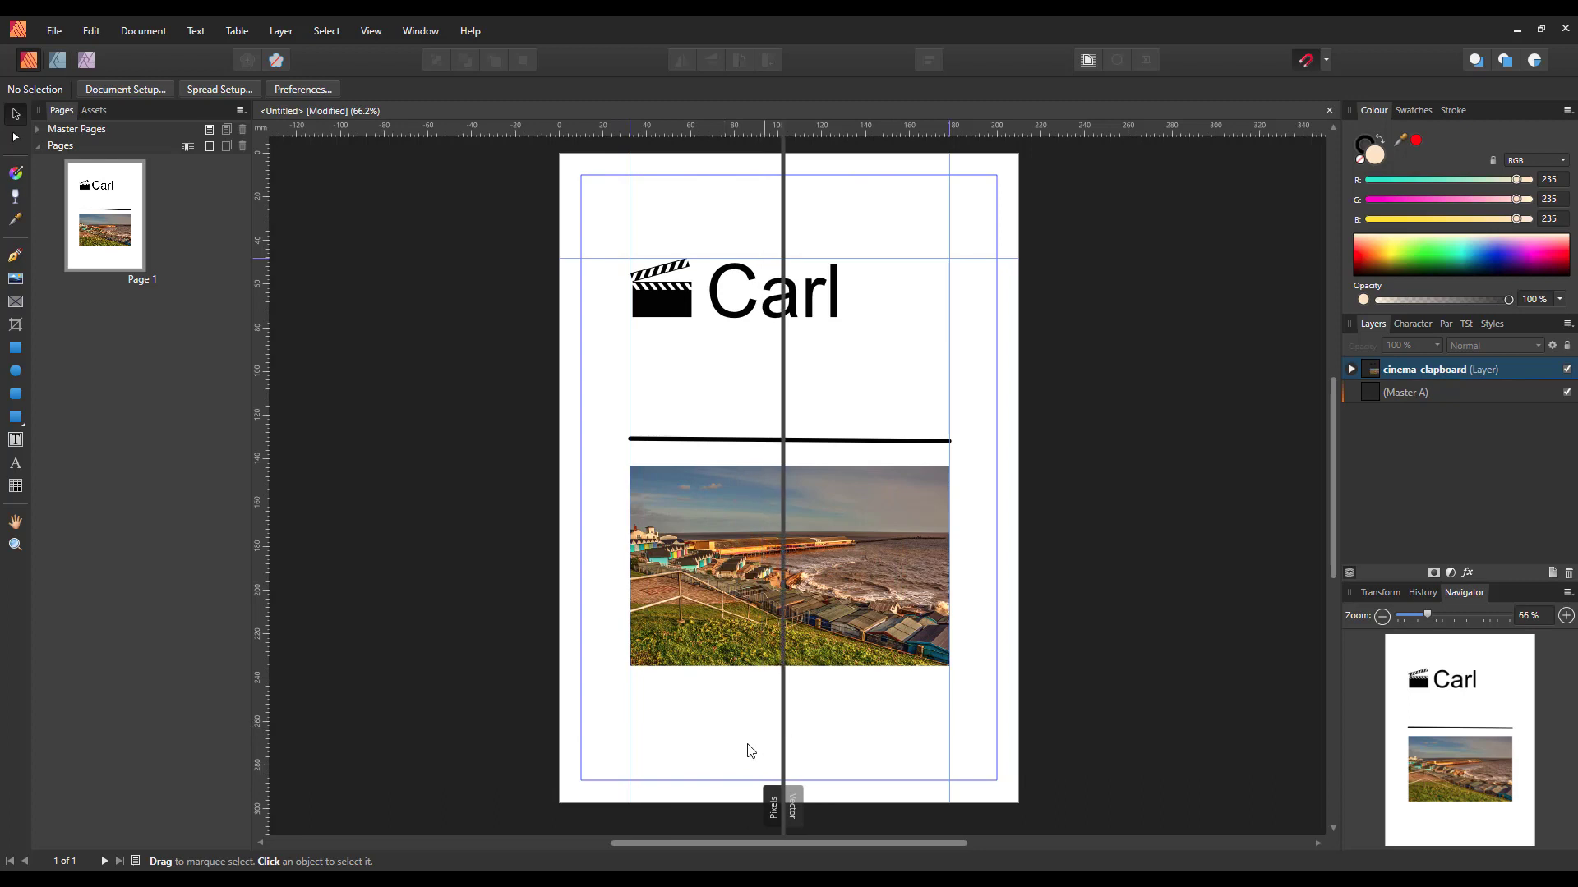
pyautogui.moveTo(921, 745)
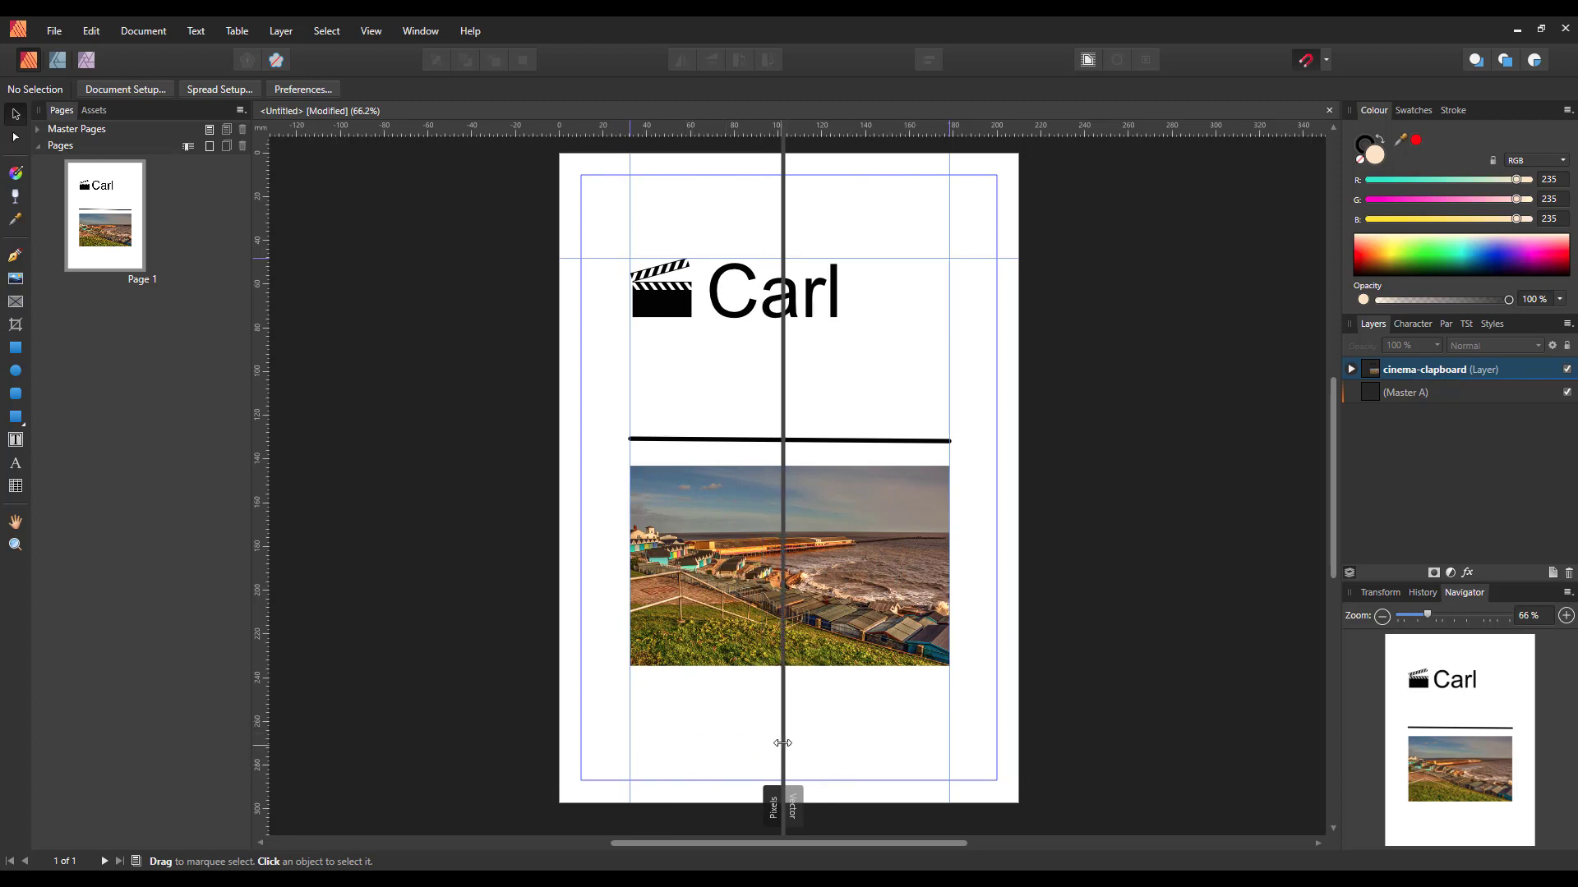
pyautogui.moveTo(782, 743); pyautogui.dragTo(820, 738)
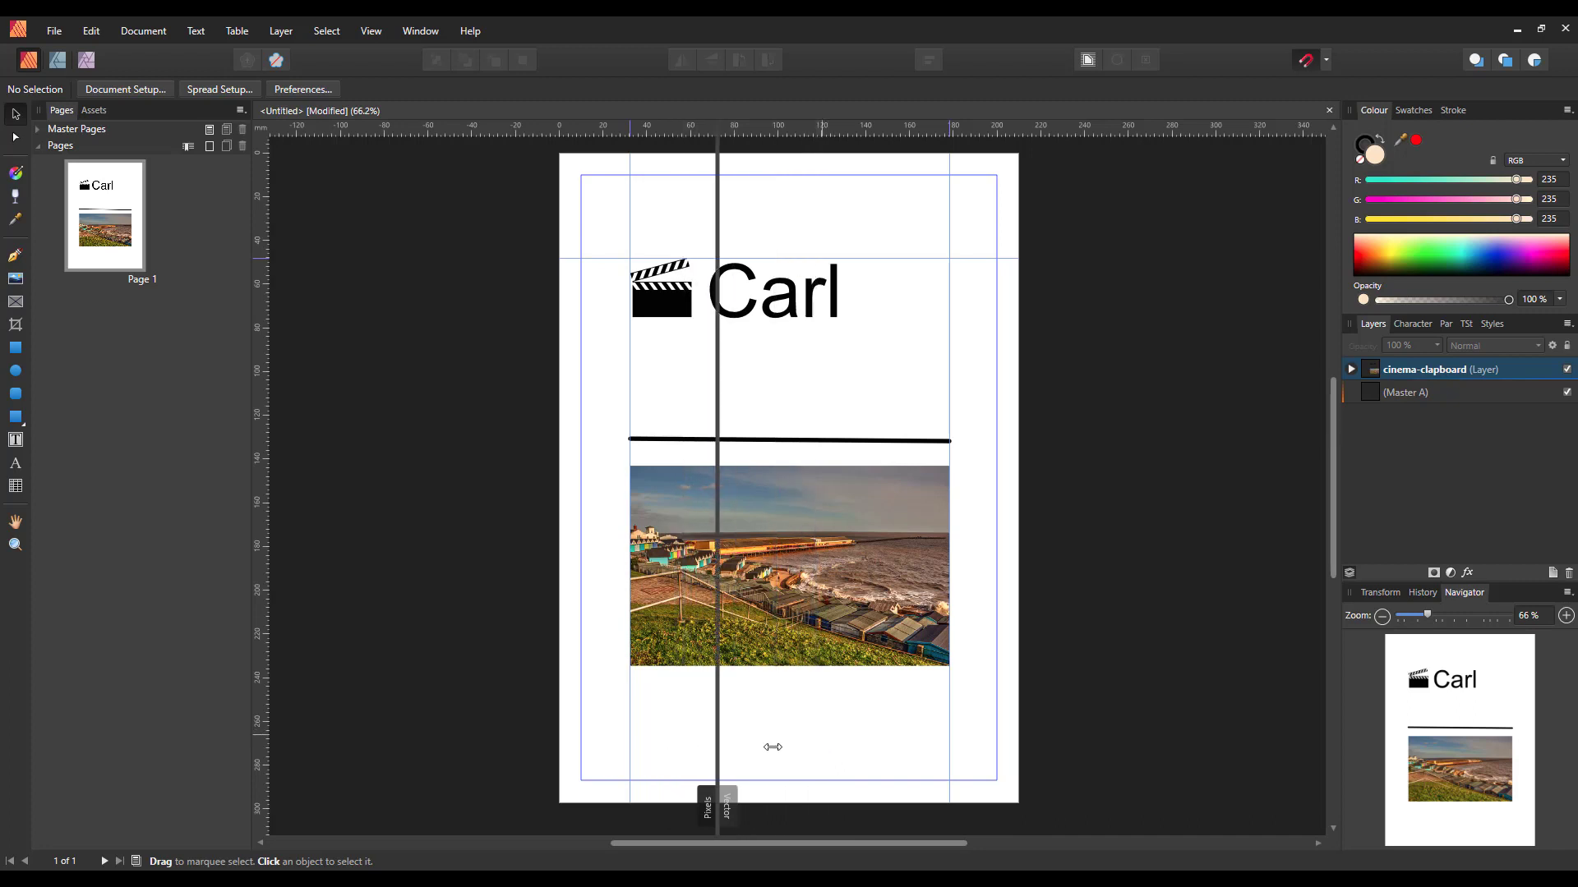
pyautogui.moveTo(715, 746); pyautogui.dragTo(792, 753)
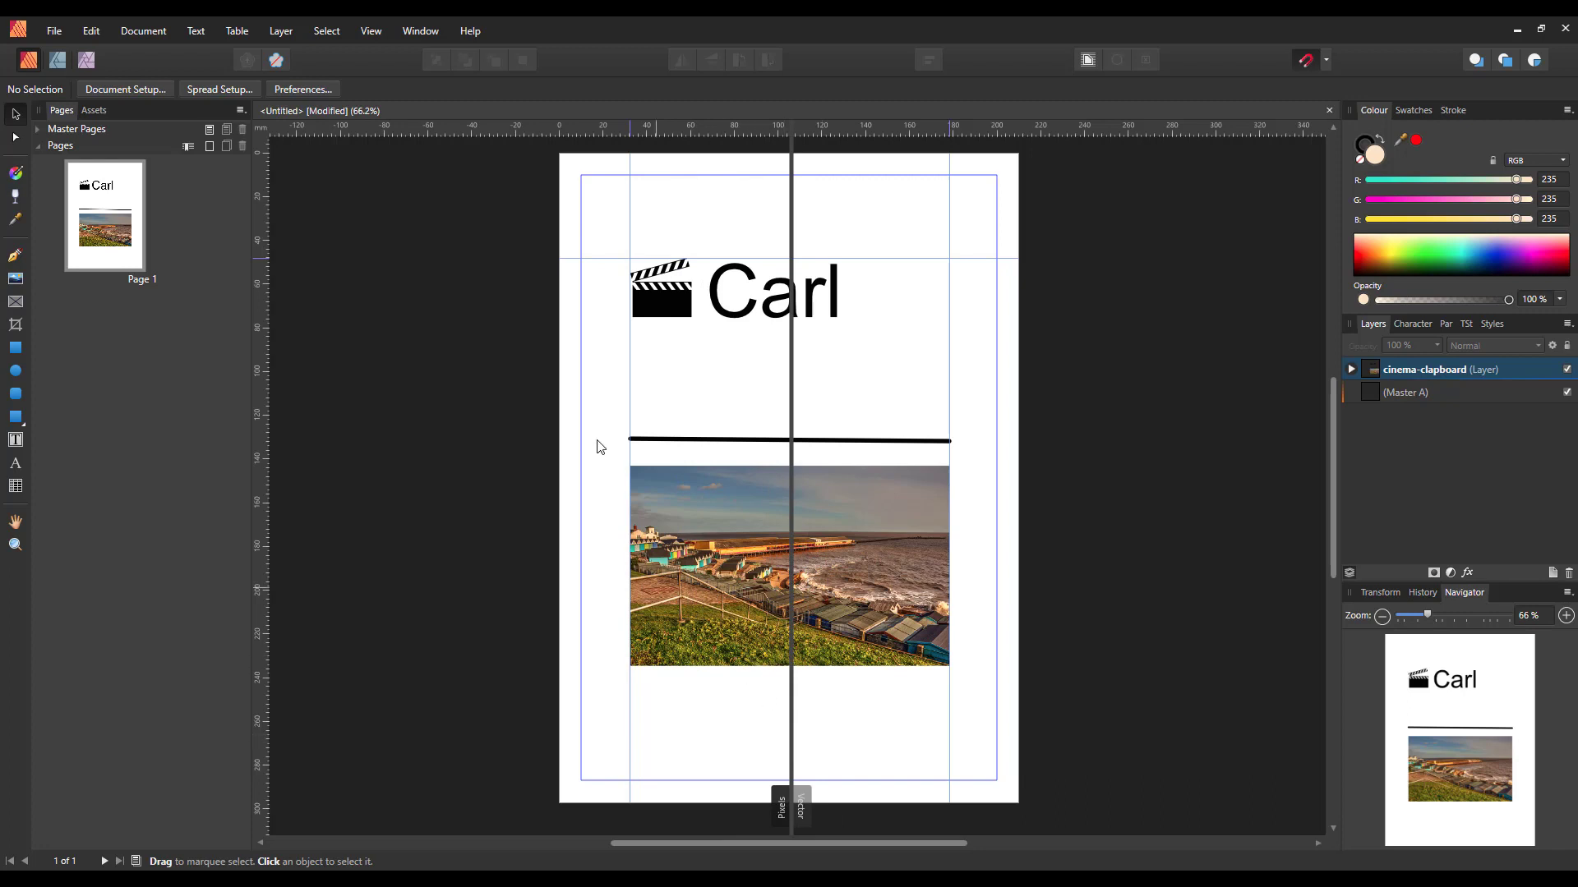
pyautogui.moveTo(371, 30)
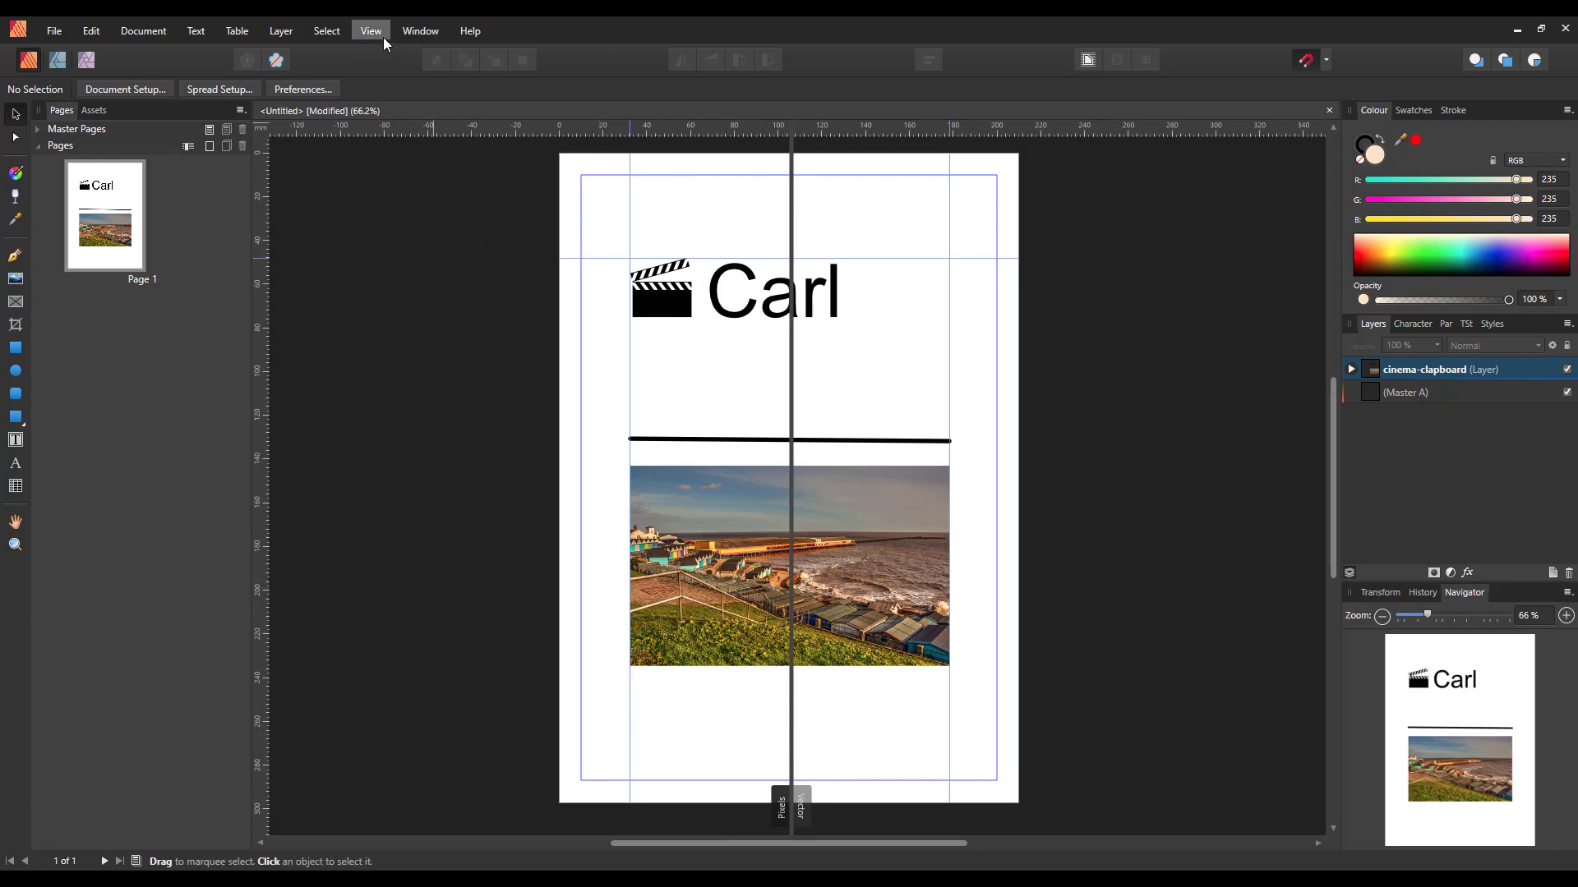
# Switch the view mode back to Single View, removing the split divider
pyautogui.click(370, 30)
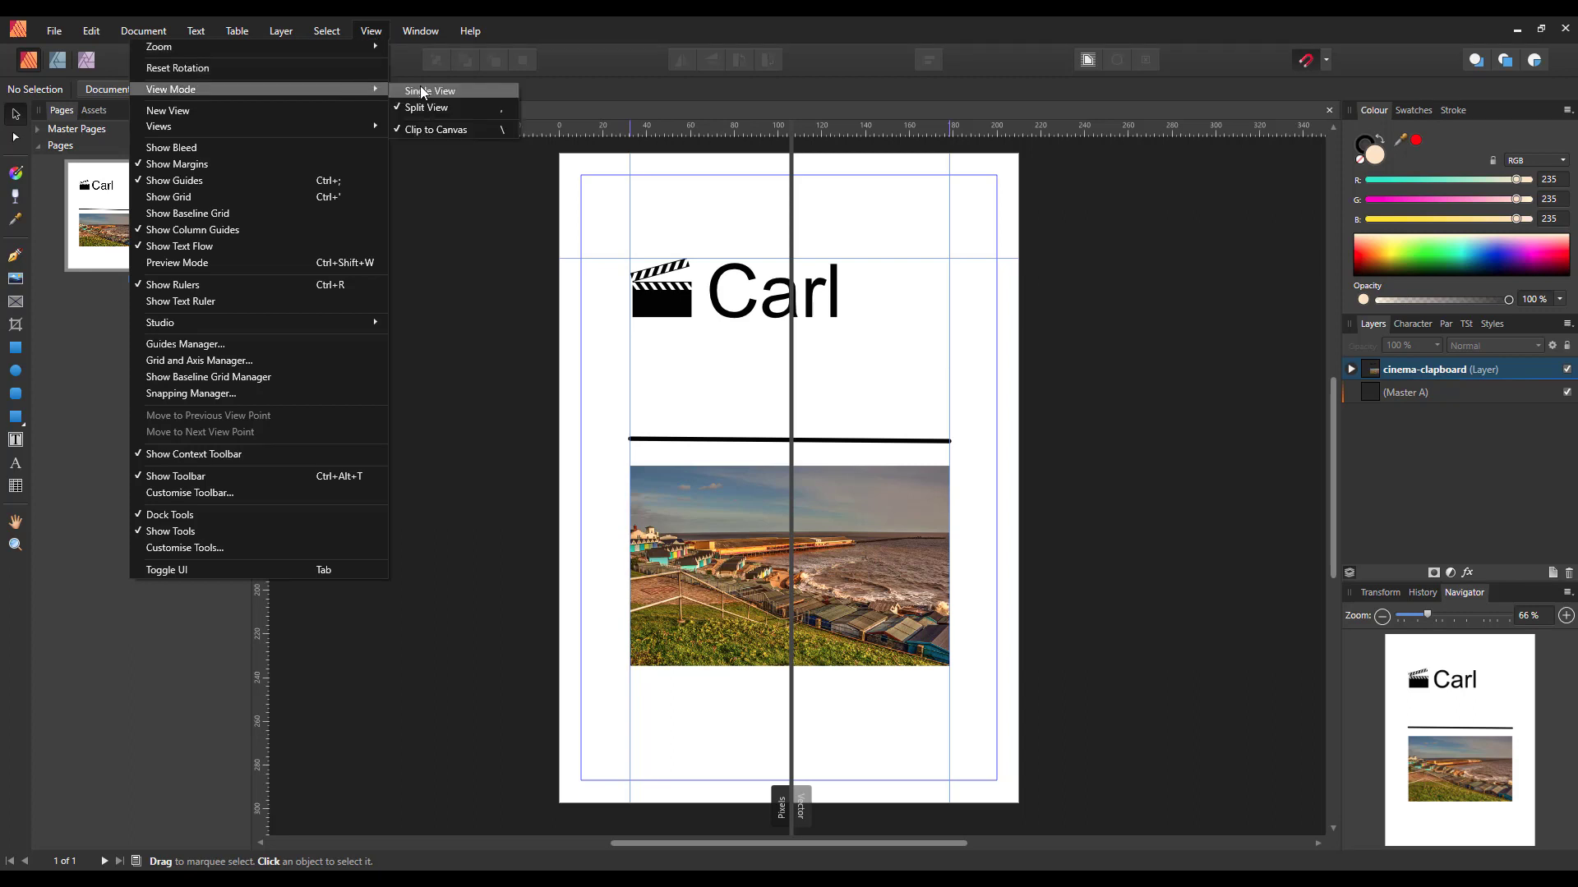
pyautogui.click(427, 91)
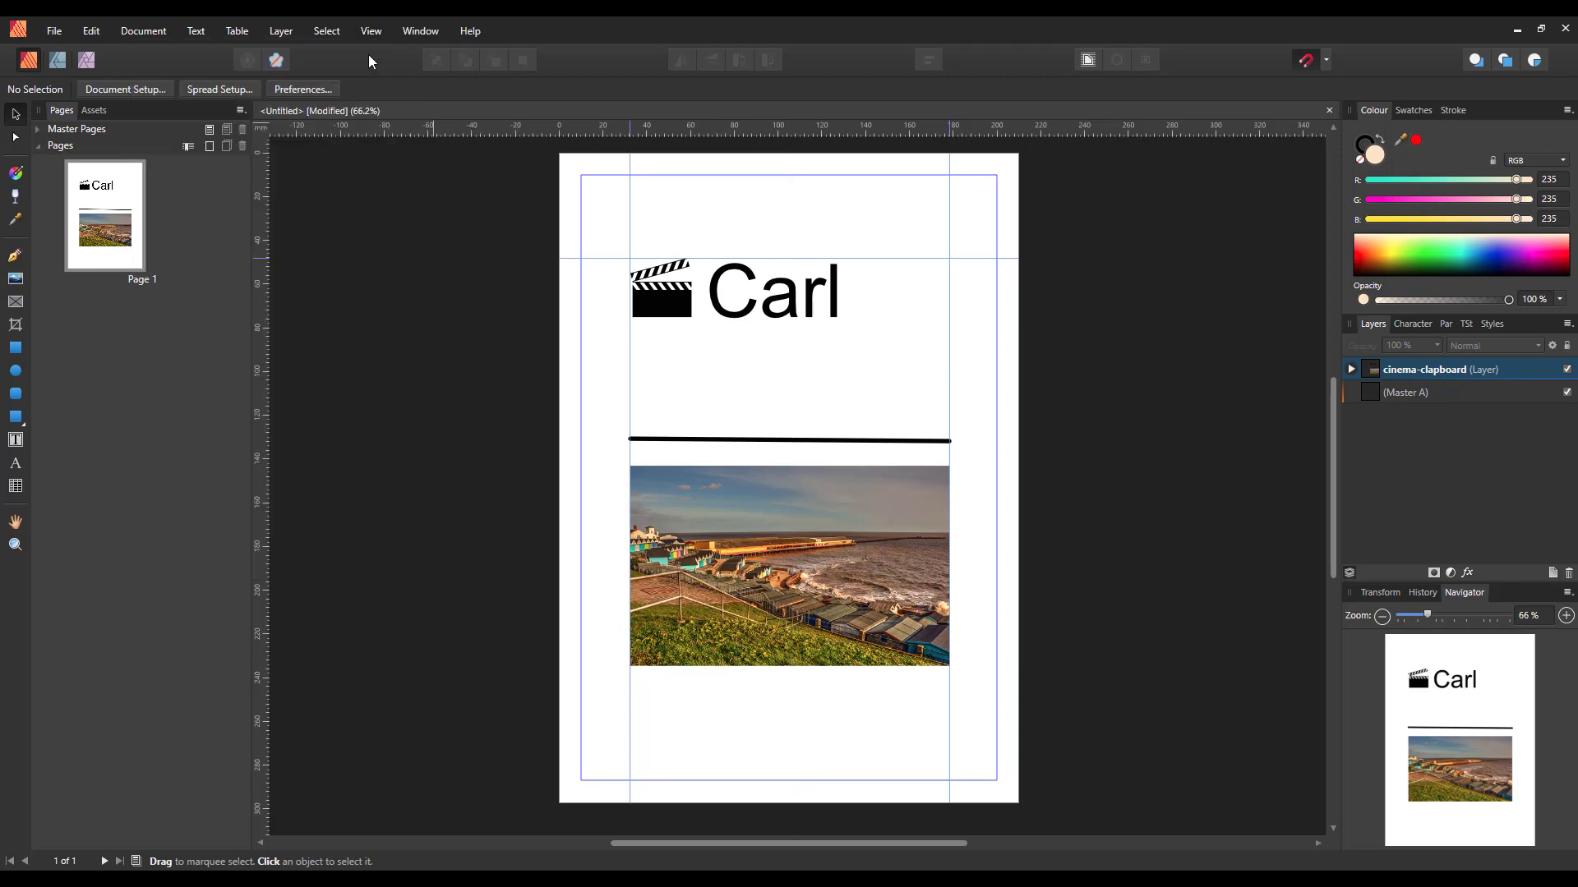
pyautogui.moveTo(605, 524)
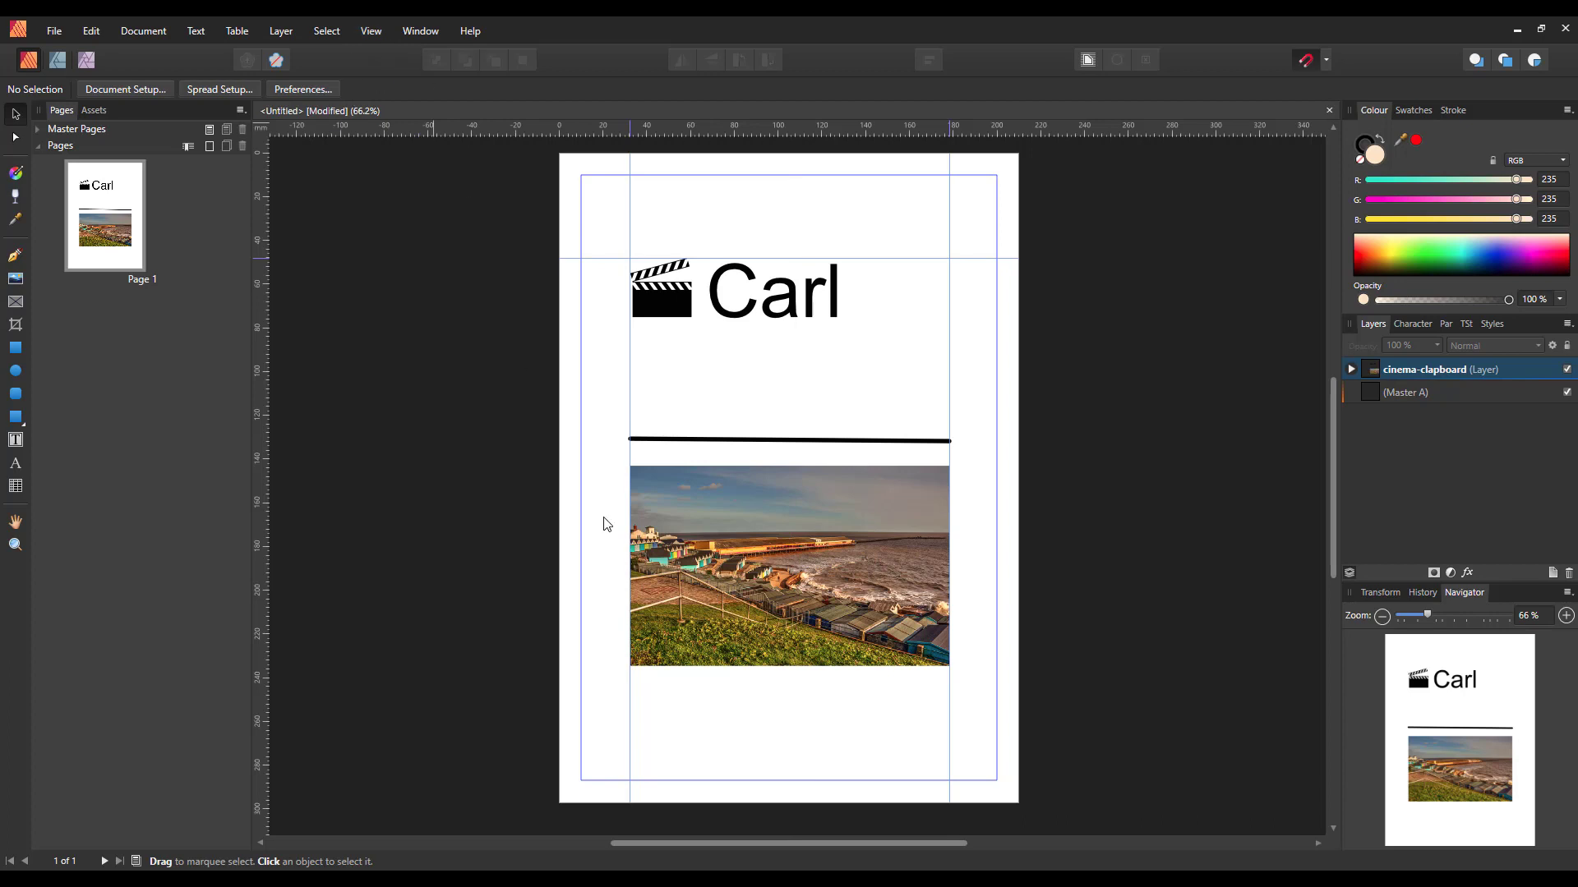
pyautogui.moveTo(379, 176)
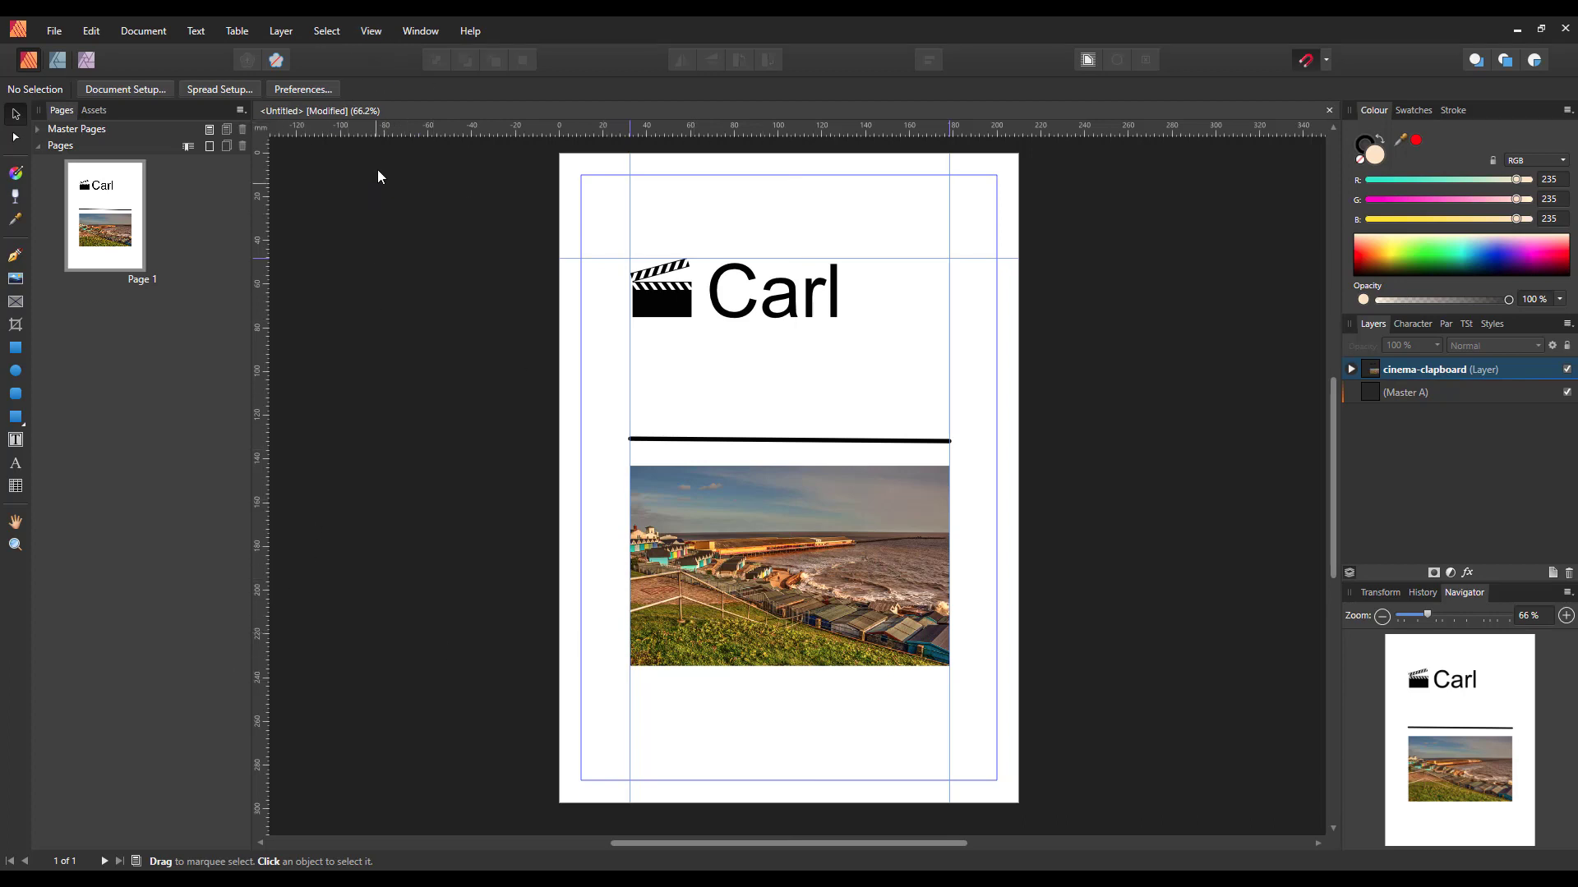
pyautogui.click(370, 30)
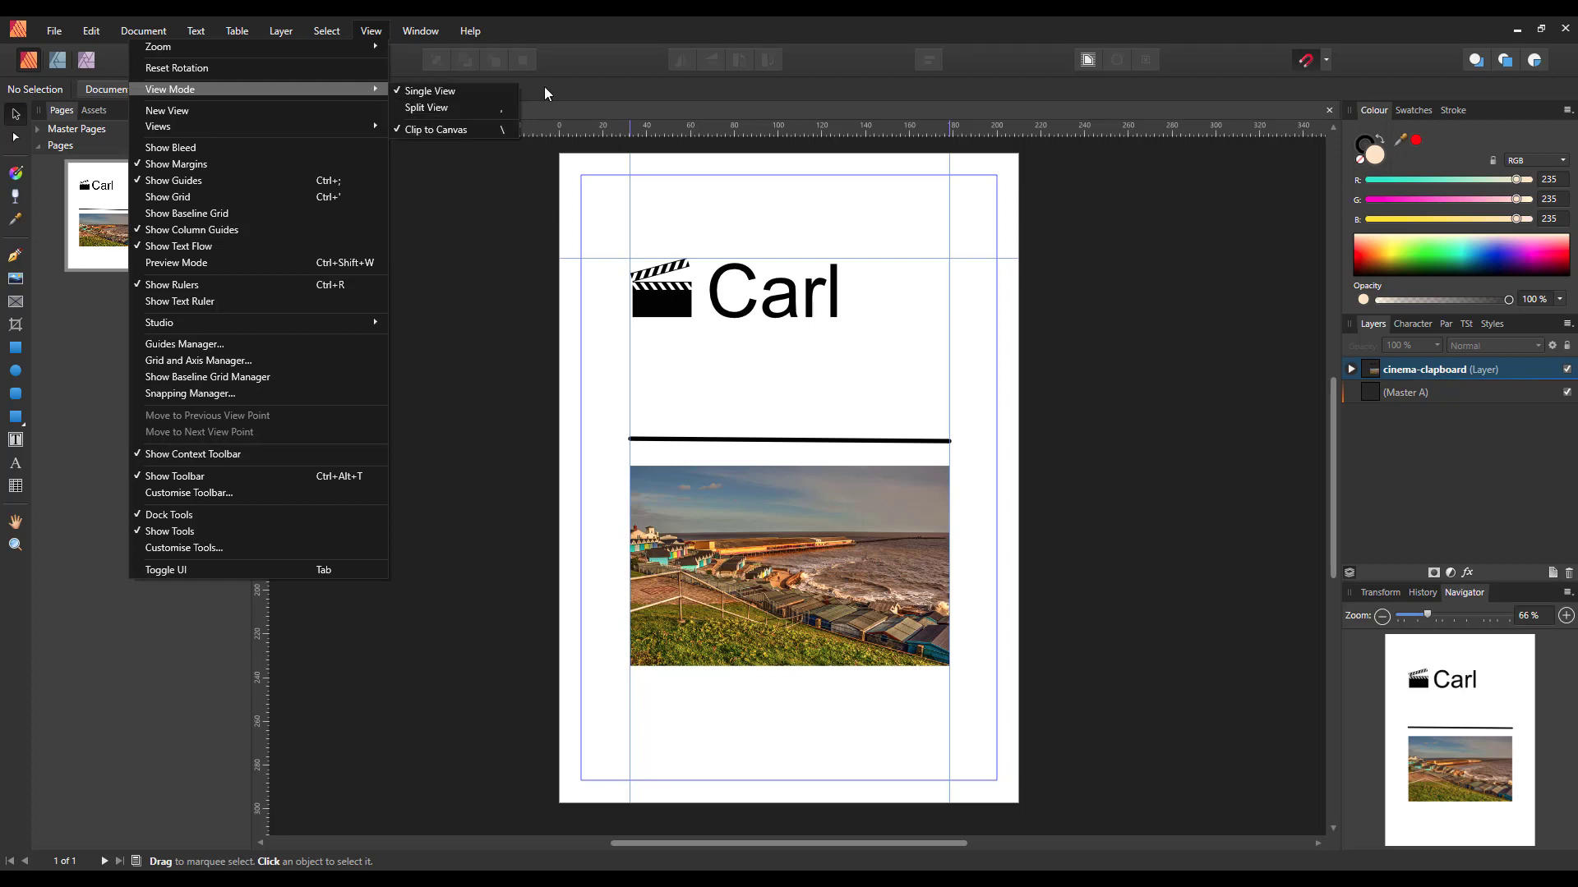
# Move the seaside photo off the page onto the pasteboard, where Clip to Canvas hides it
pyautogui.click(774, 713)
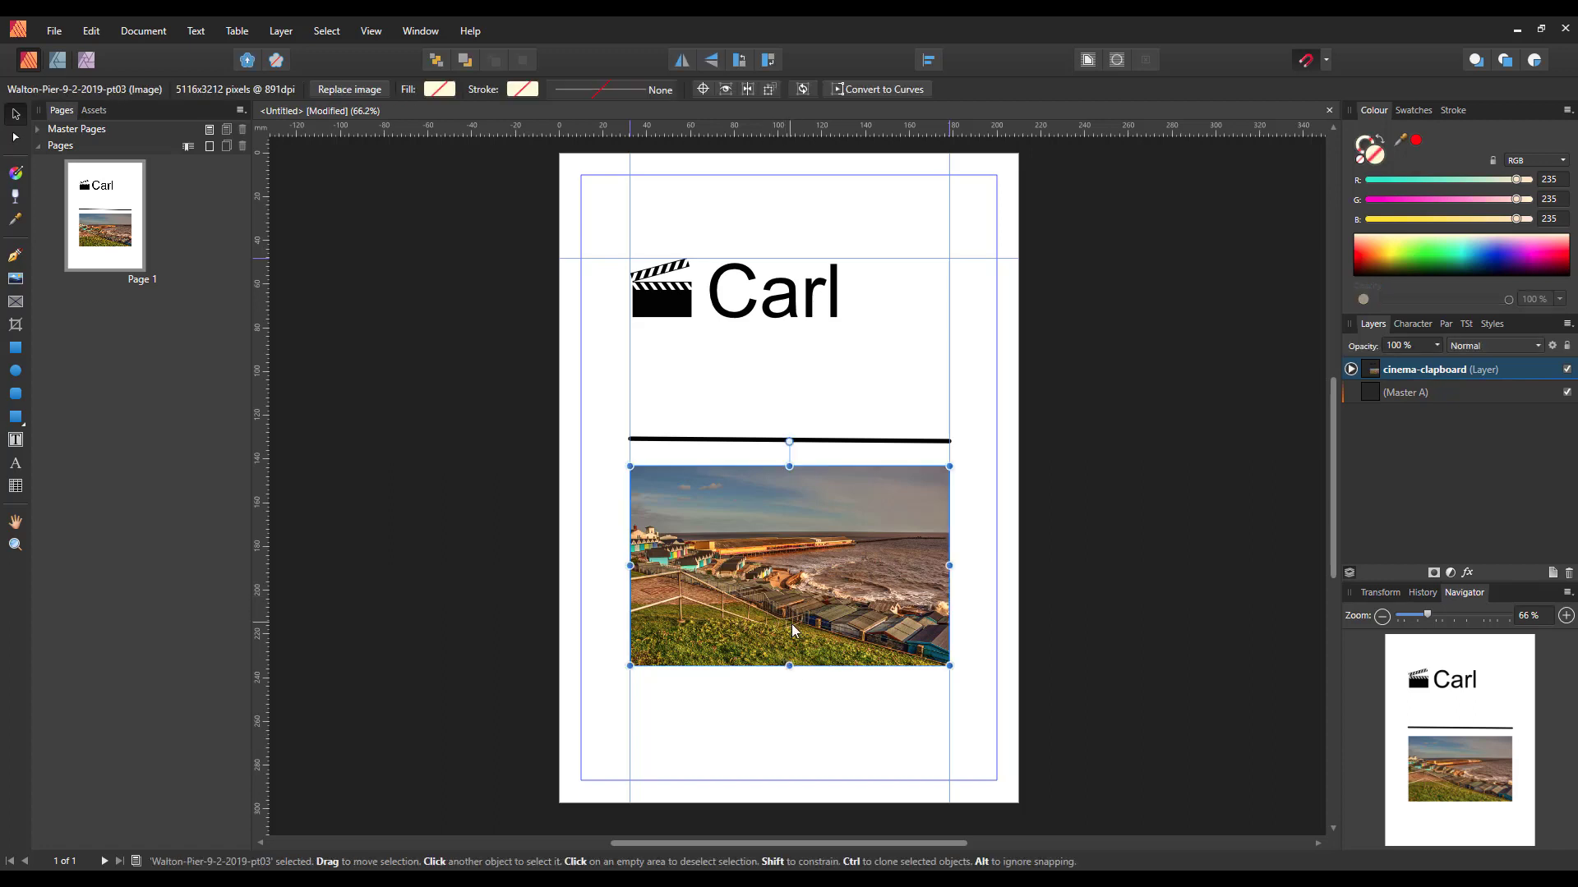
pyautogui.moveTo(733, 611)
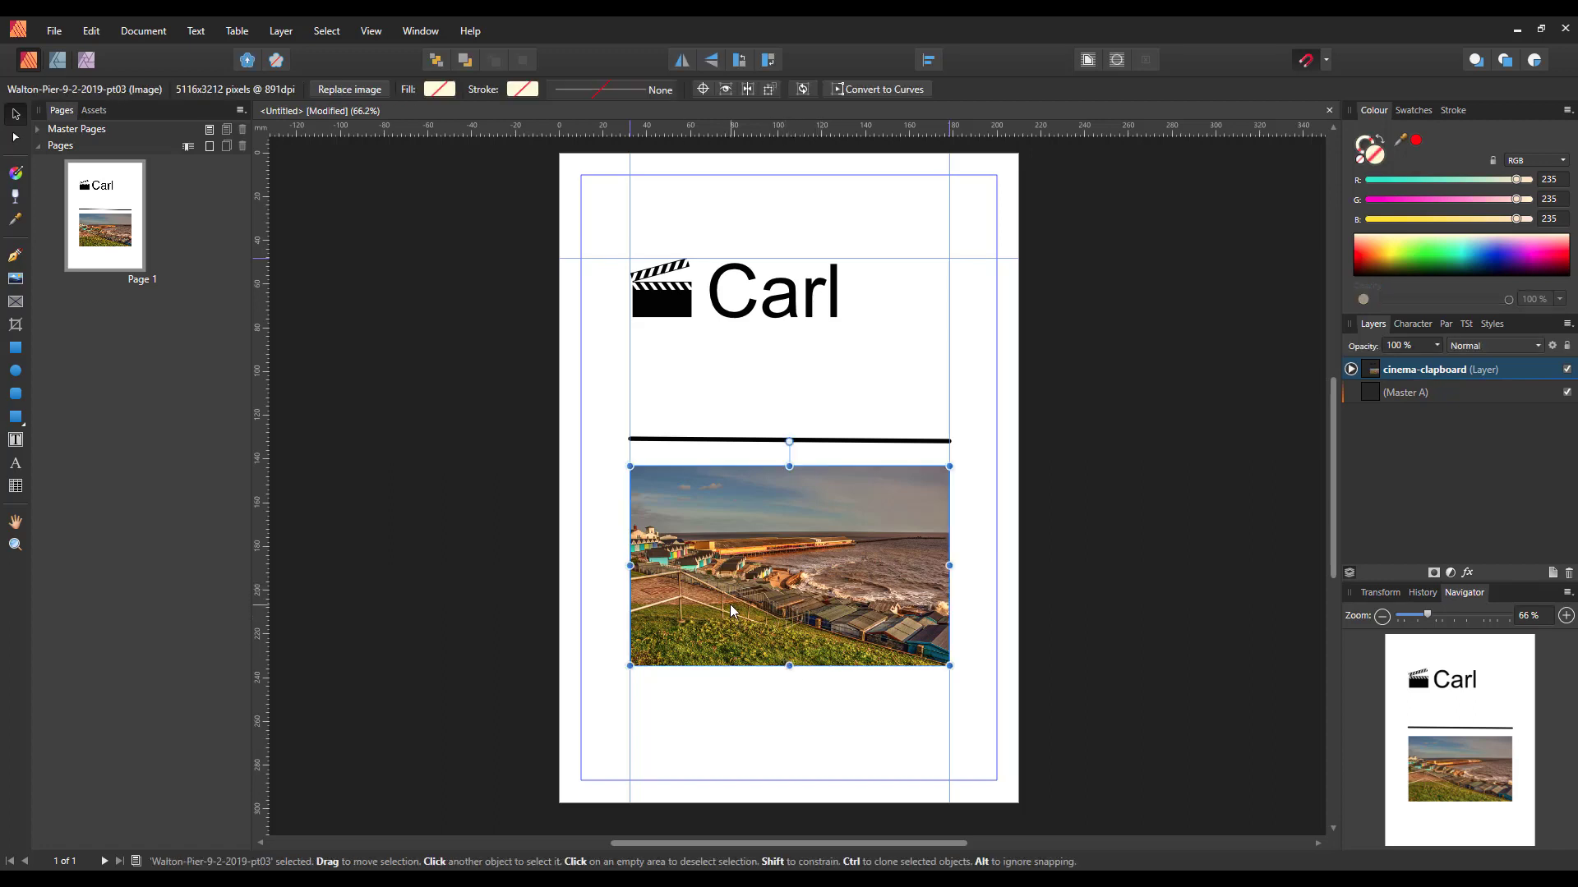
pyautogui.moveTo(789, 563); pyautogui.dragTo(718, 564)
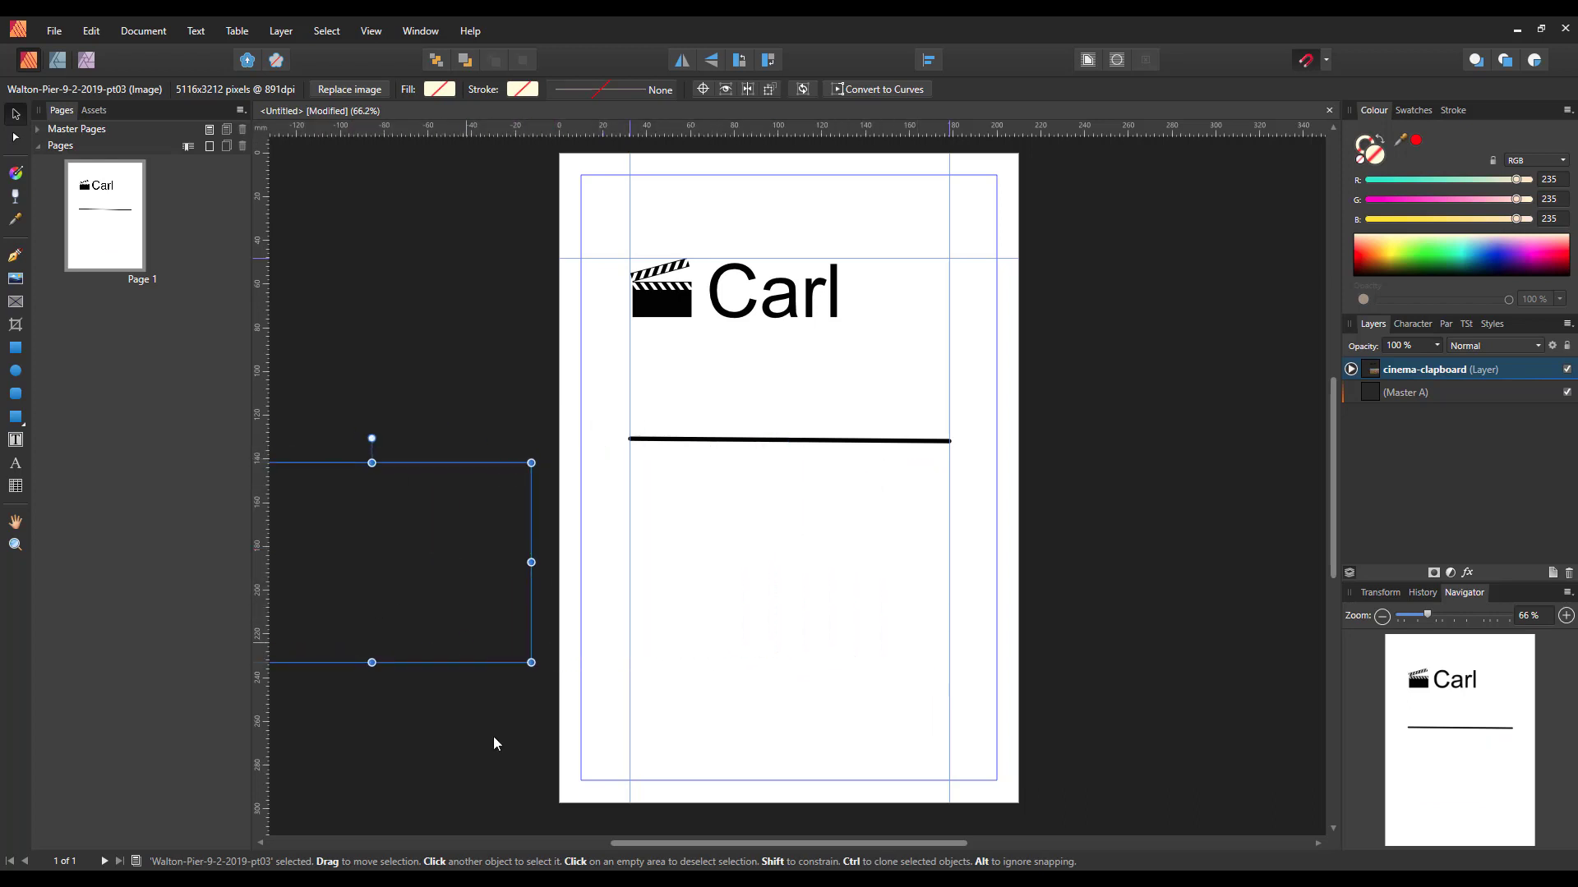
pyautogui.moveTo(508, 689)
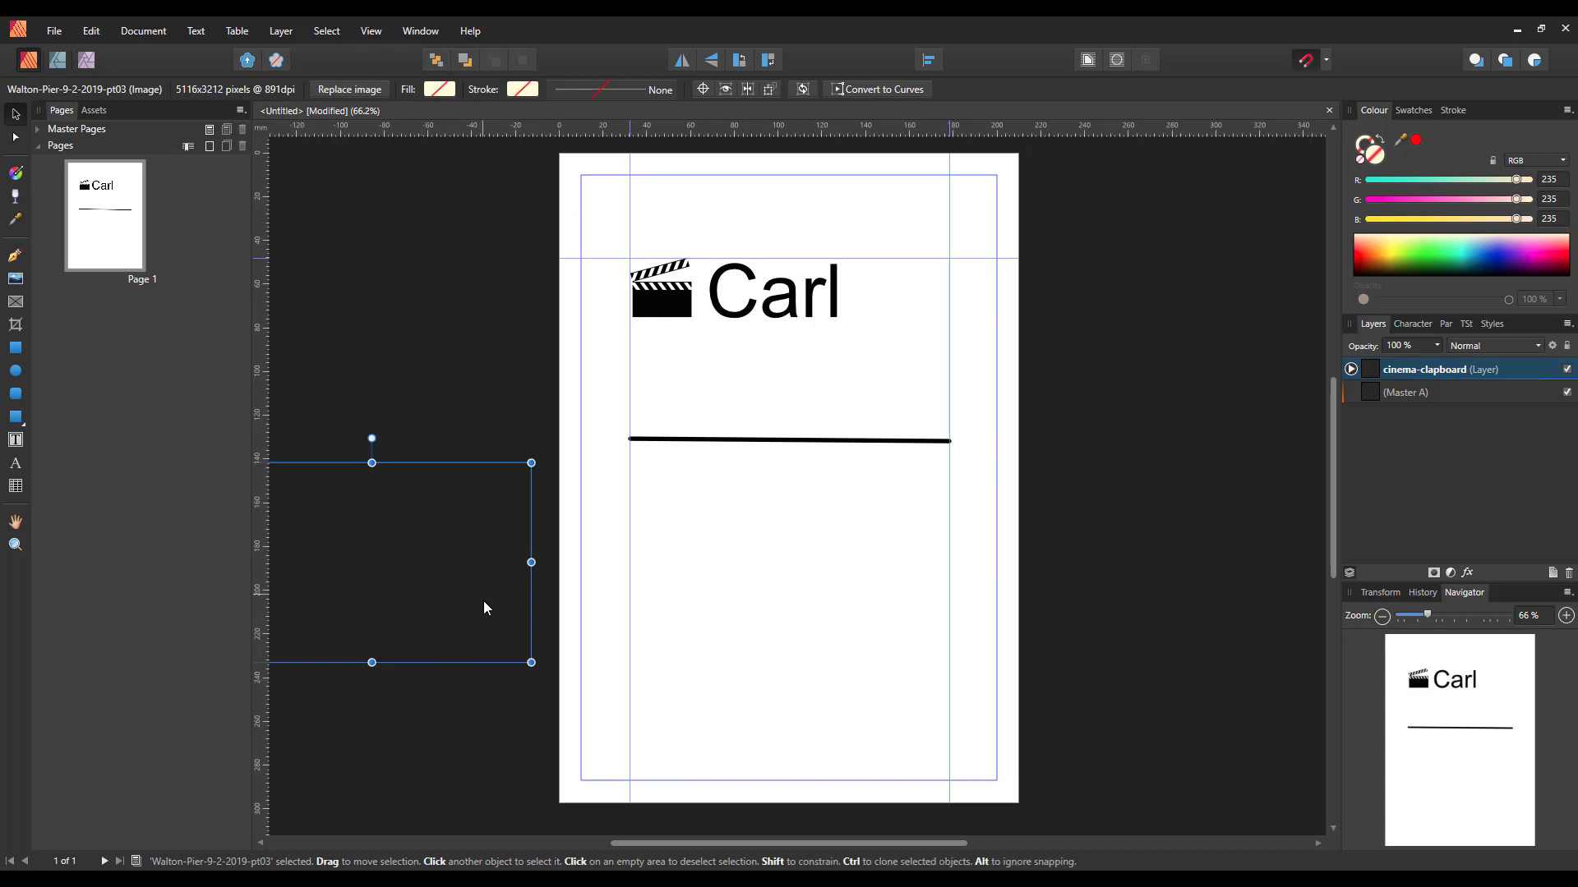
pyautogui.click(772, 293)
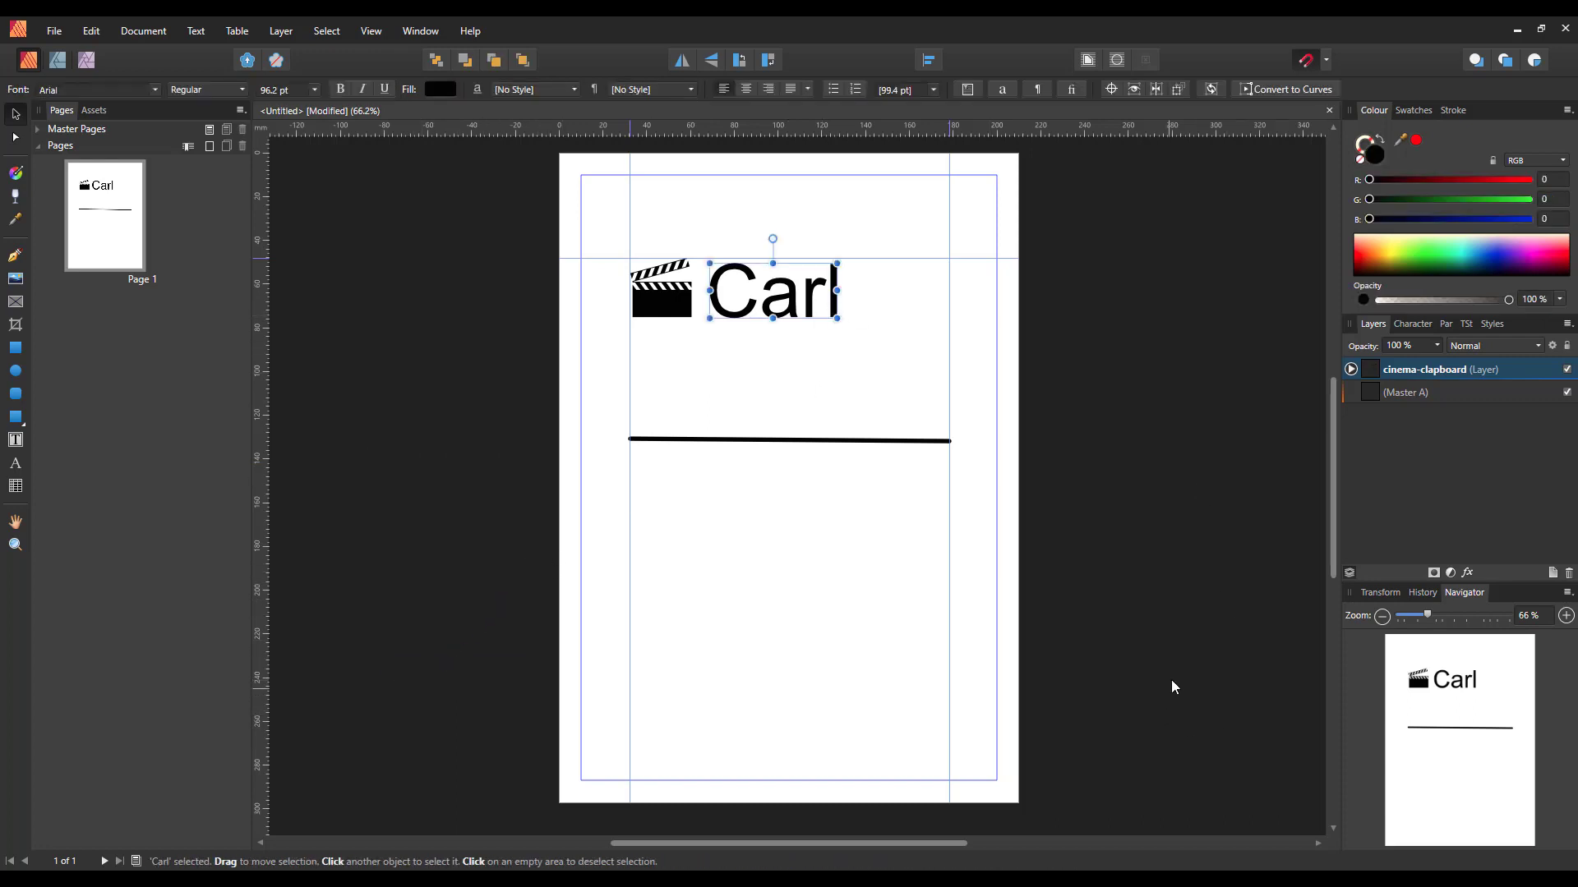
pyautogui.click(375, 483)
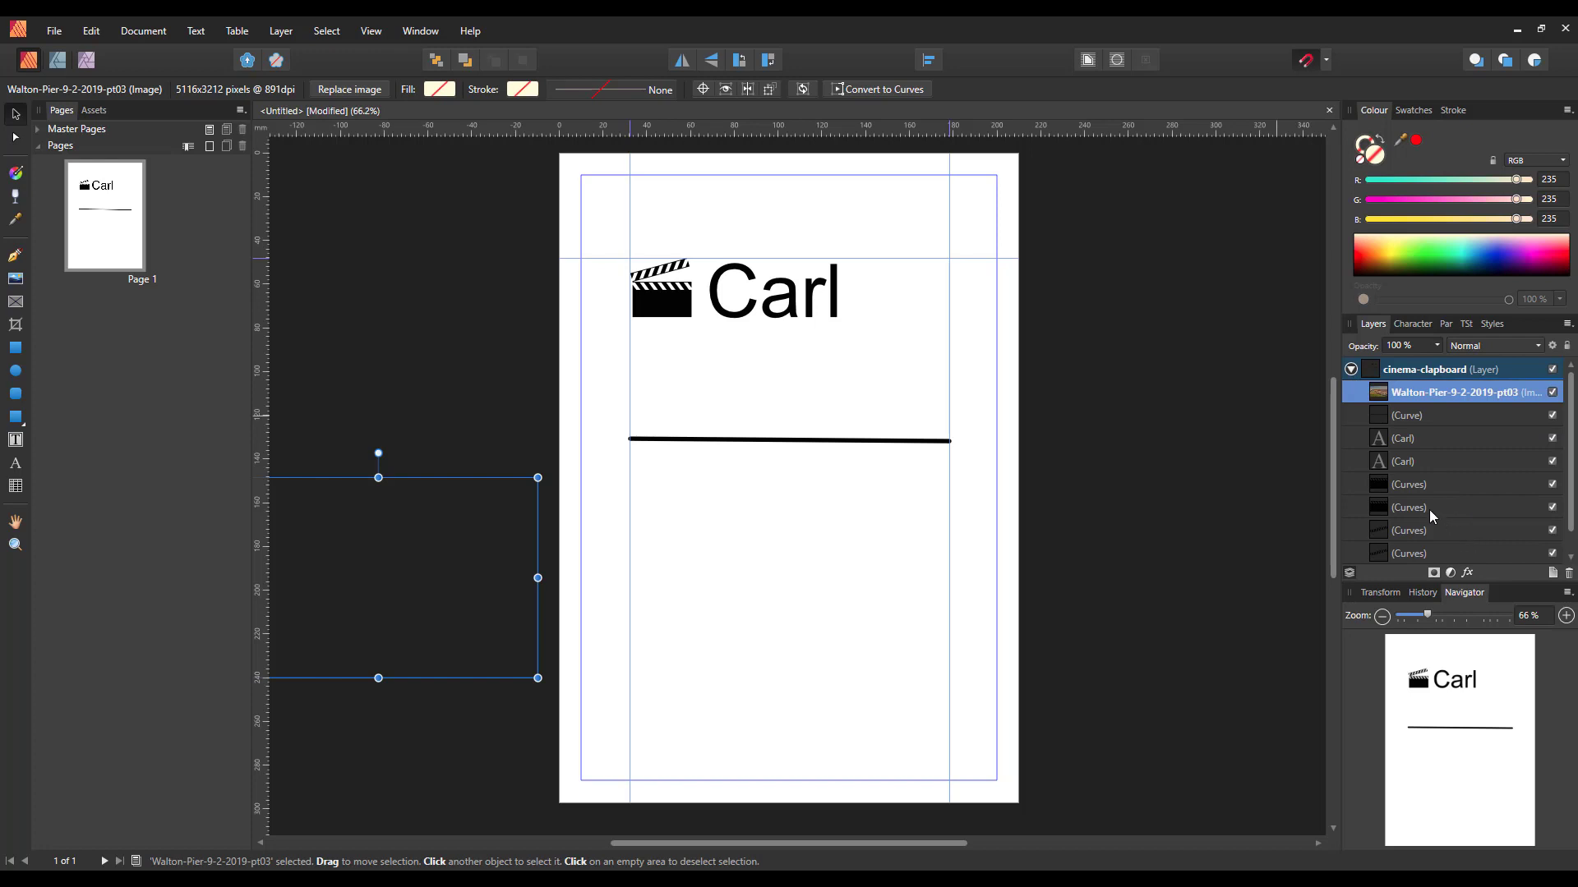
pyautogui.click(1351, 369)
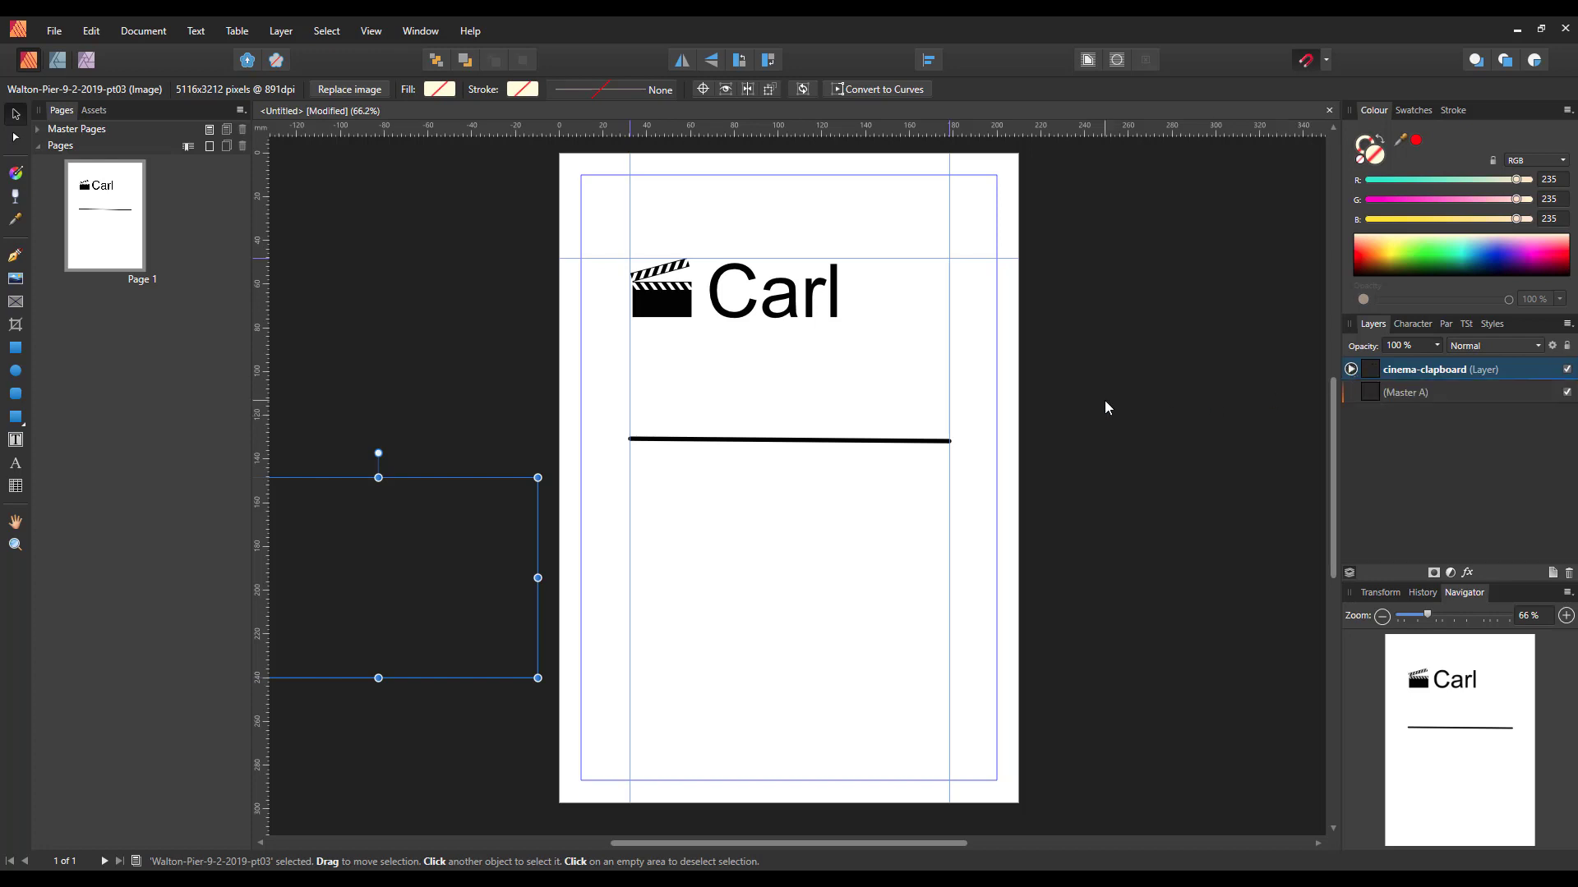
pyautogui.moveTo(360, 33)
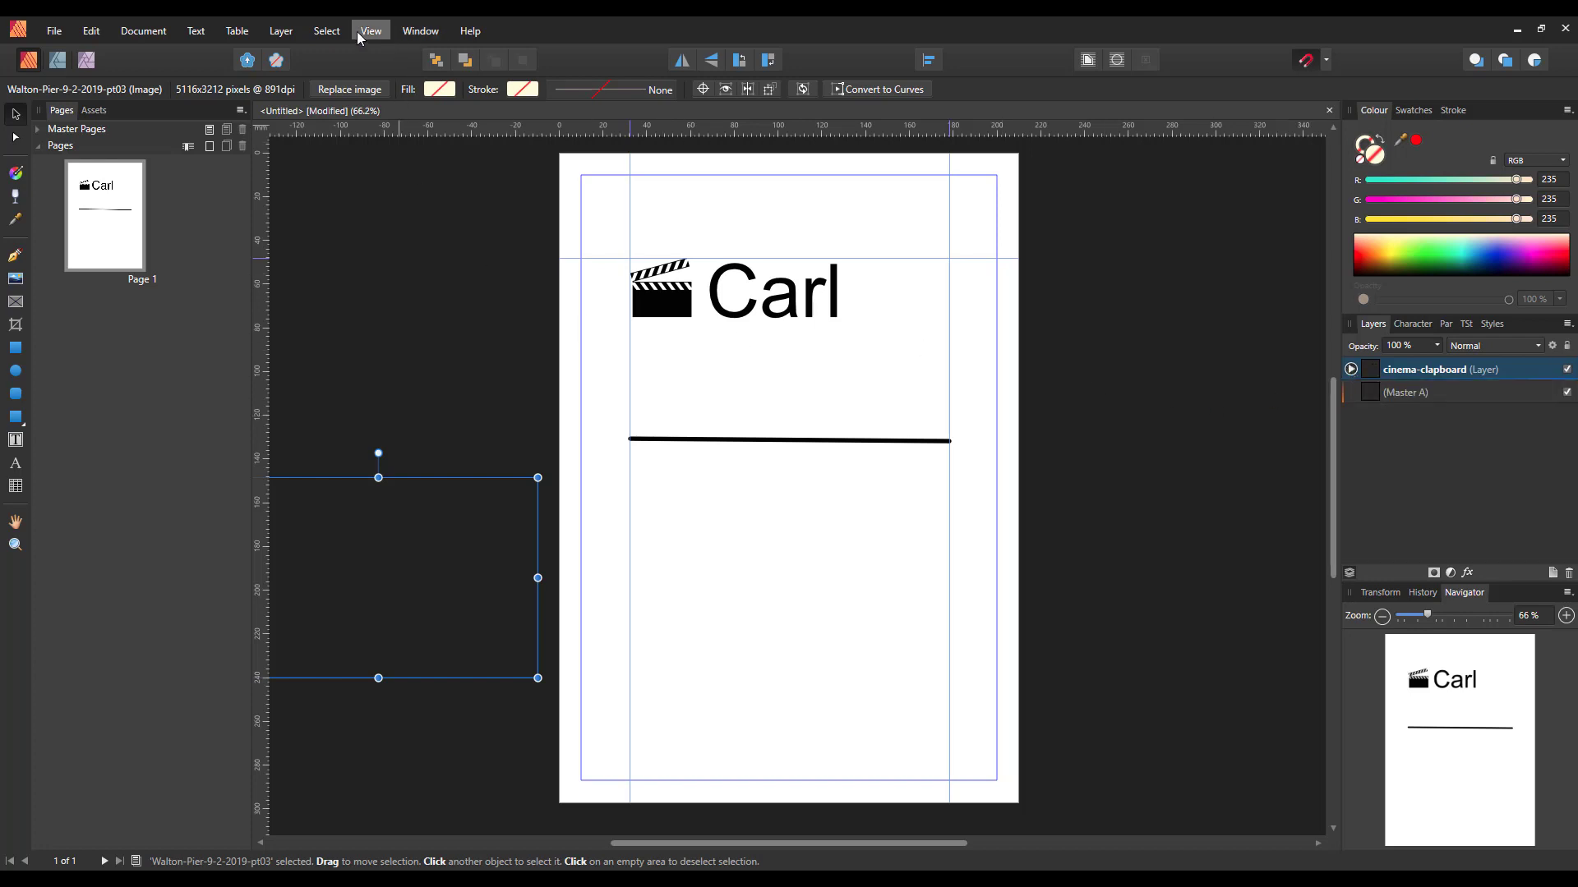
# Turn off Clip to Canvas, raise the photo on the pasteboard, then return it to the page
pyautogui.click(371, 29)
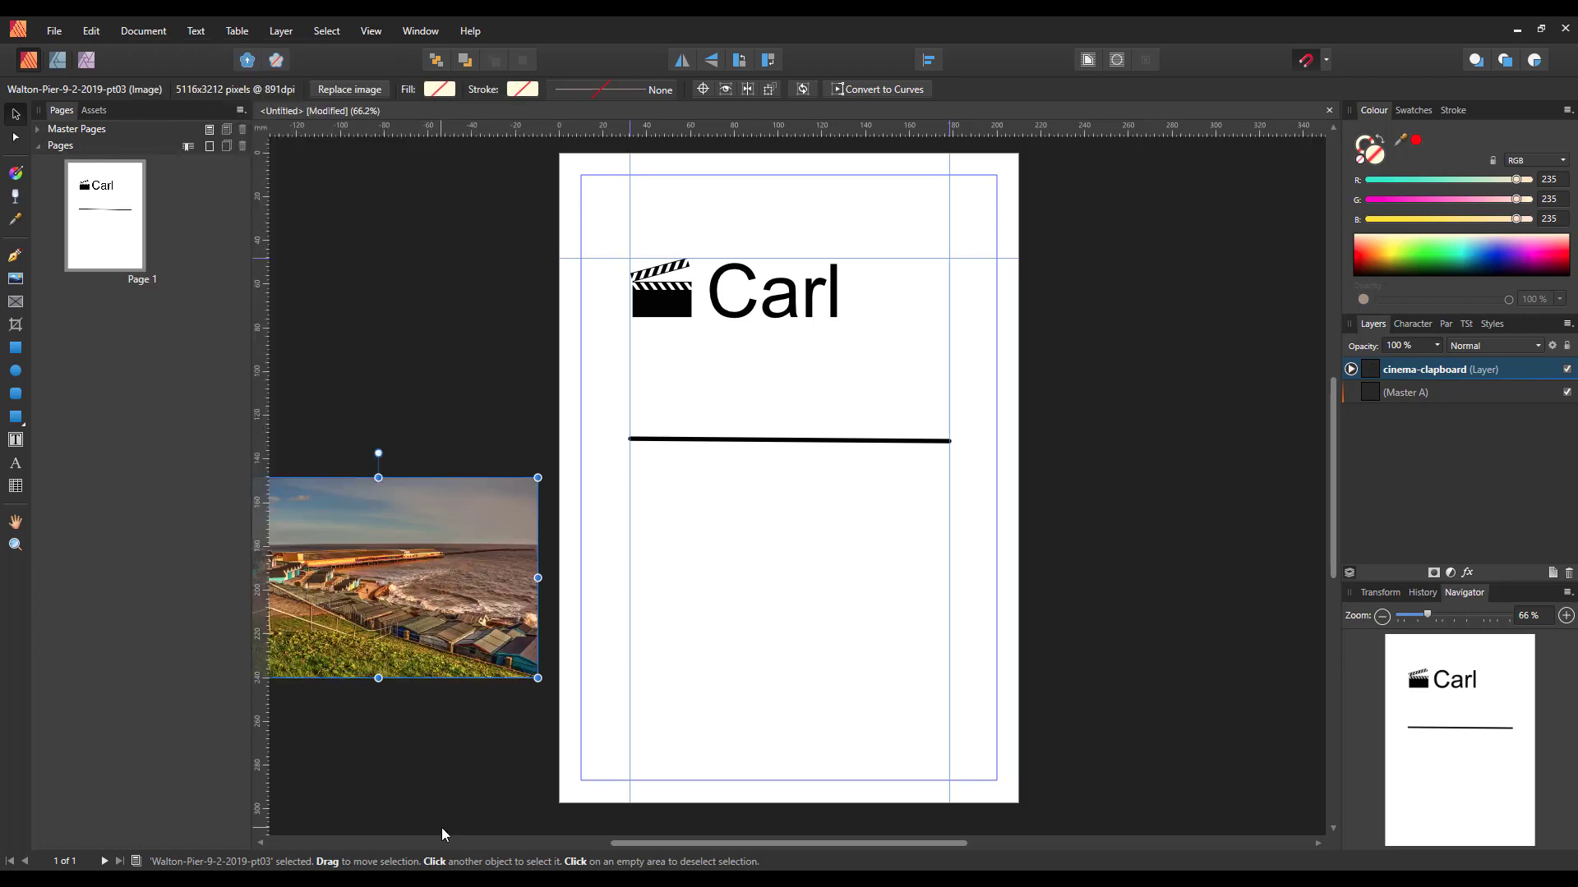
pyautogui.moveTo(403, 577); pyautogui.dragTo(409, 469)
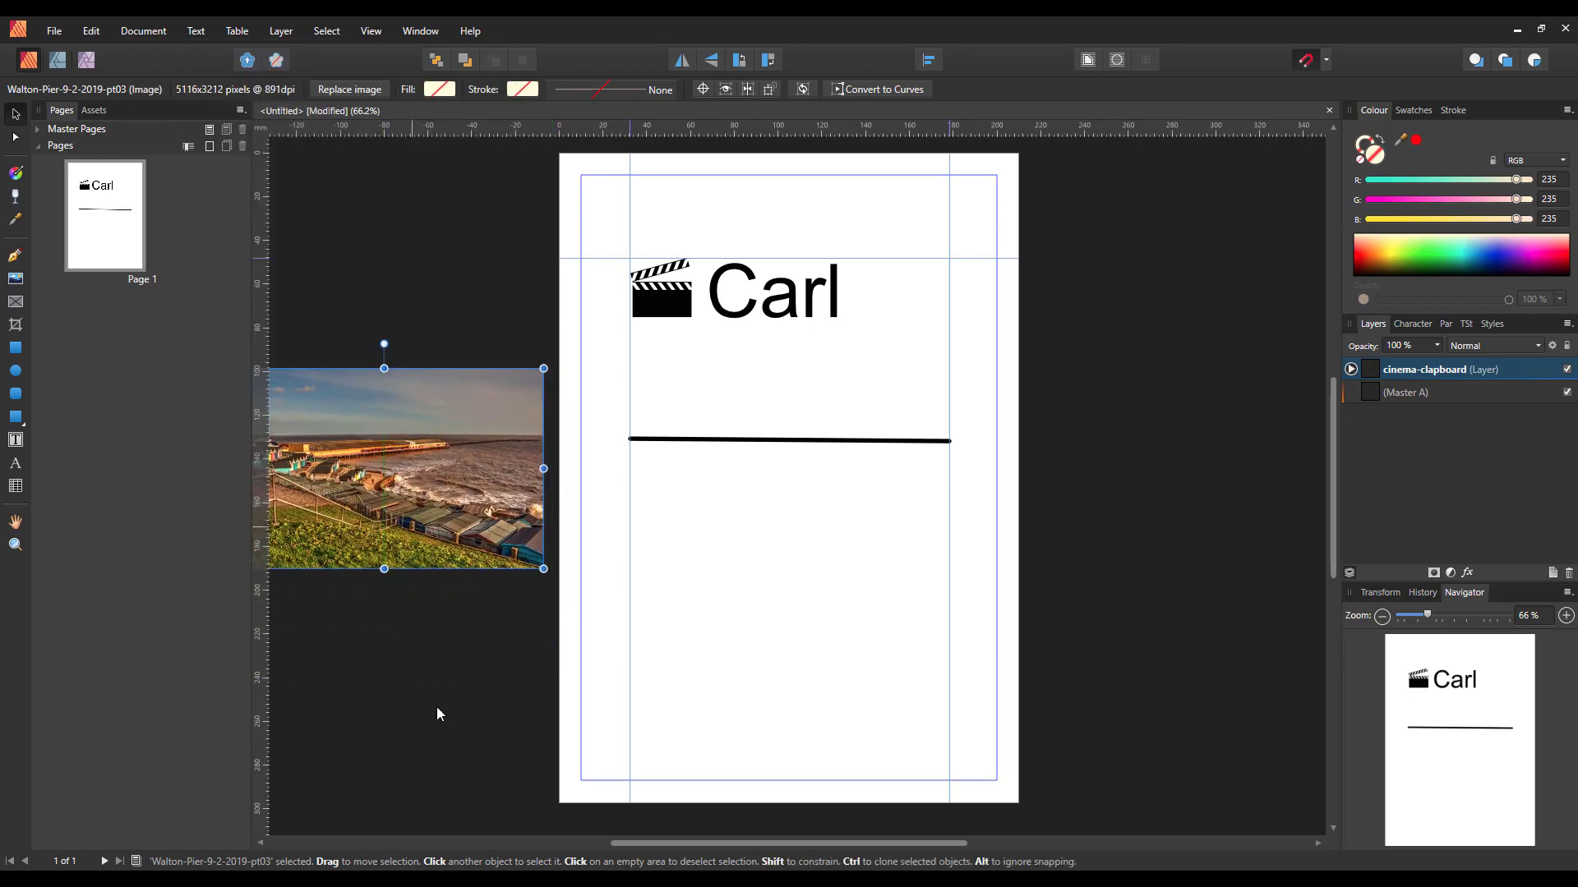
pyautogui.moveTo(1084, 654)
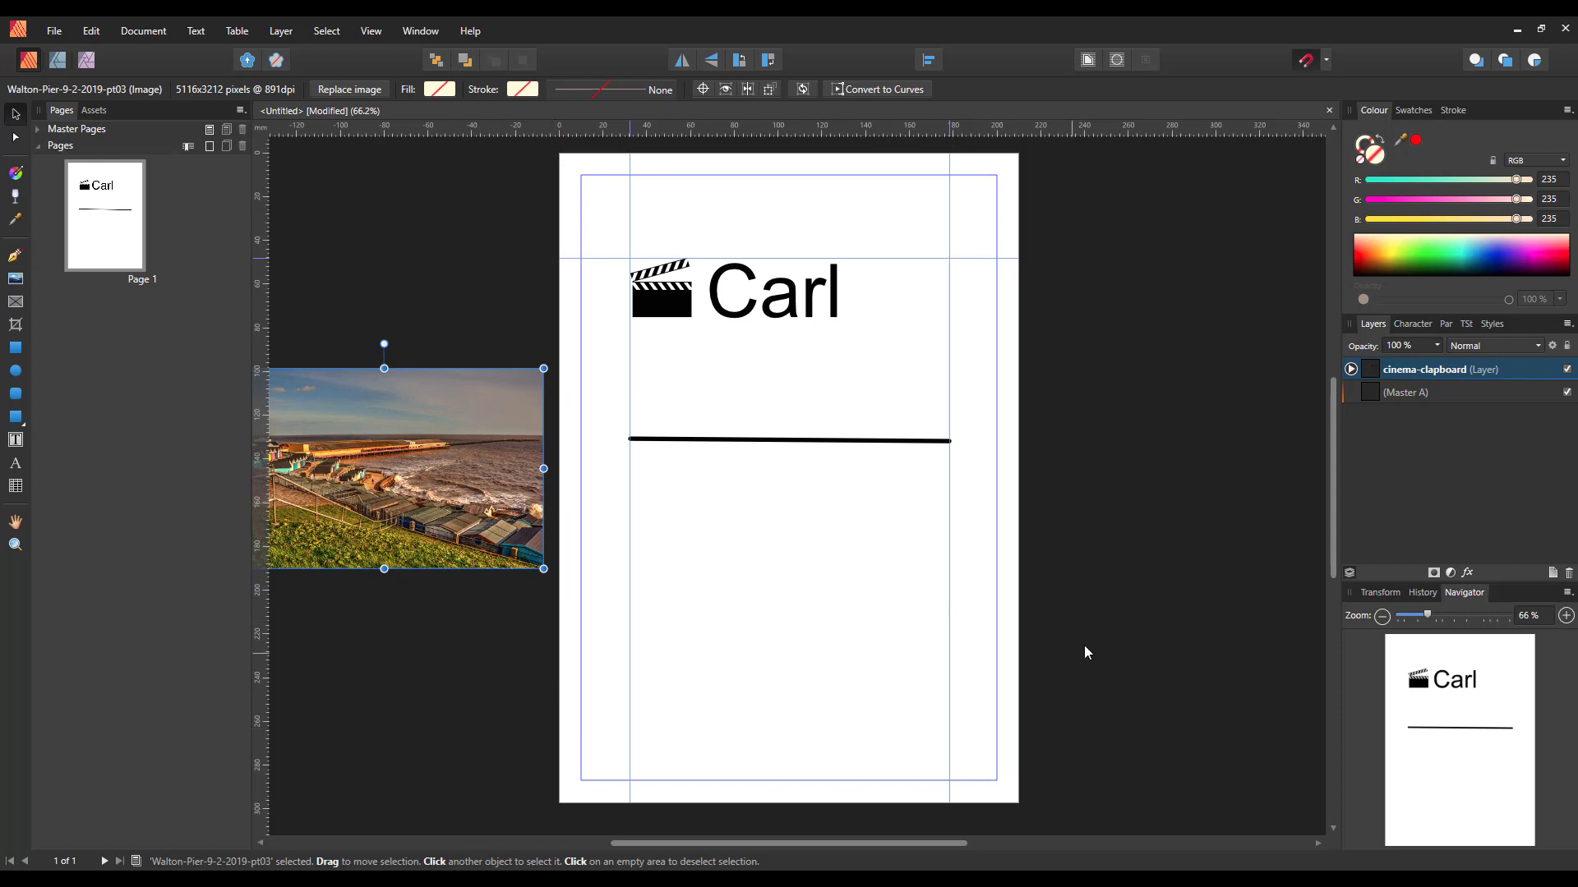
pyautogui.moveTo(1157, 713)
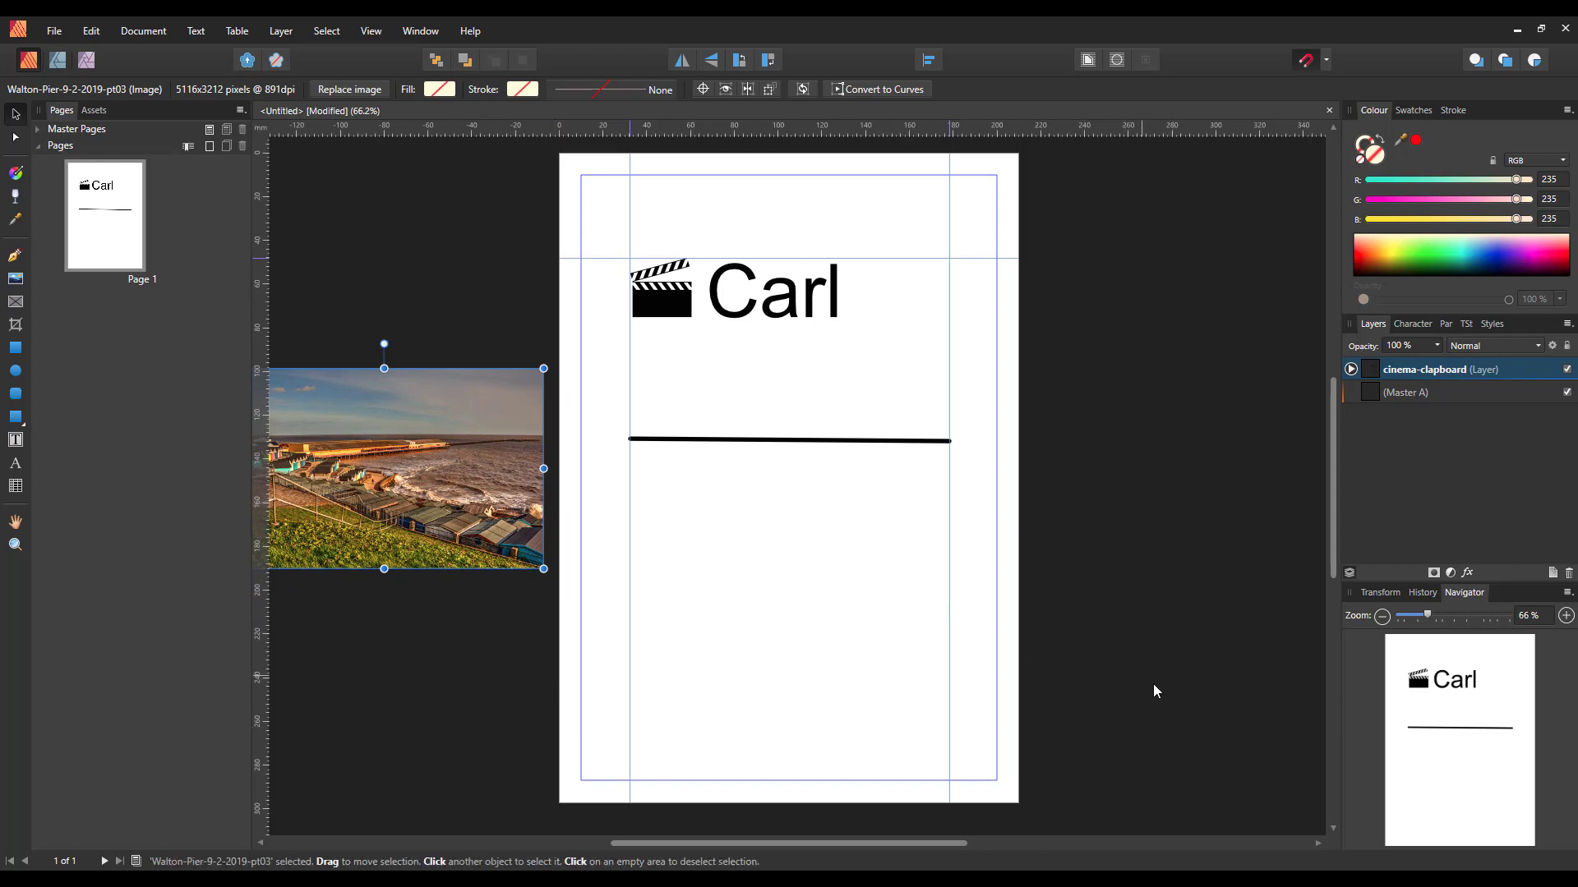
pyautogui.moveTo(1206, 627)
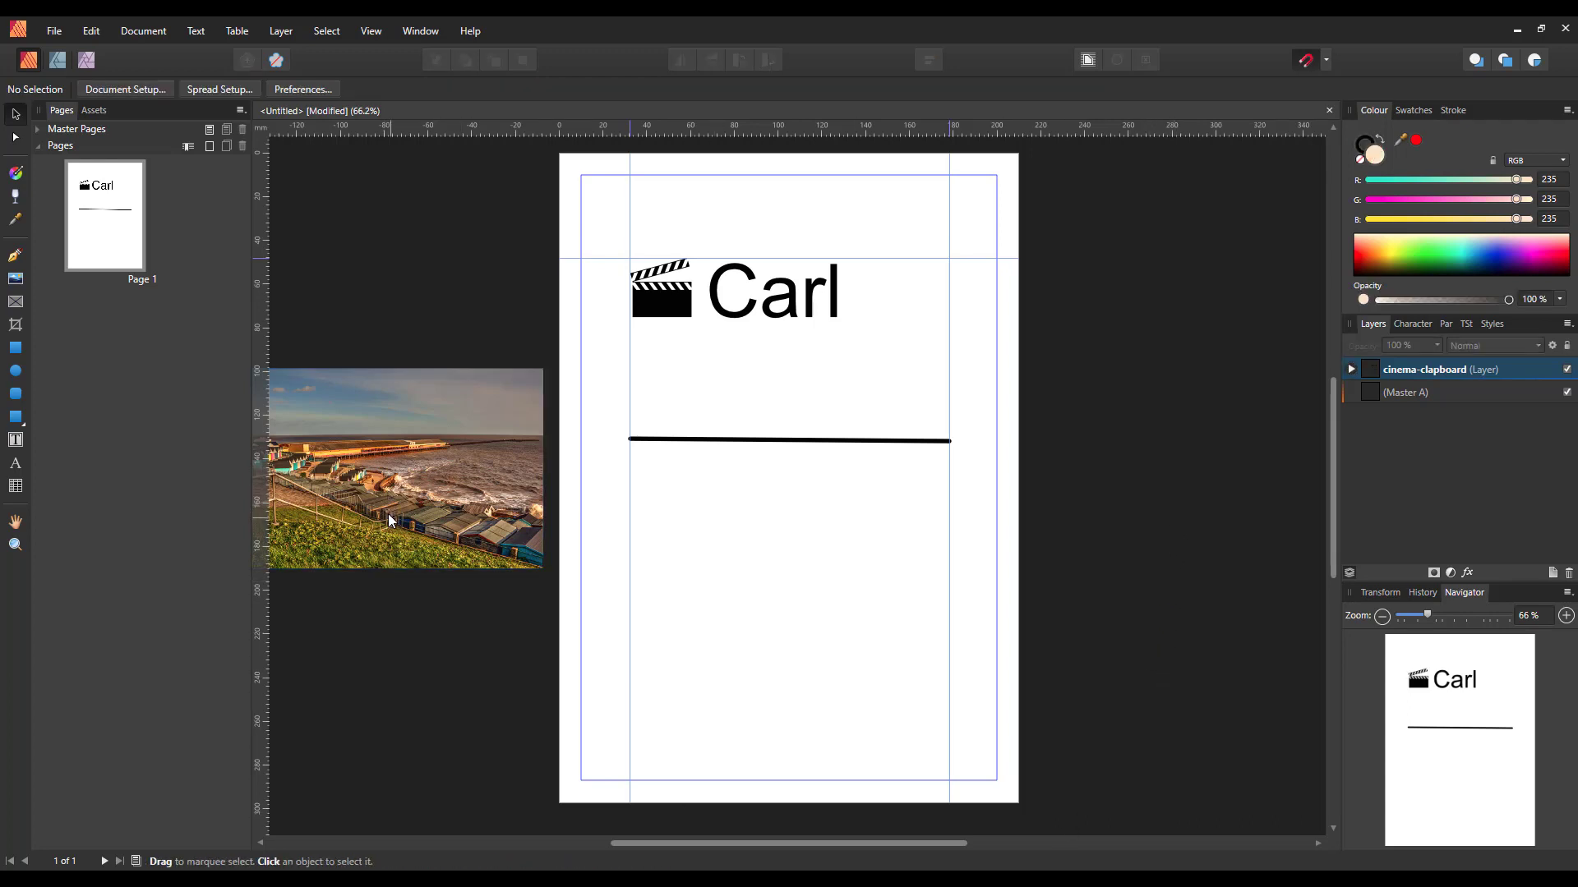
pyautogui.moveTo(358, 660)
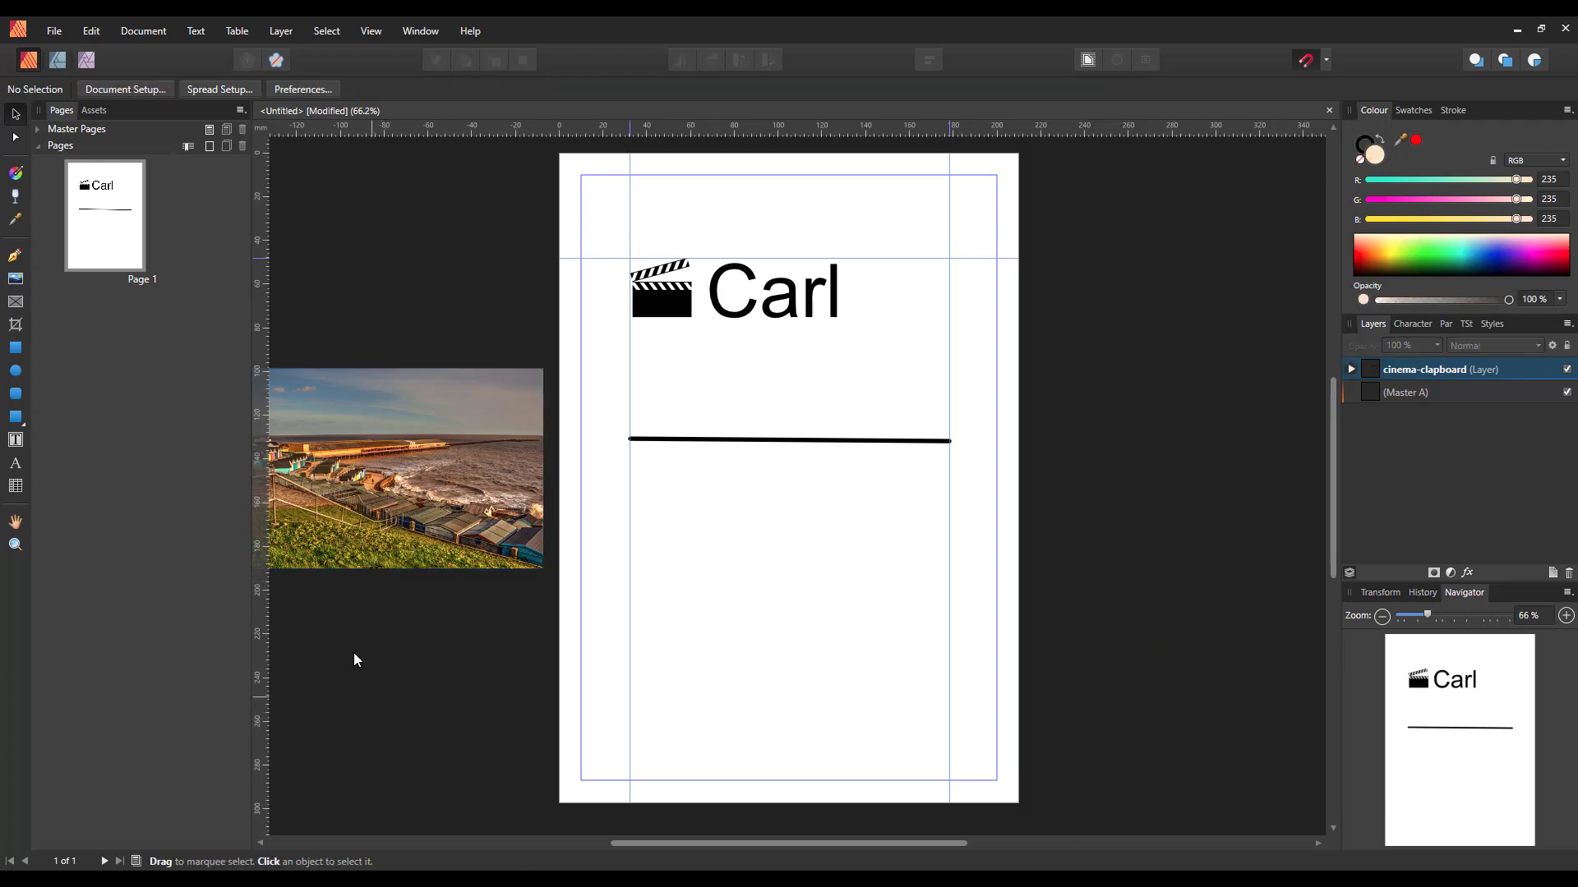
pyautogui.moveTo(403, 469); pyautogui.dragTo(770, 621)
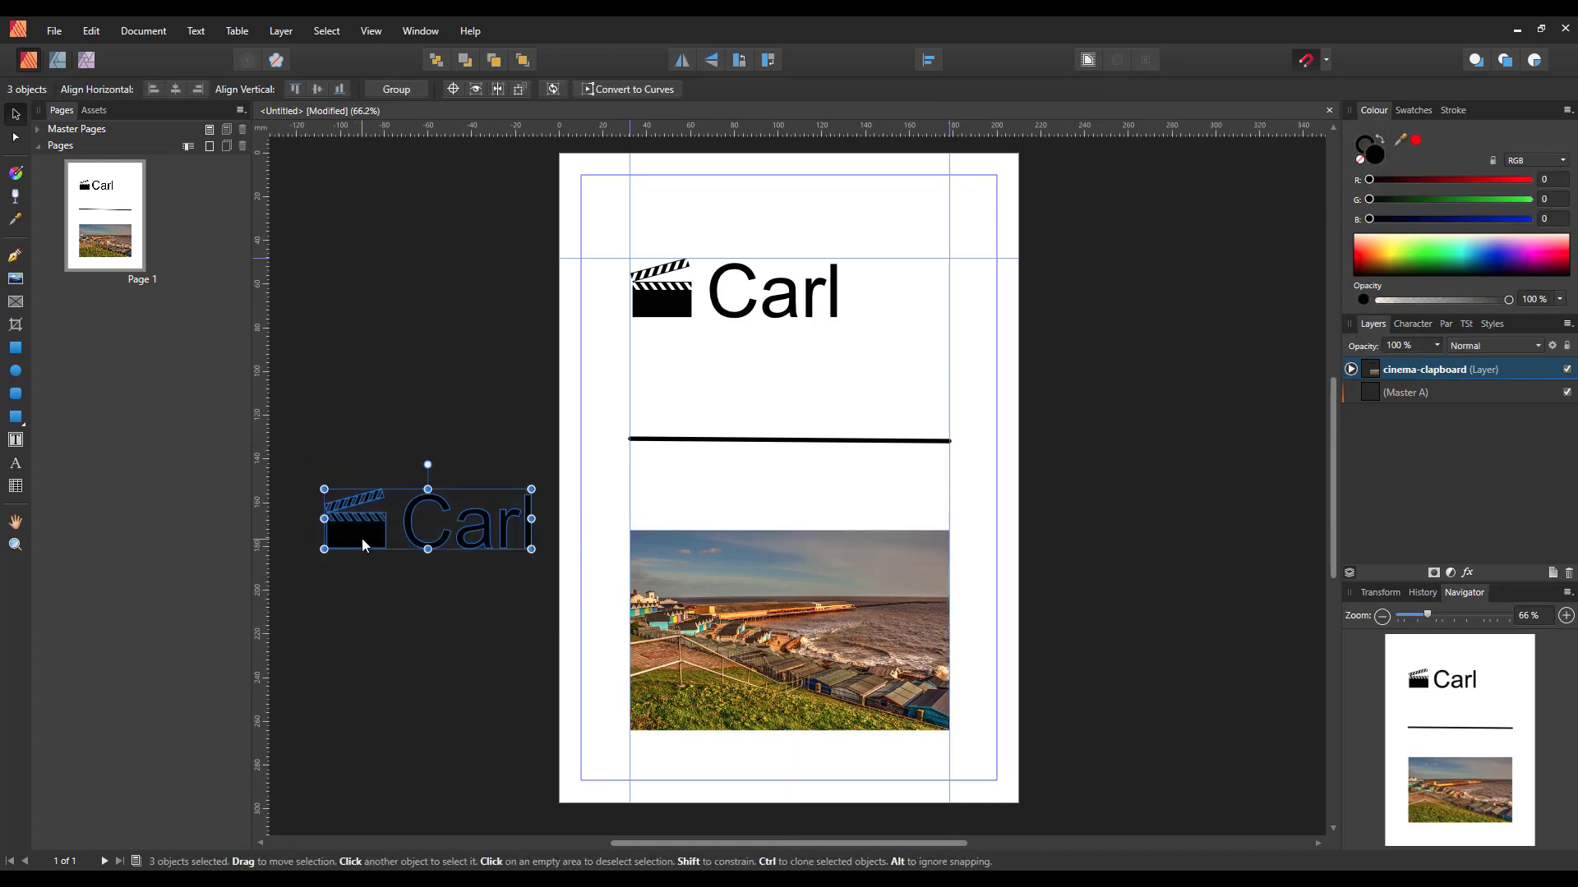
# Place the duplicated clapboard-and-Carl heading below the original and deselect
pyautogui.moveTo(428, 519); pyautogui.dragTo(833, 385)
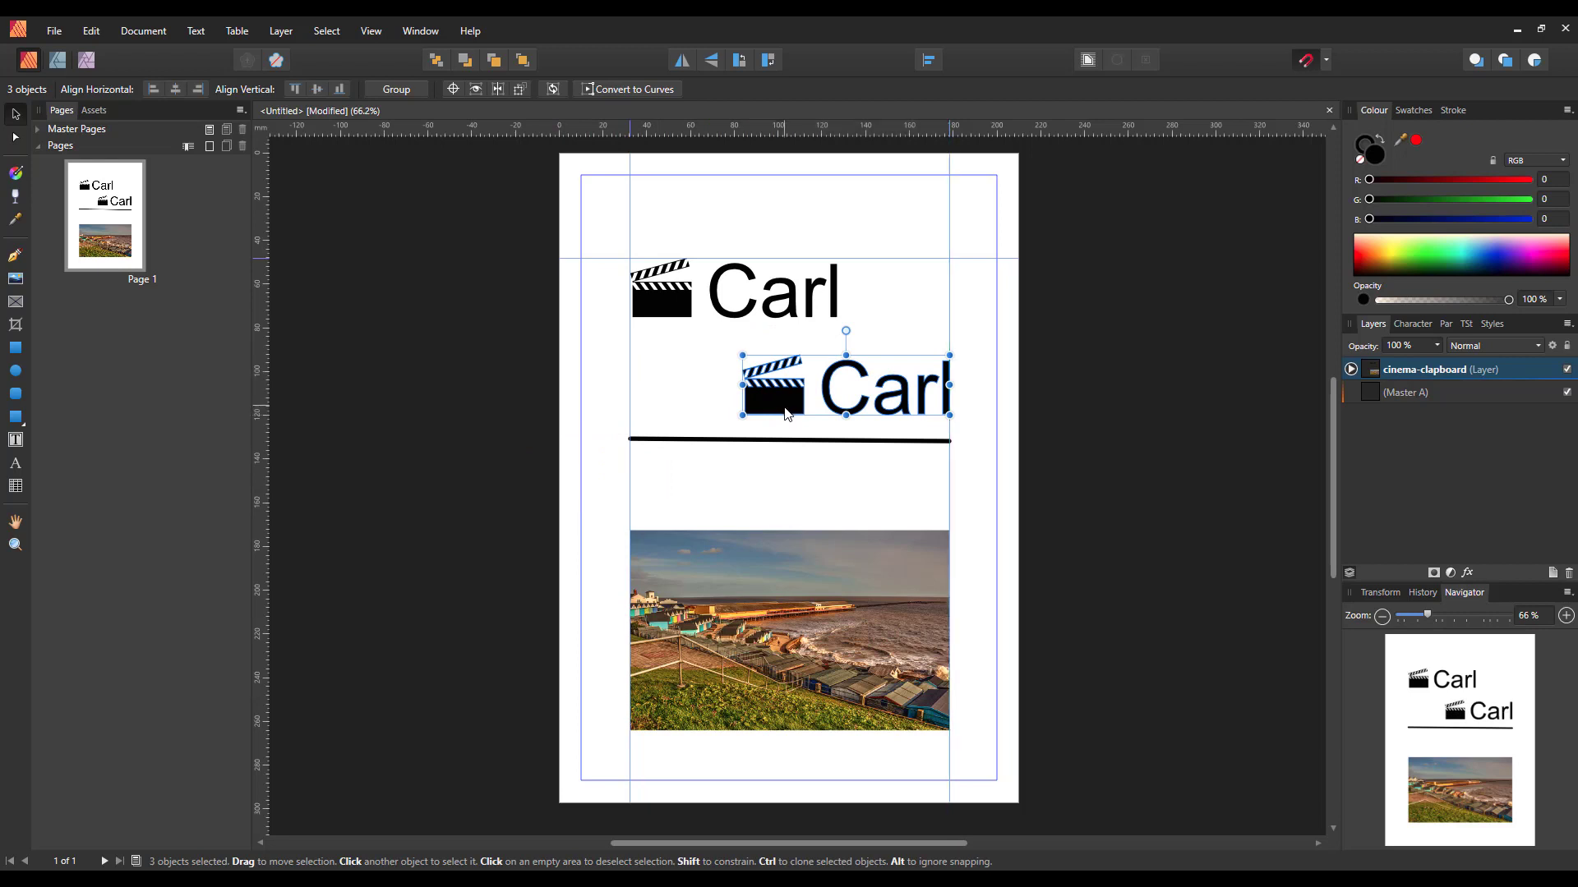
pyautogui.click(735, 358)
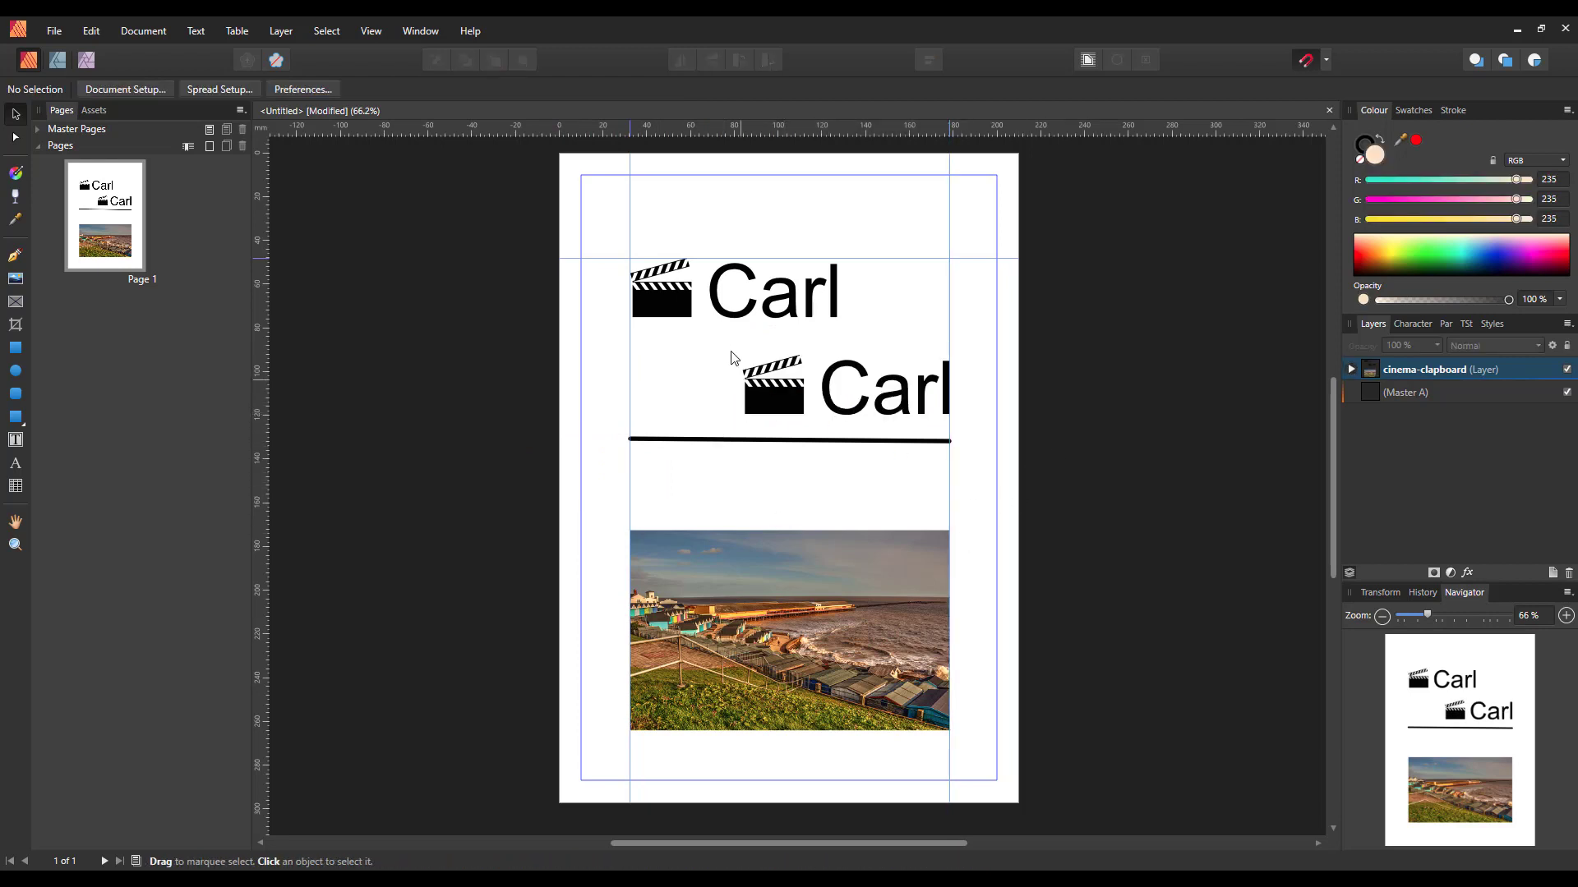
pyautogui.moveTo(424, 74)
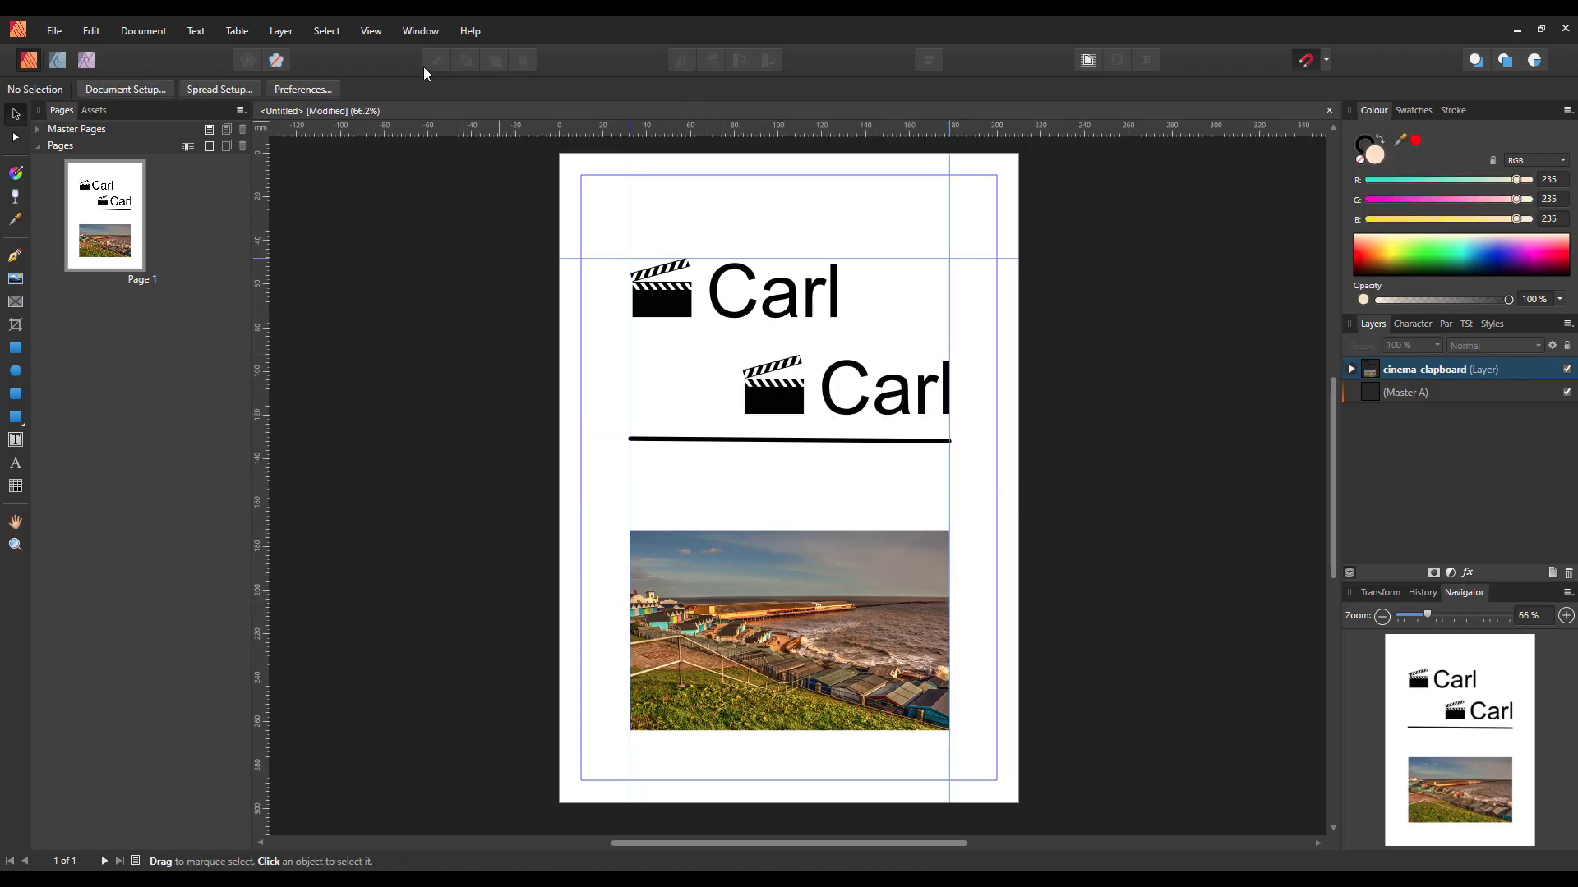
pyautogui.click(370, 29)
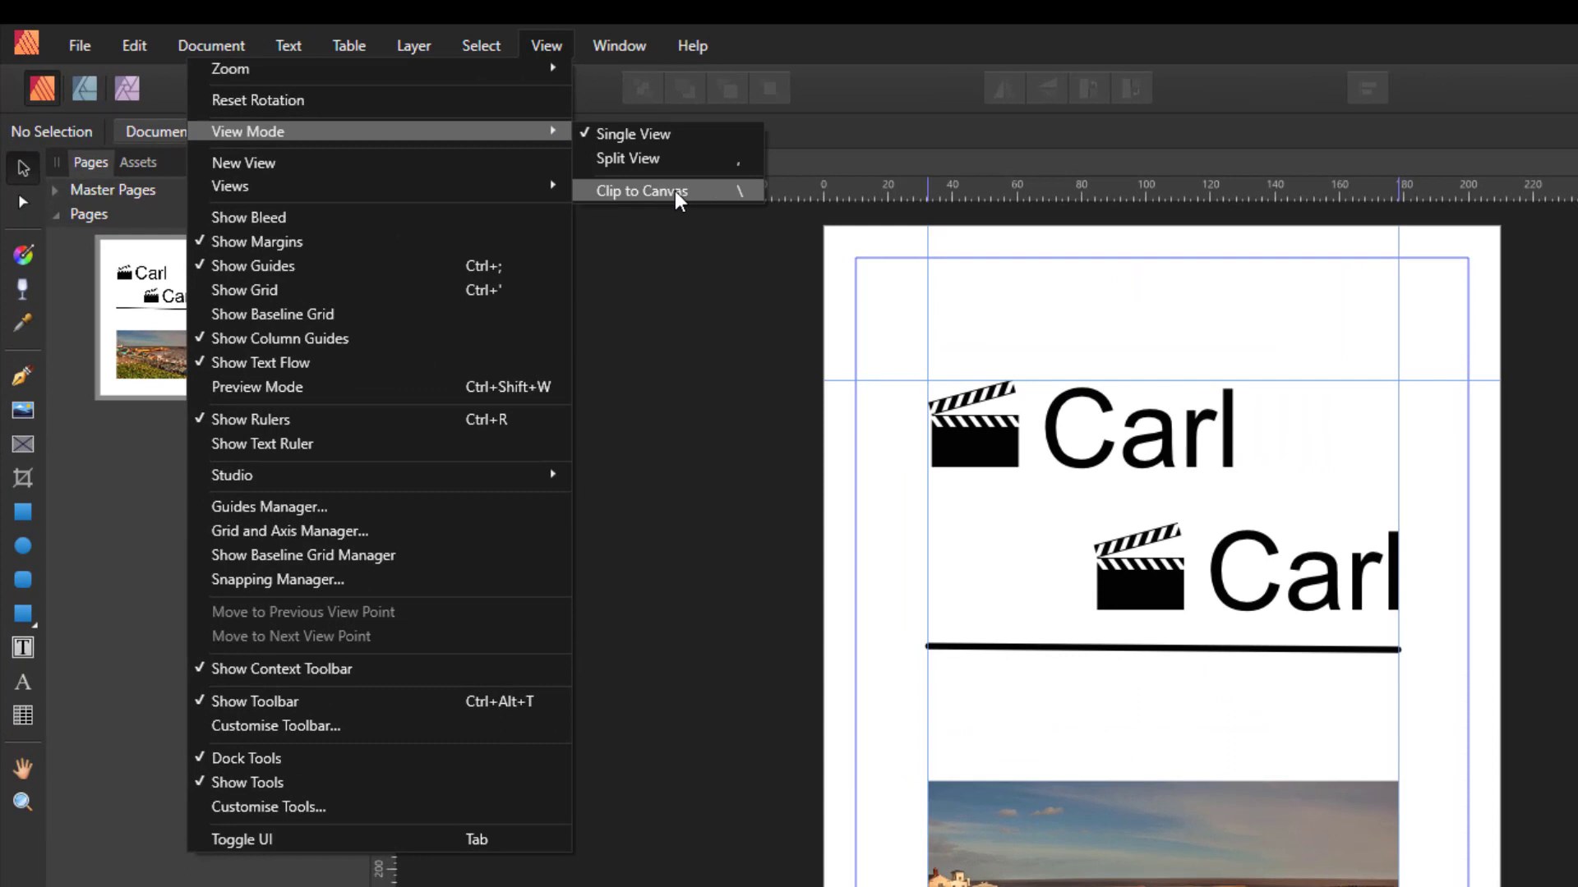
pyautogui.moveTo(708, 204)
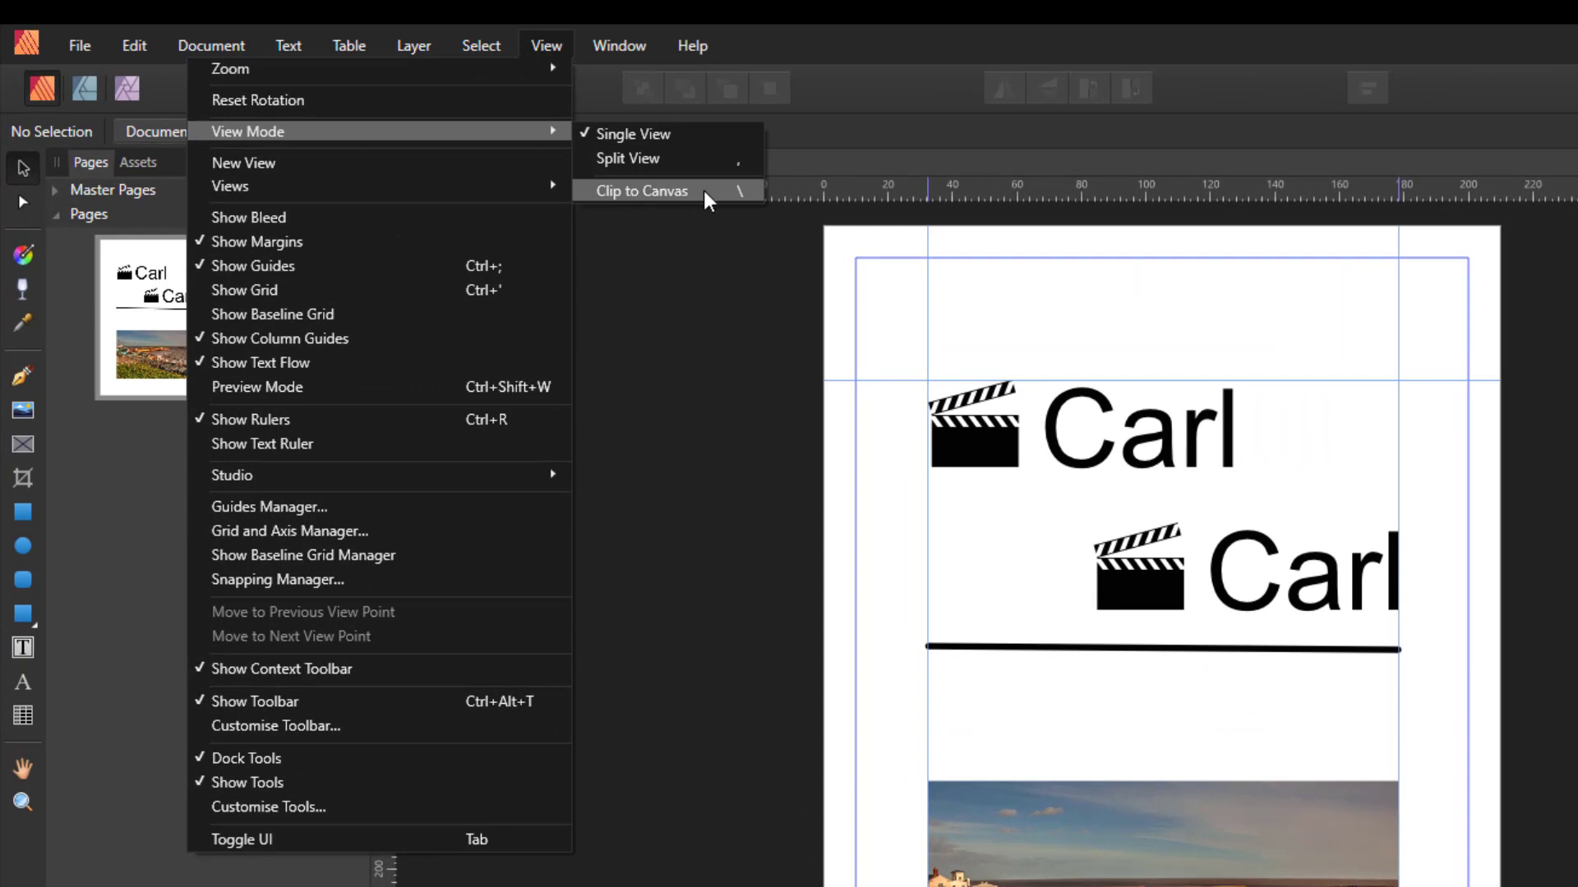
pyautogui.moveTo(747, 208)
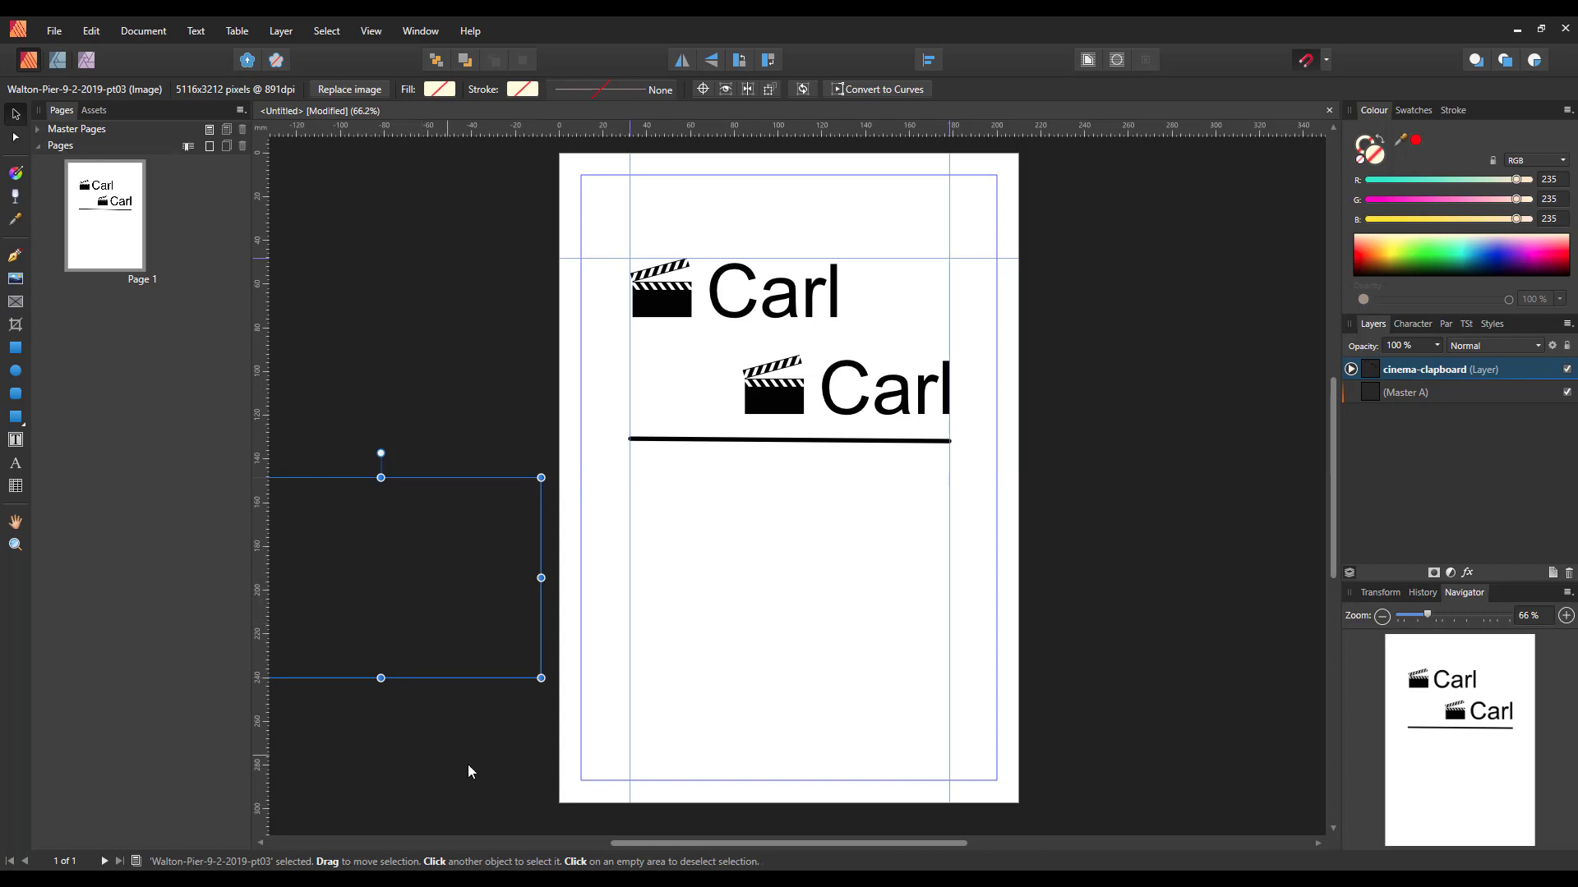
pyautogui.moveTo(481, 797)
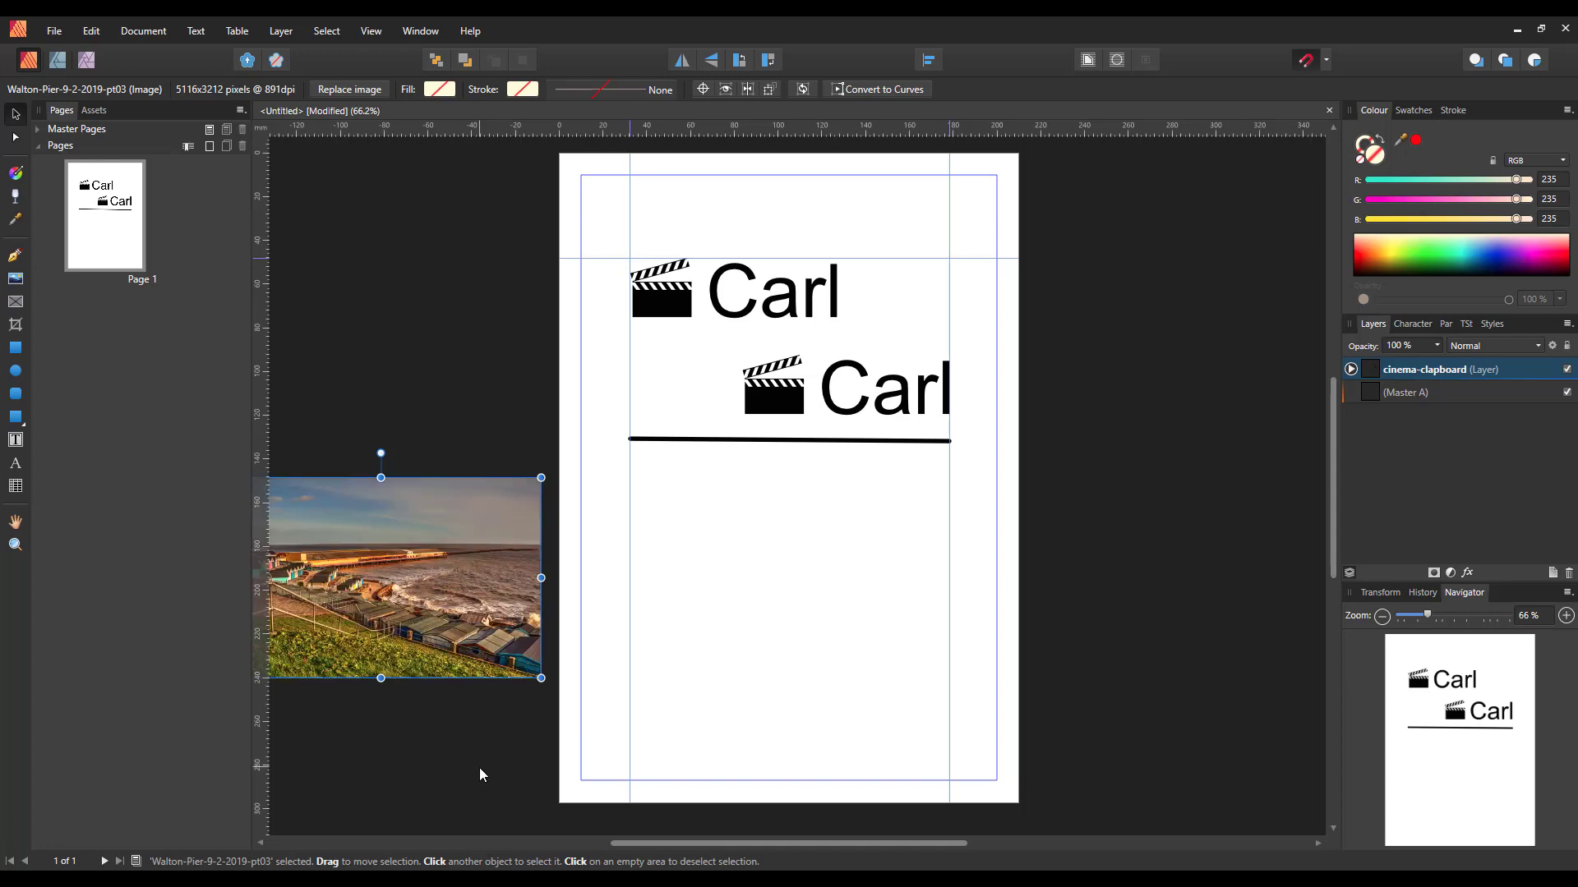
pyautogui.moveTo(480, 764)
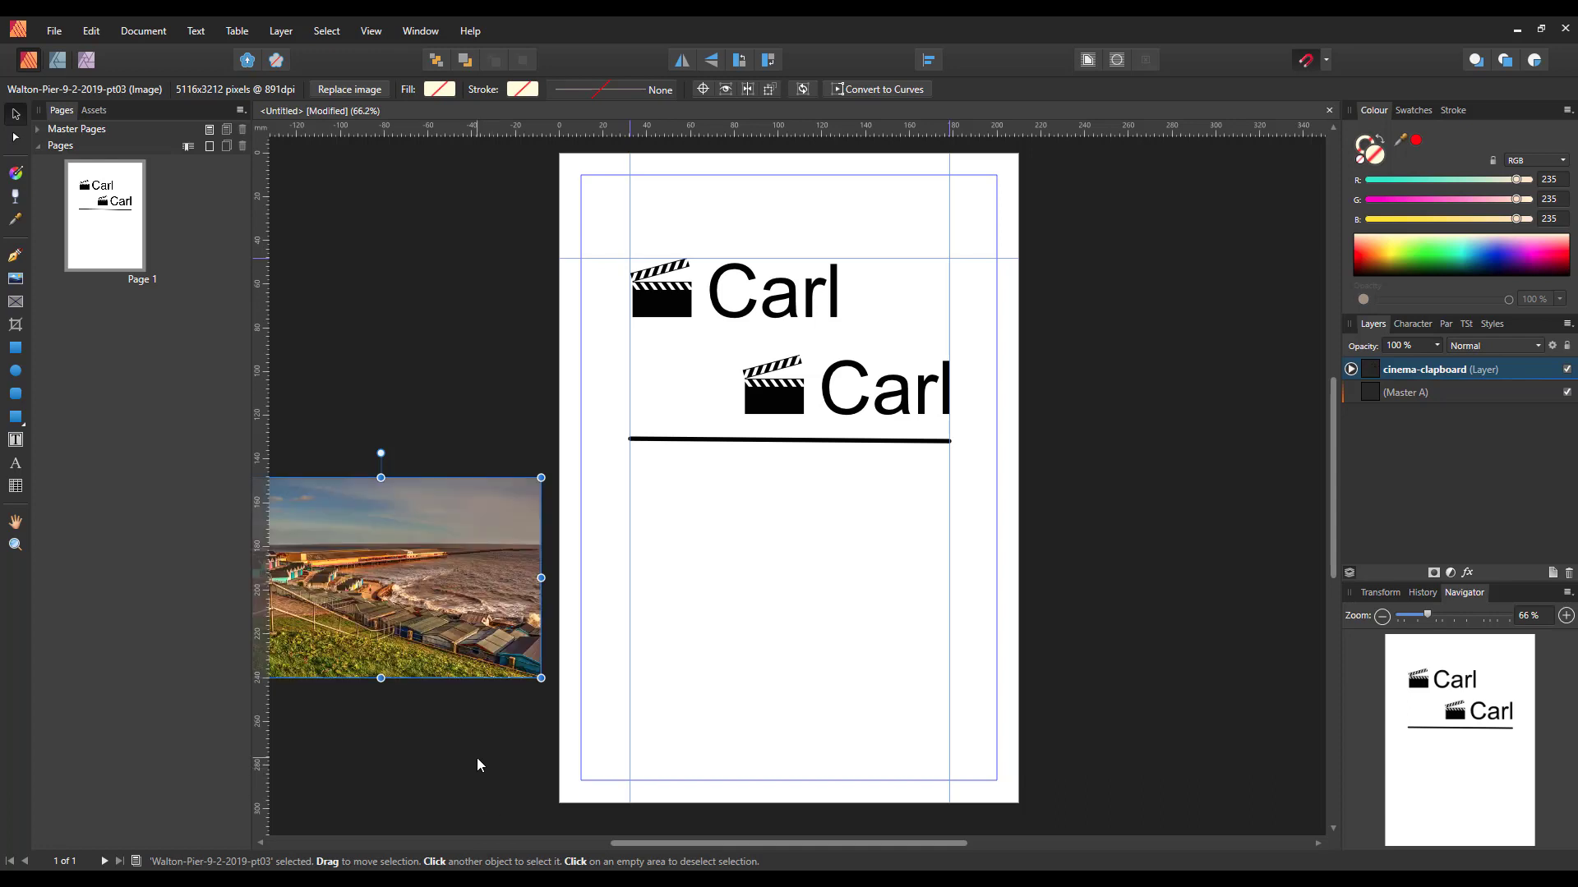
pyautogui.moveTo(476, 757)
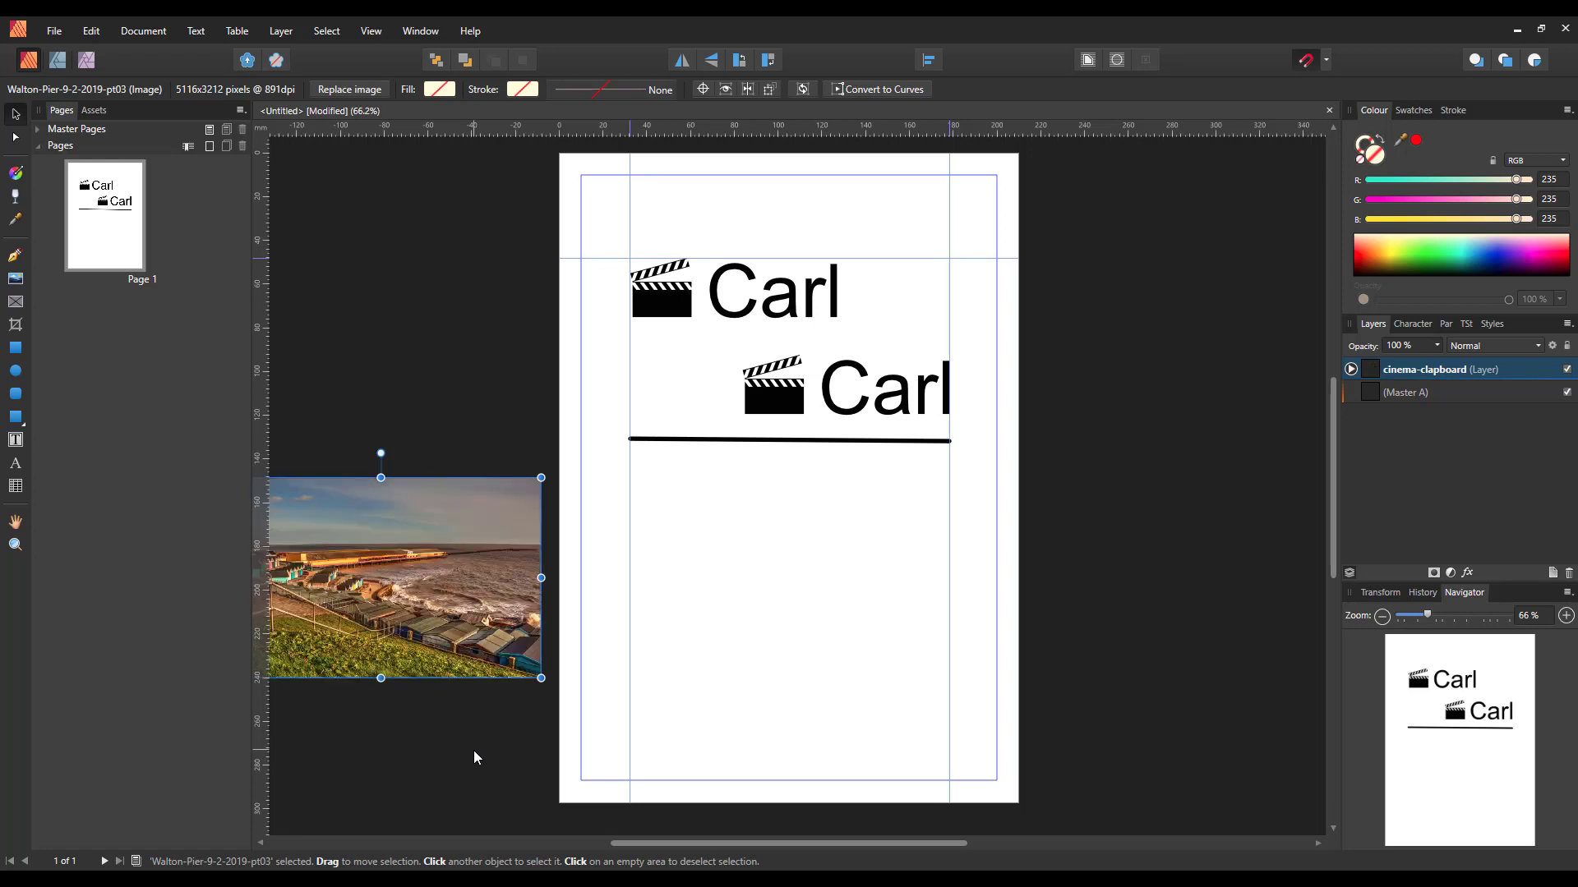
pyautogui.moveTo(468, 694)
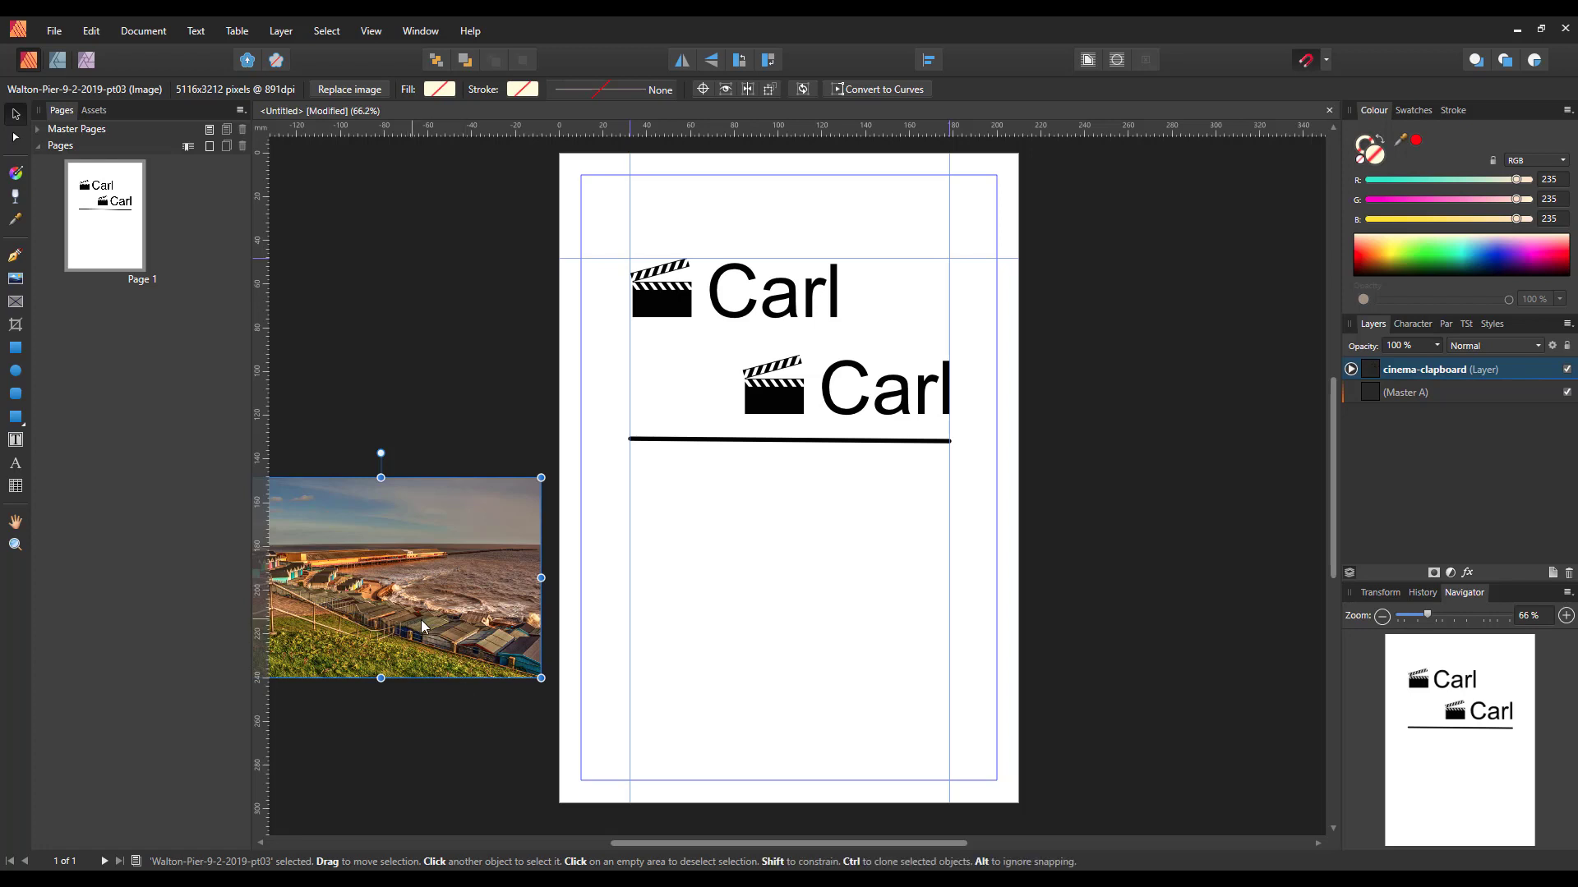
# Move the seaside photo from the pasteboard back onto the page below the rule
pyautogui.moveTo(403, 578); pyautogui.dragTo(787, 611)
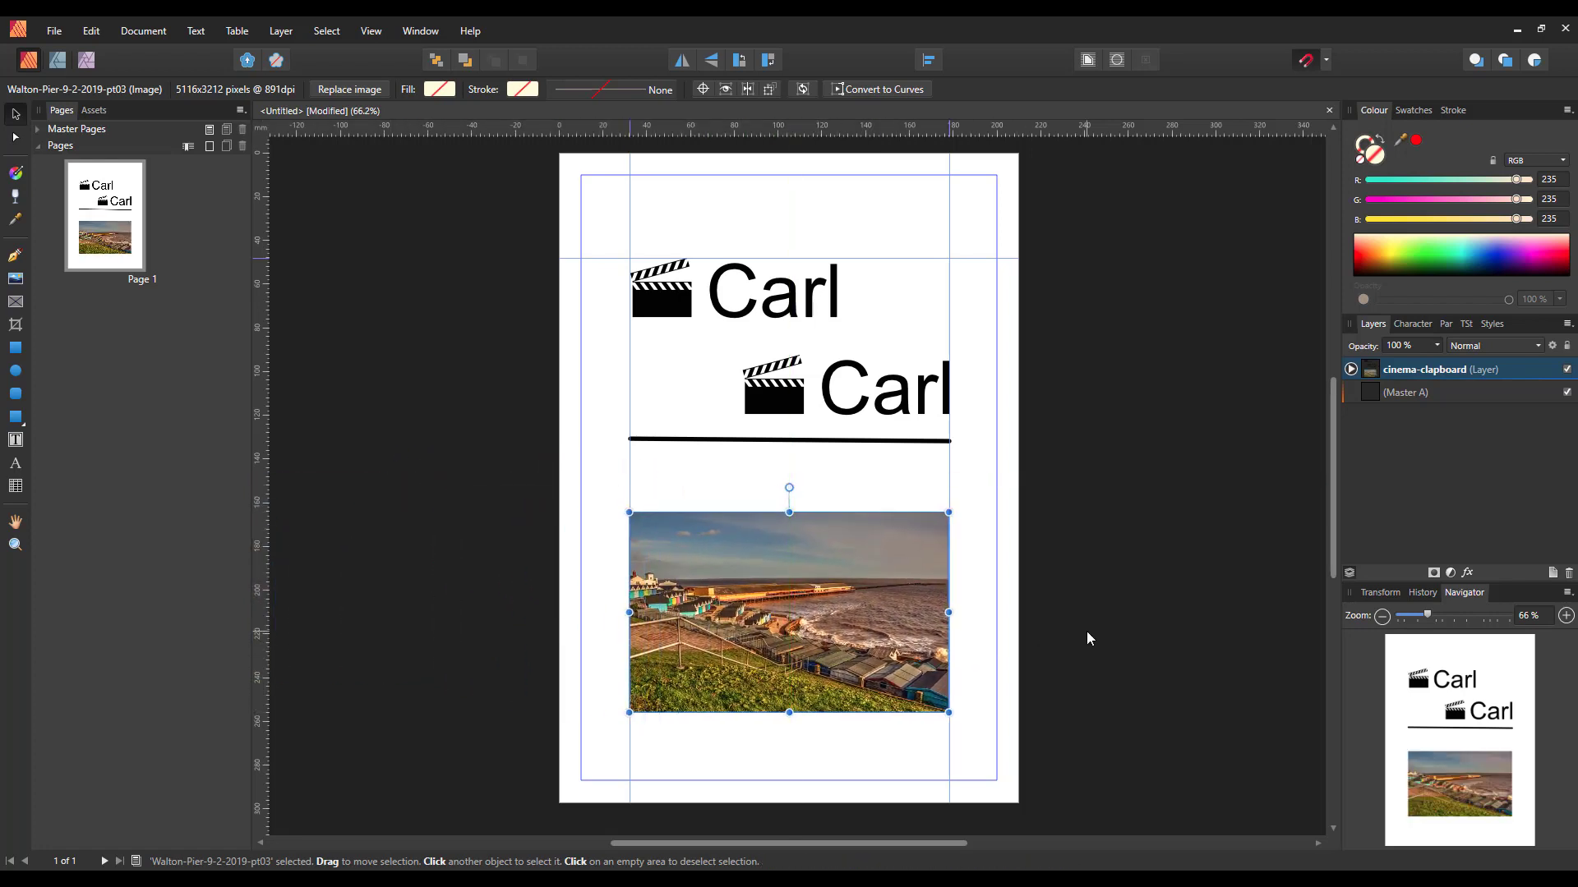
pyautogui.moveTo(1098, 624)
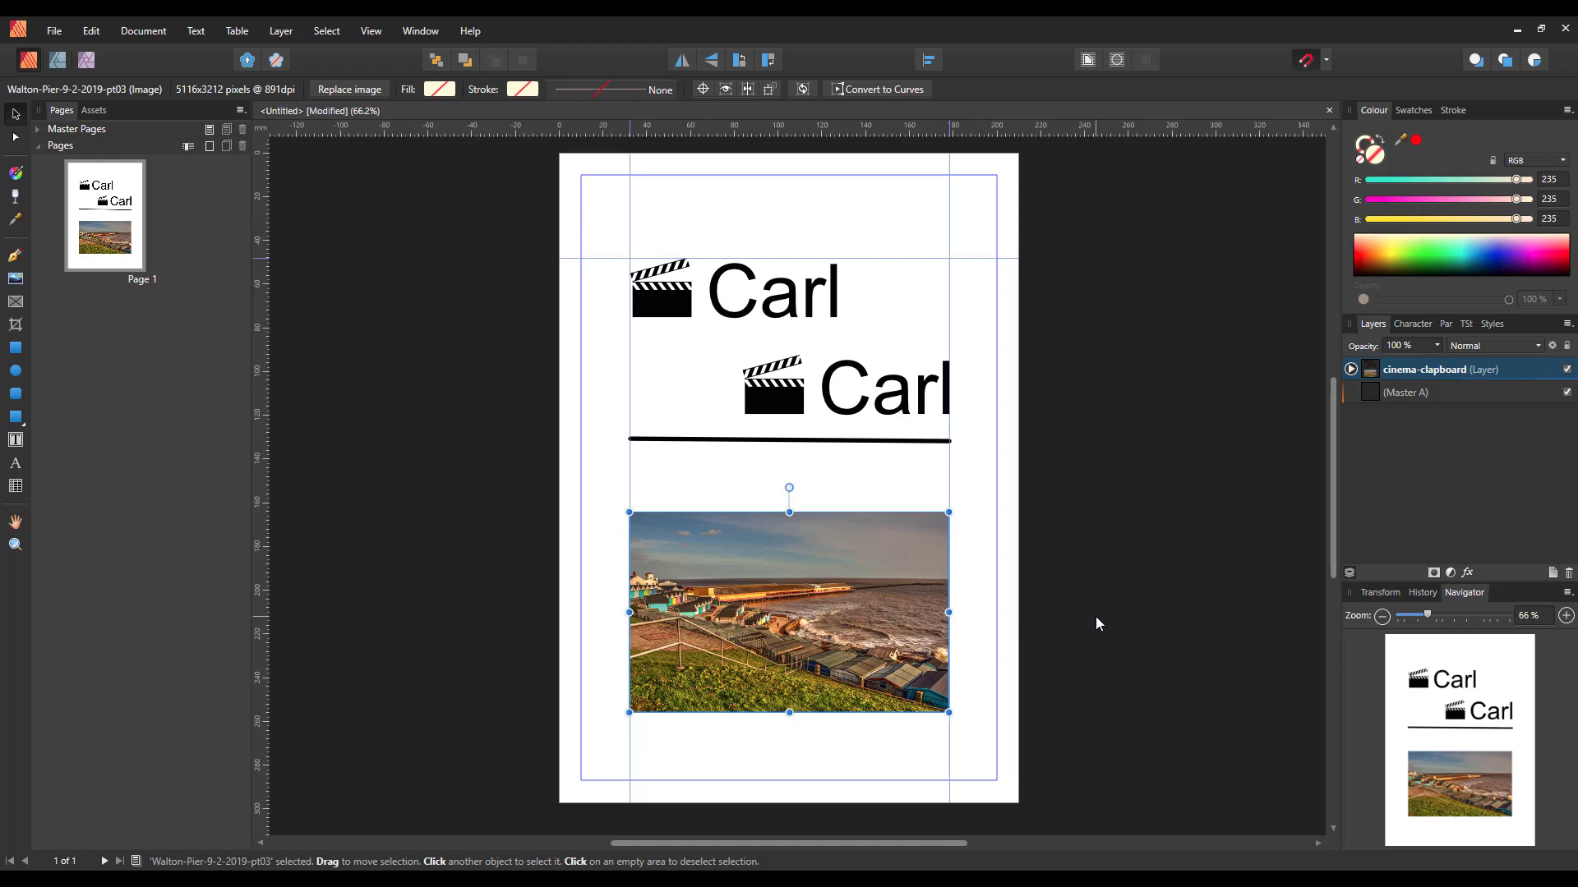
pyautogui.moveTo(1095, 603)
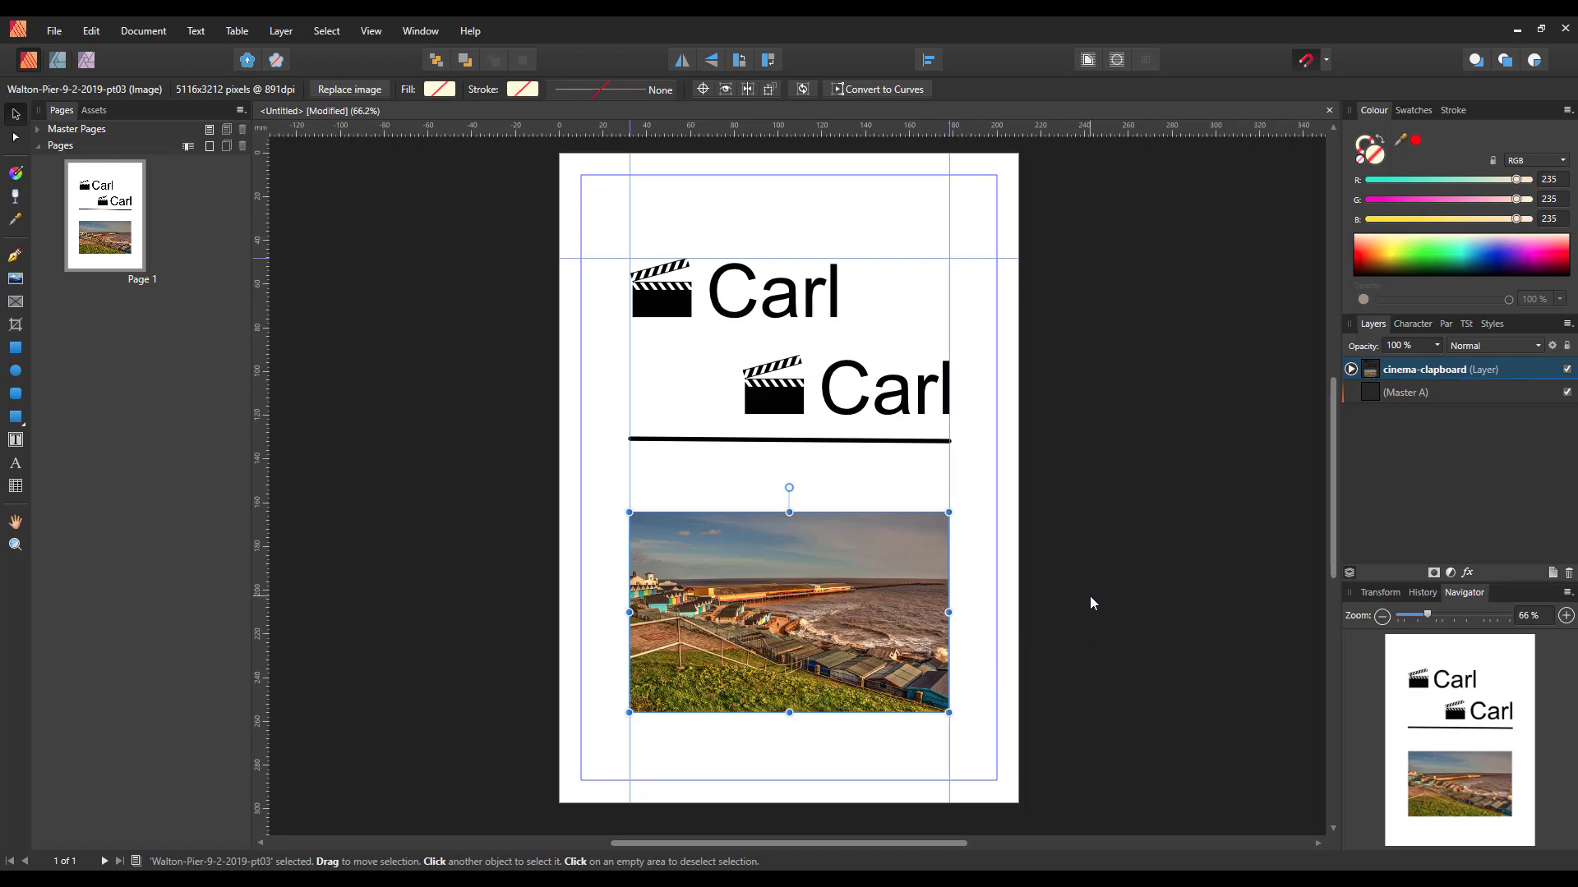